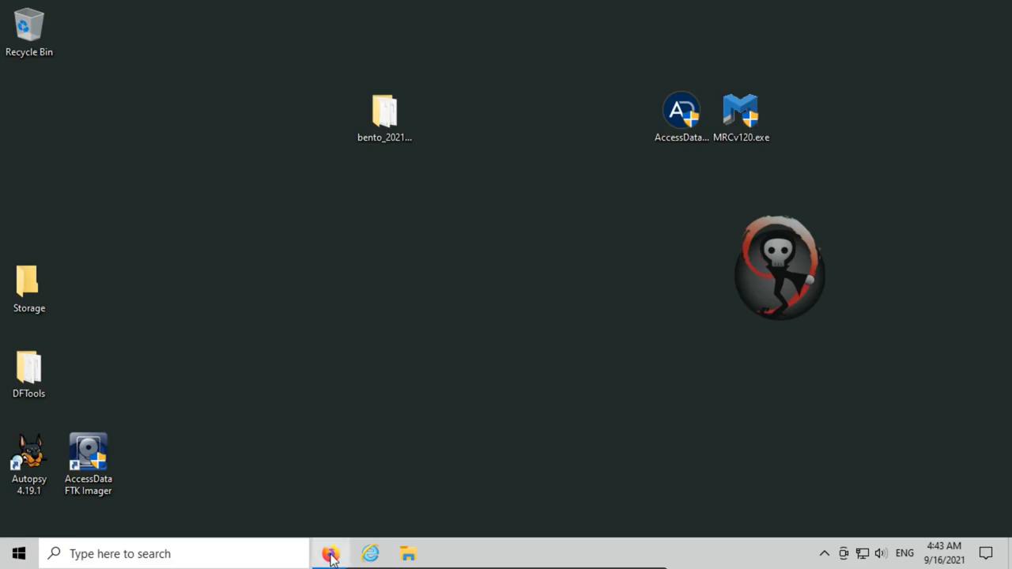
Browse the tsurugi-linux.org Downloads page in Firefox down to the Bento DFIR toolkit entry
click(331, 554)
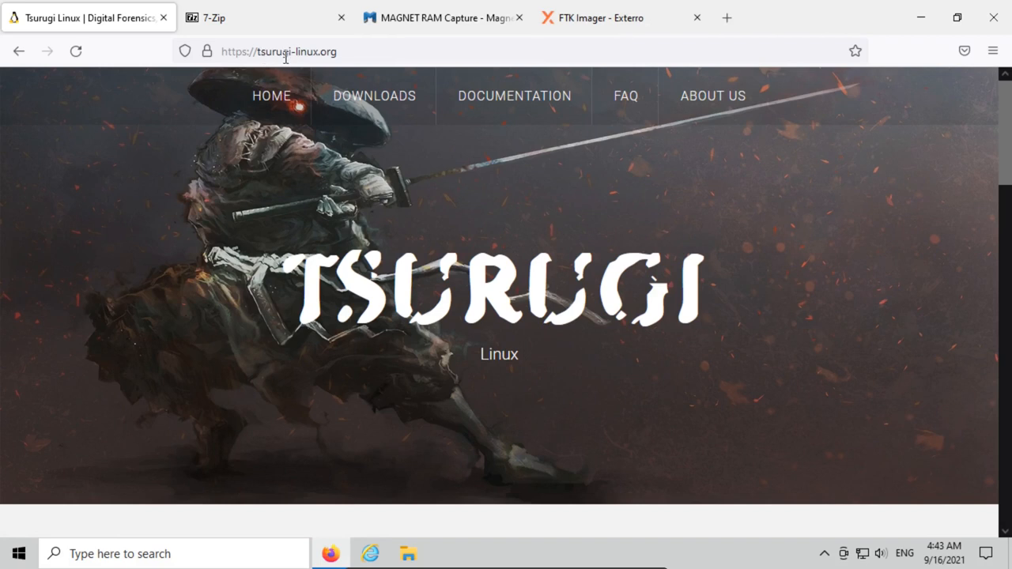
mouse_move(420, 161)
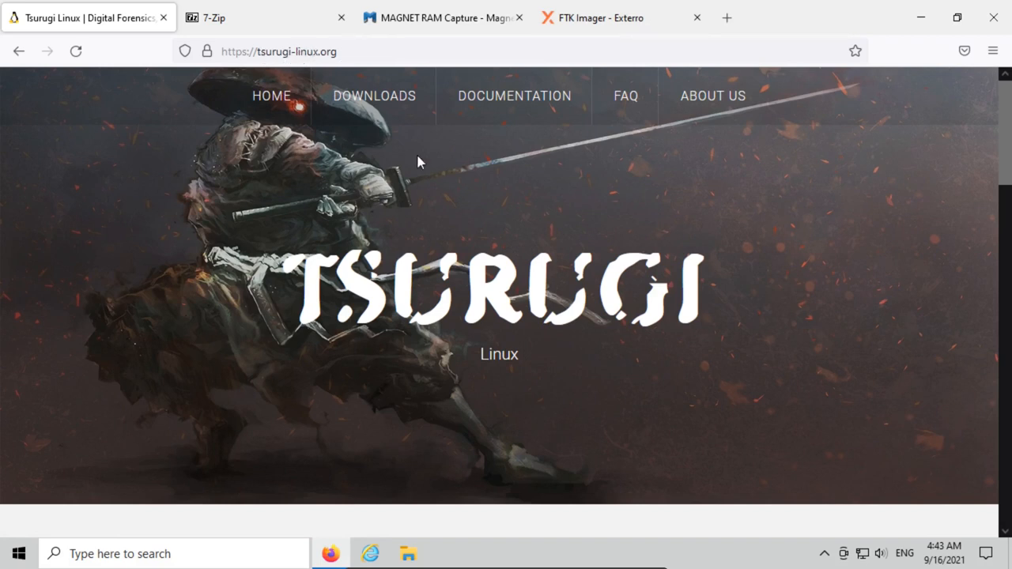
click(373, 97)
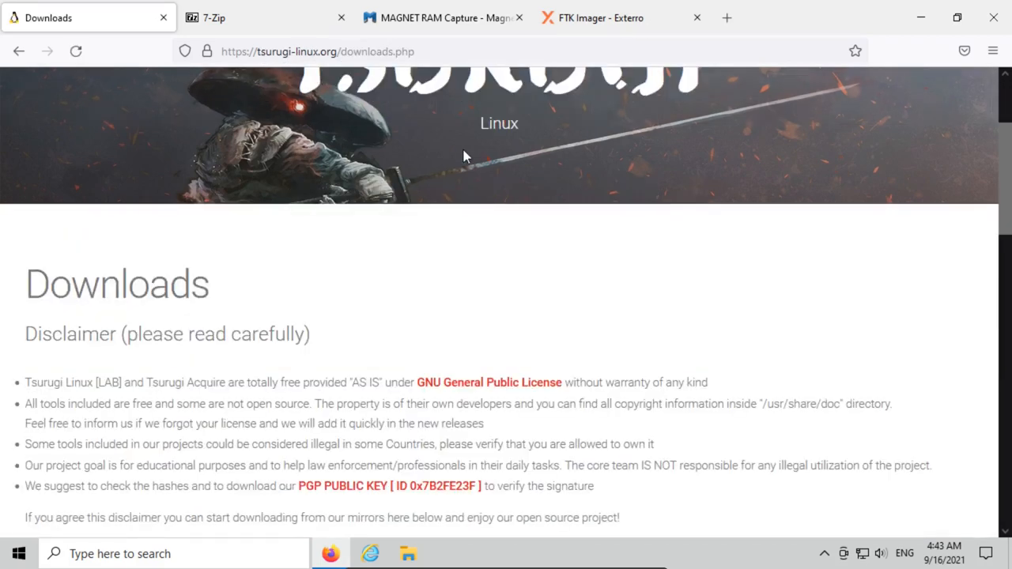
scroll(down, 3)
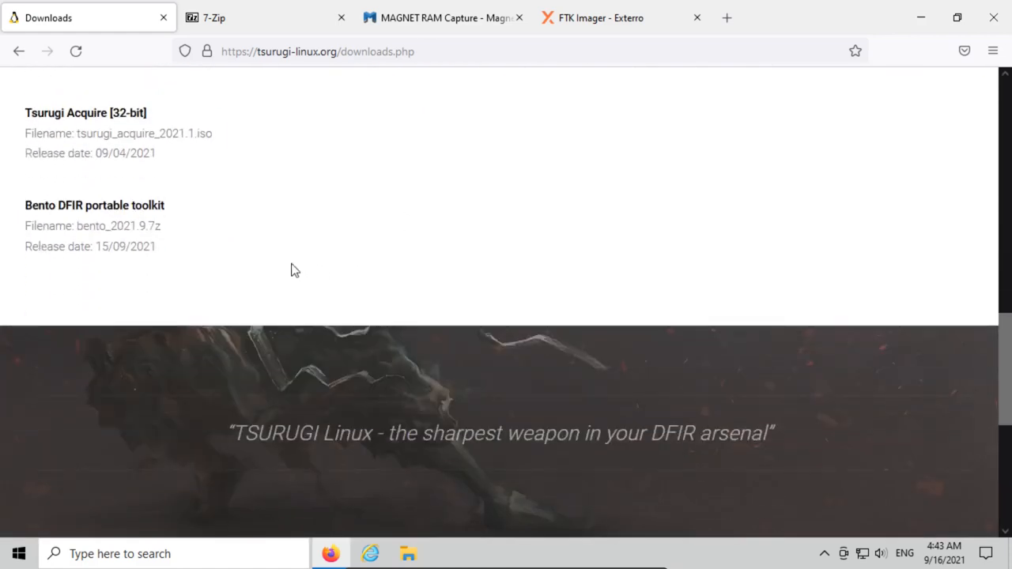
scroll(up, 3)
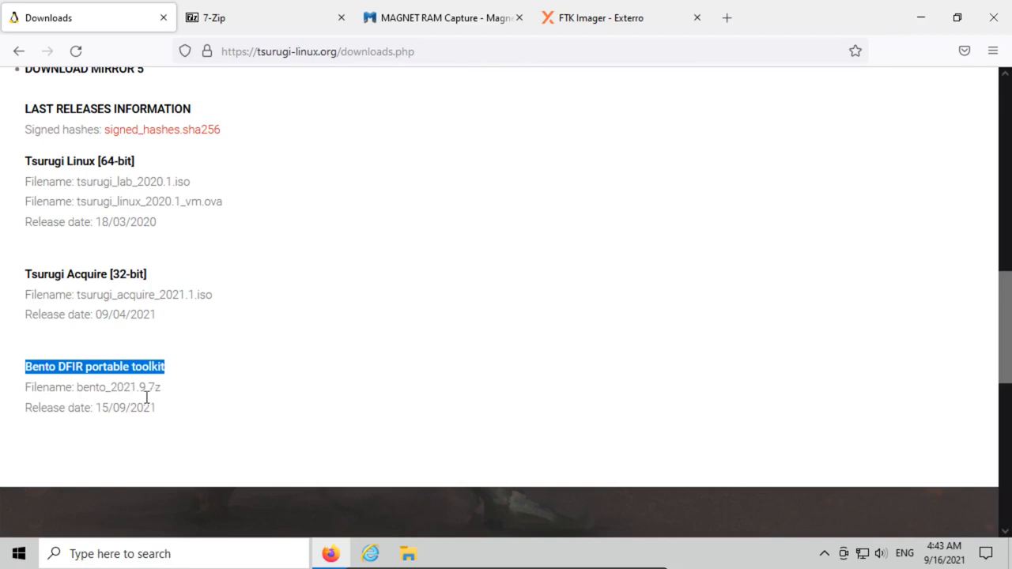
mouse_move(136, 398)
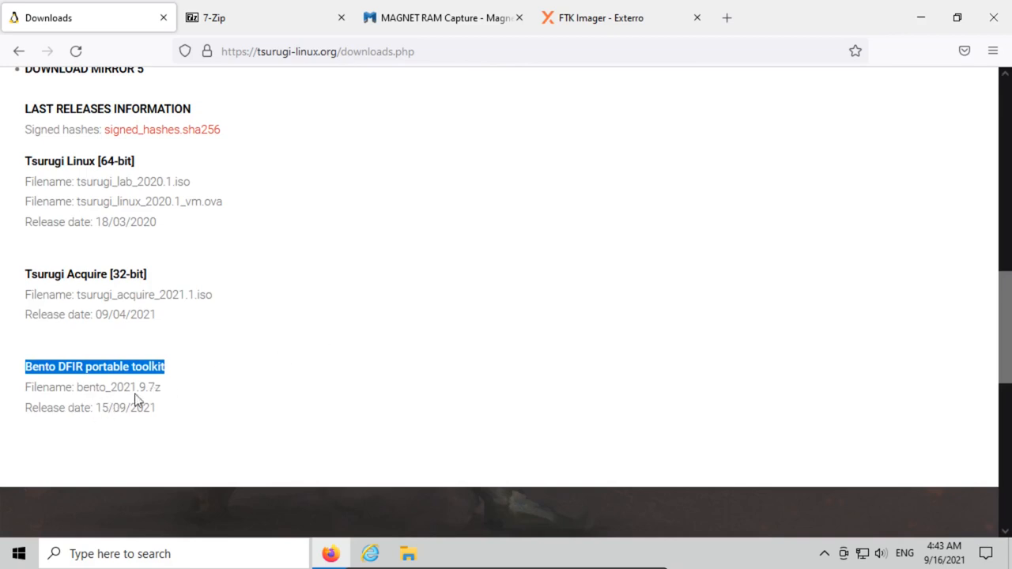
mouse_move(192, 403)
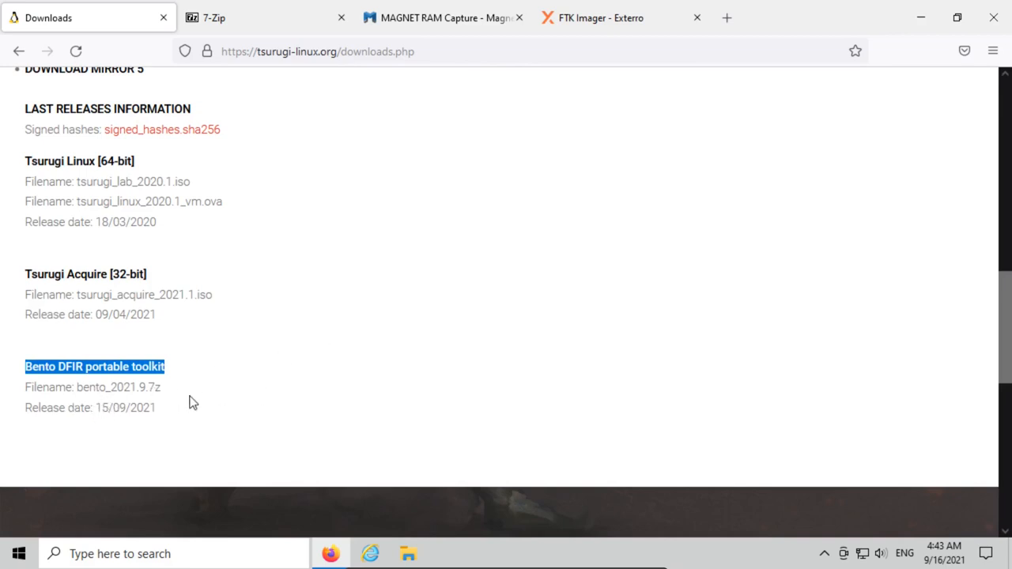
scroll(up, 3)
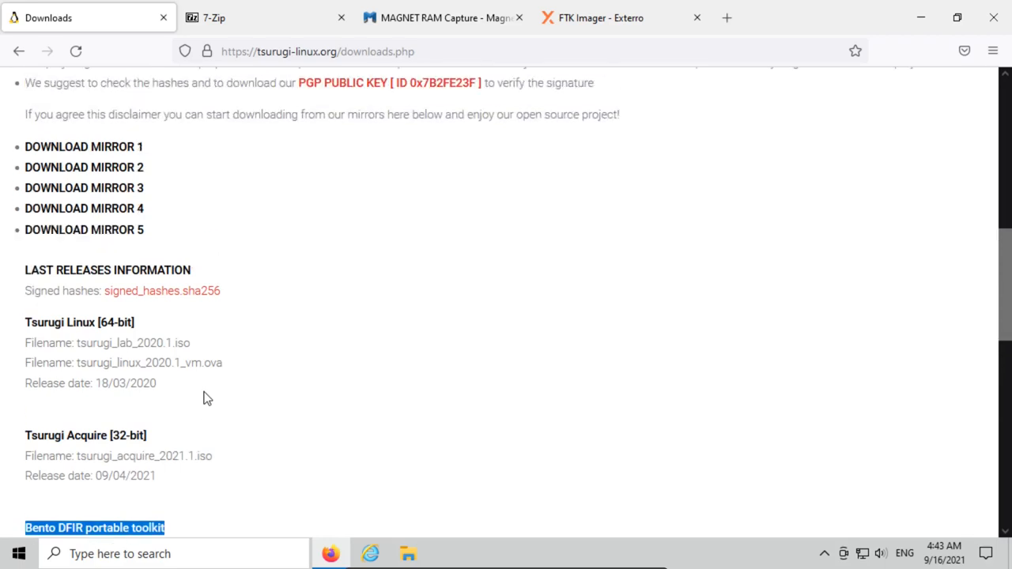
mouse_move(367, 369)
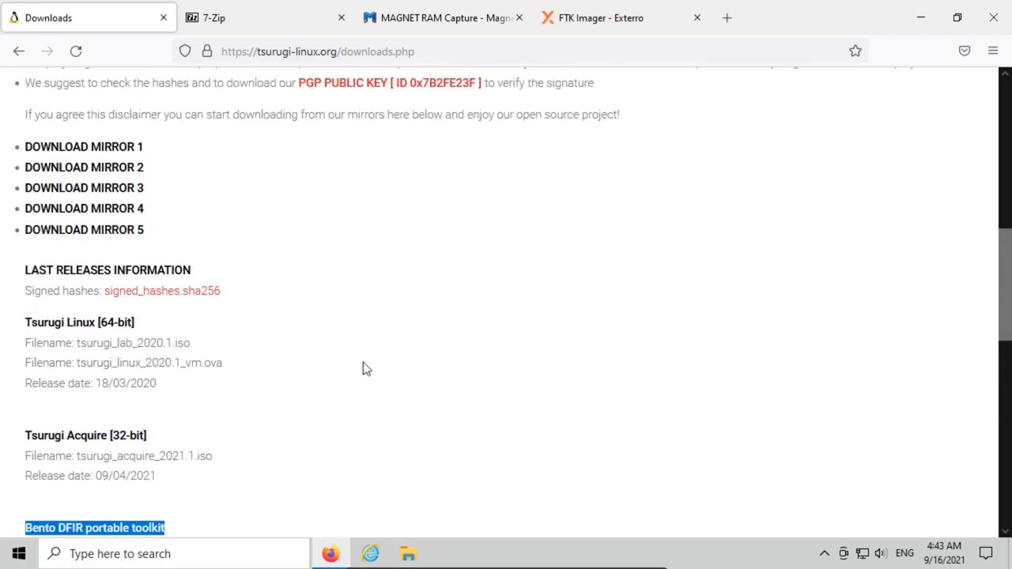
mouse_move(153, 231)
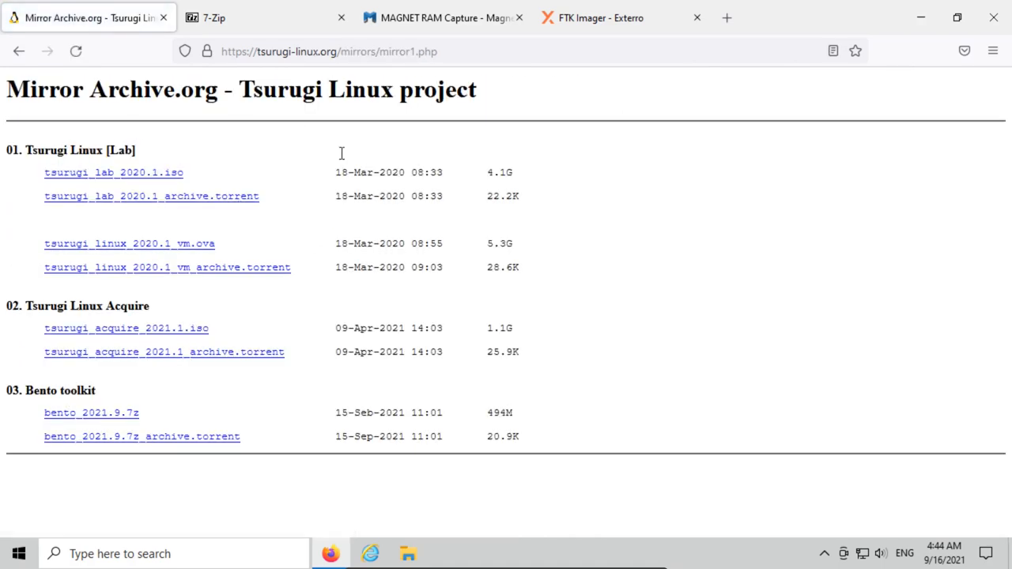
mouse_move(343, 302)
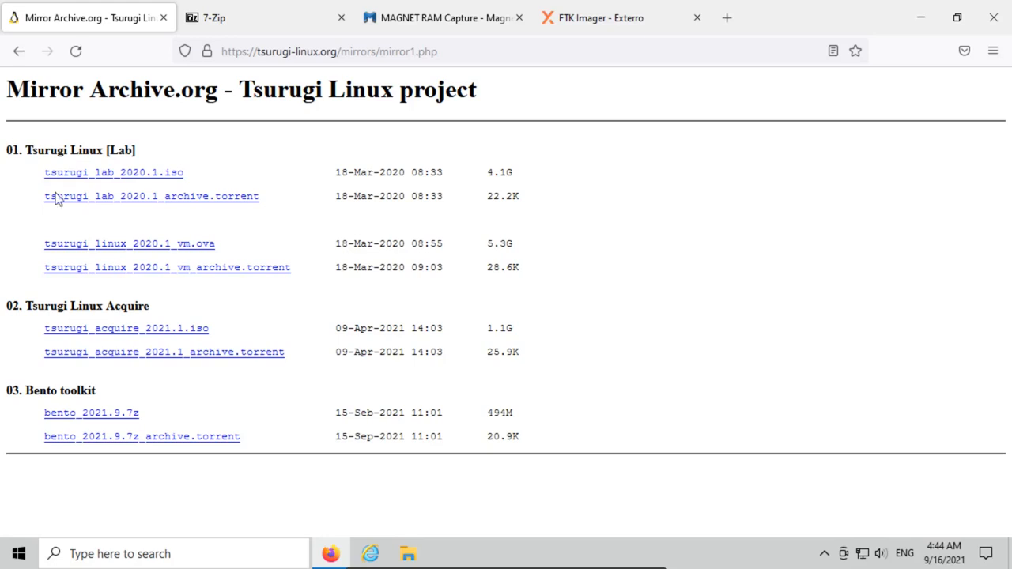
mouse_move(237, 218)
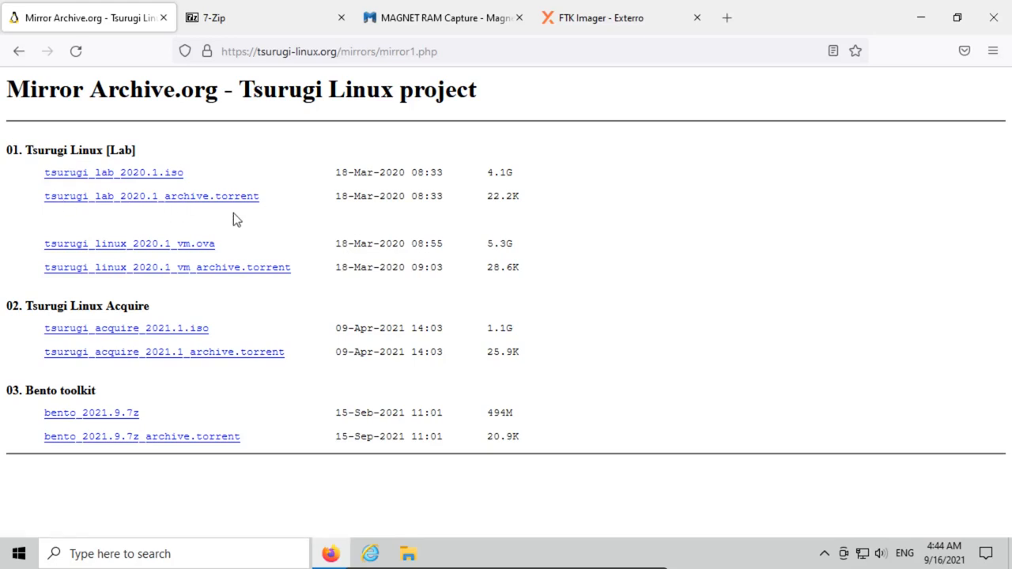
mouse_move(29, 392)
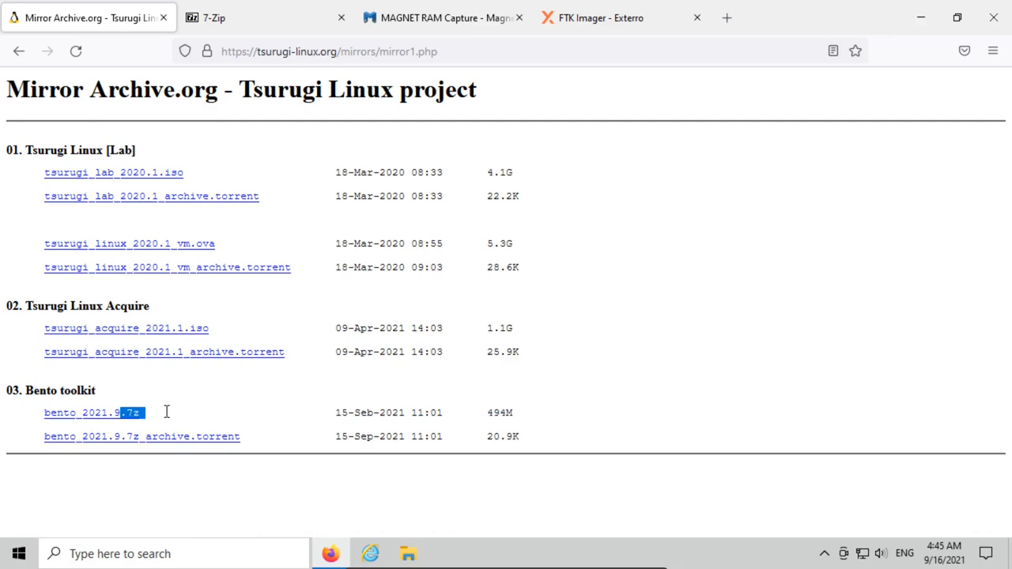
Point out the bento 2021.9.7z archive on Download Mirror 1
click(214, 17)
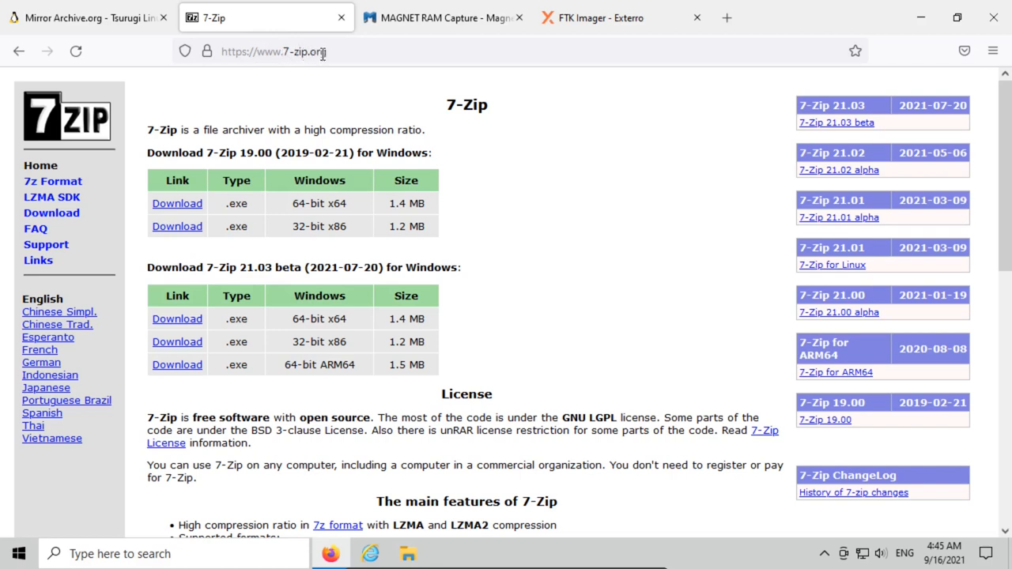
mouse_move(367, 177)
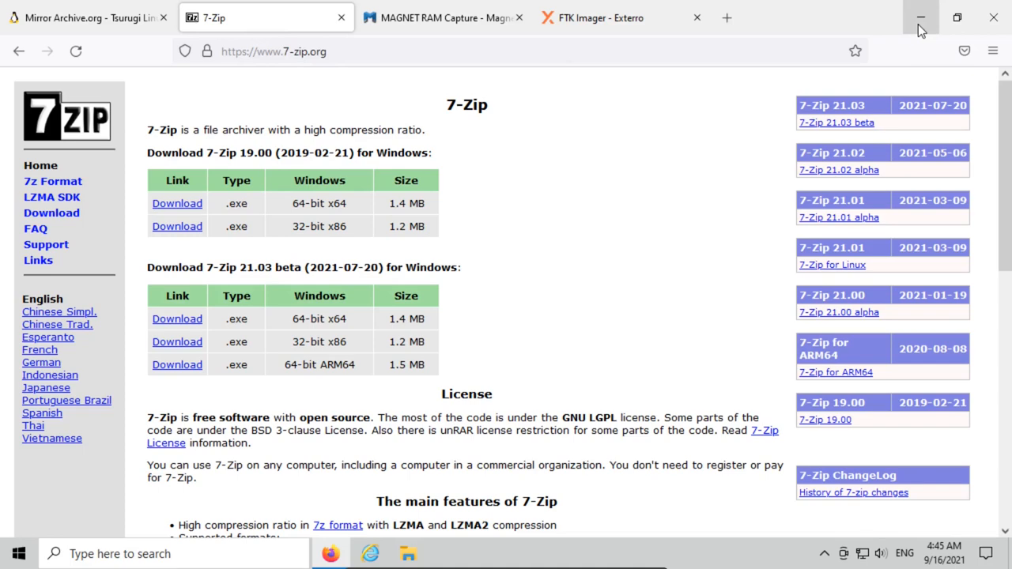
mouse_move(920, 18)
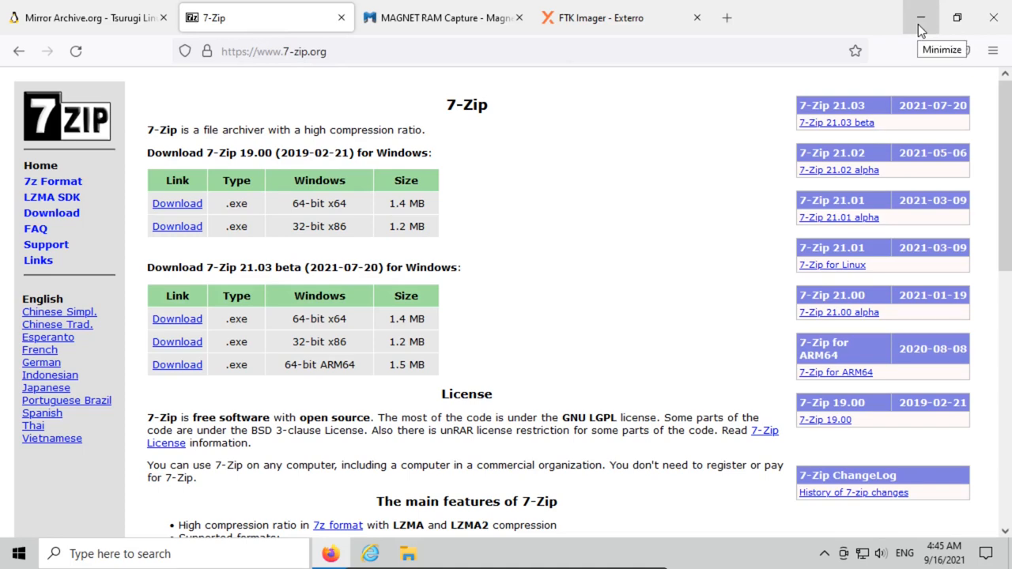
Extract bento_2021.9.7z in place with 7-Zip's Extract Here from the desktop bento folder
click(920, 18)
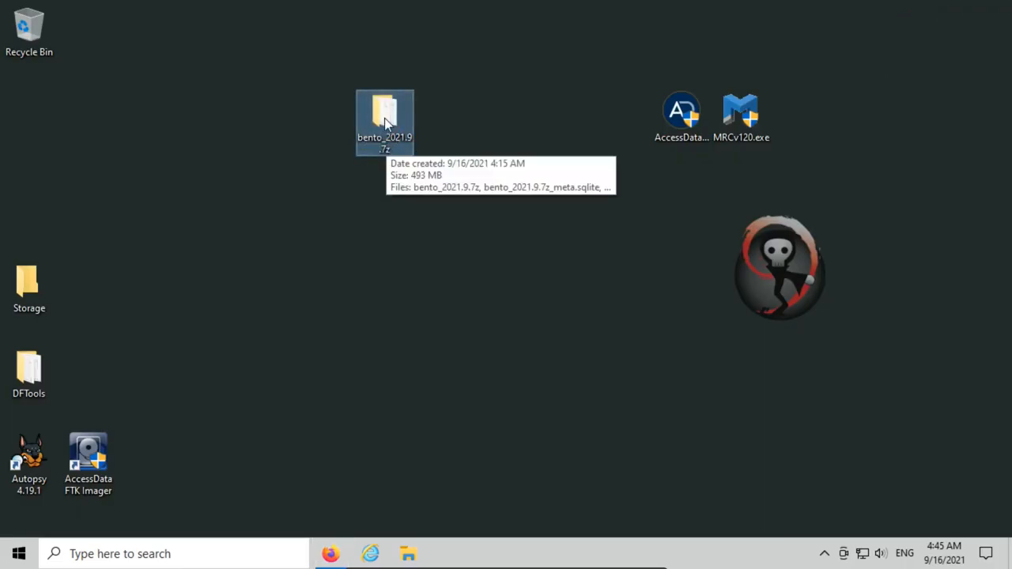
double_click(385, 123)
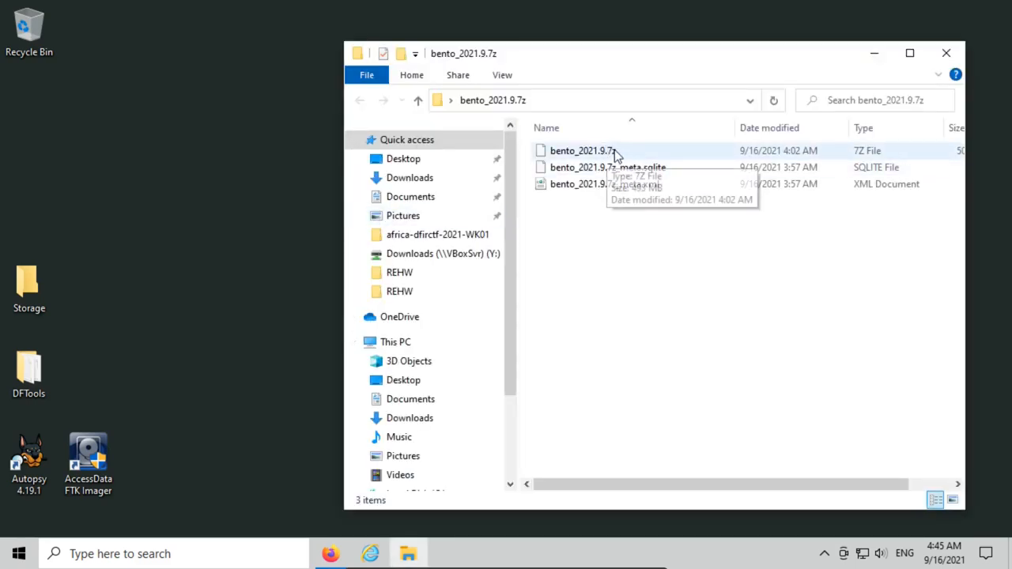
click(582, 151)
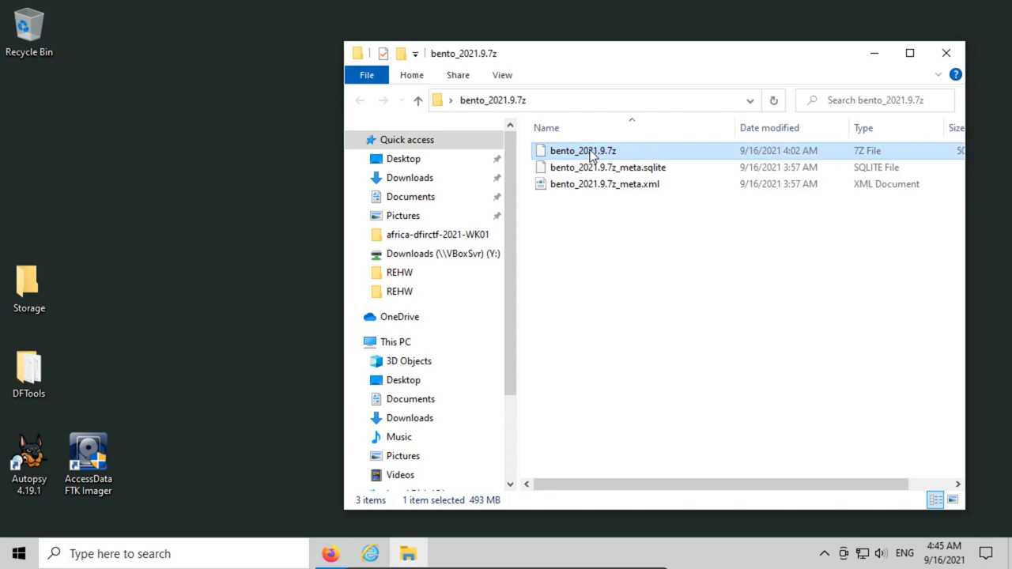
right_click(582, 150)
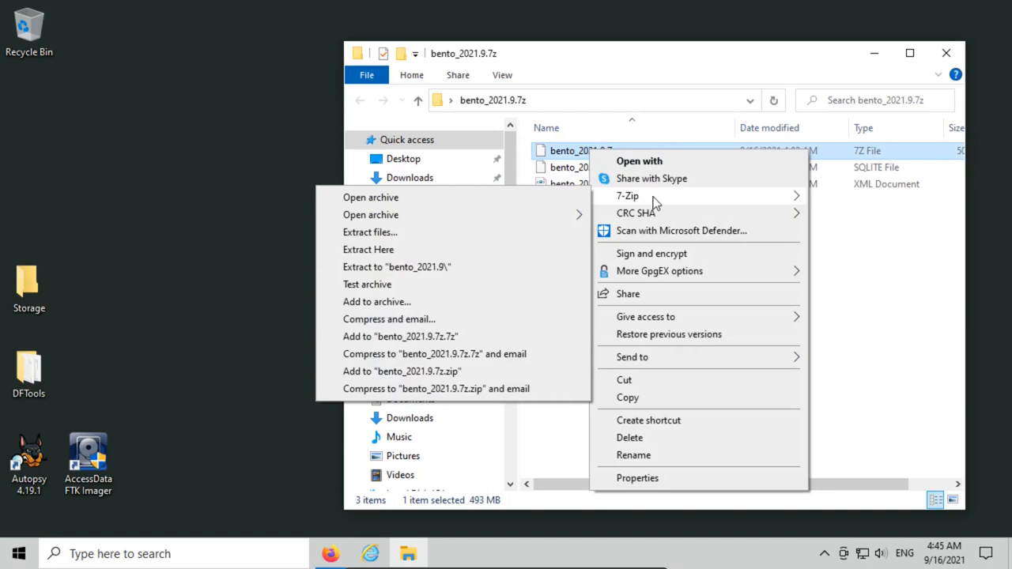
mouse_move(367, 249)
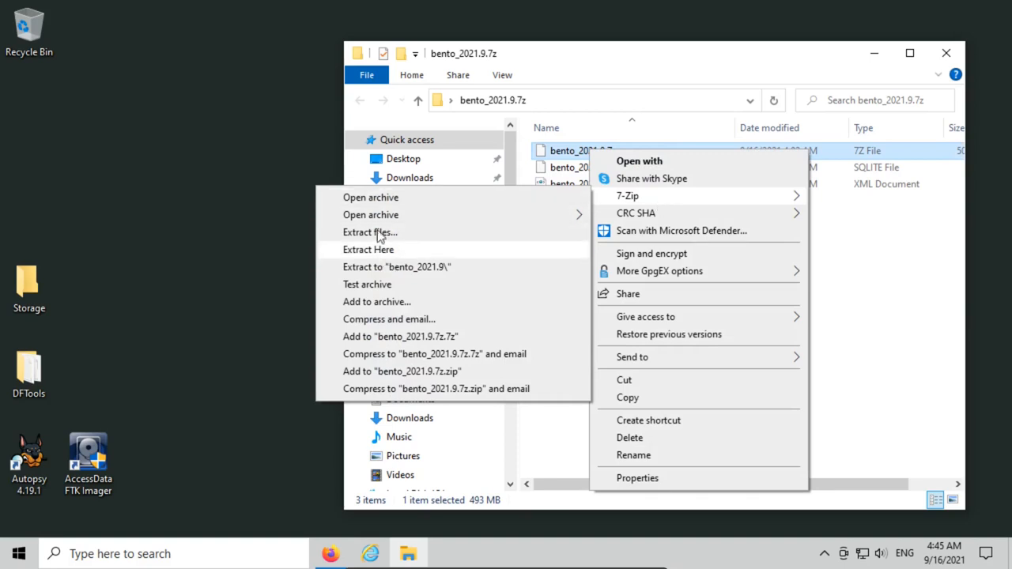
mouse_move(370, 197)
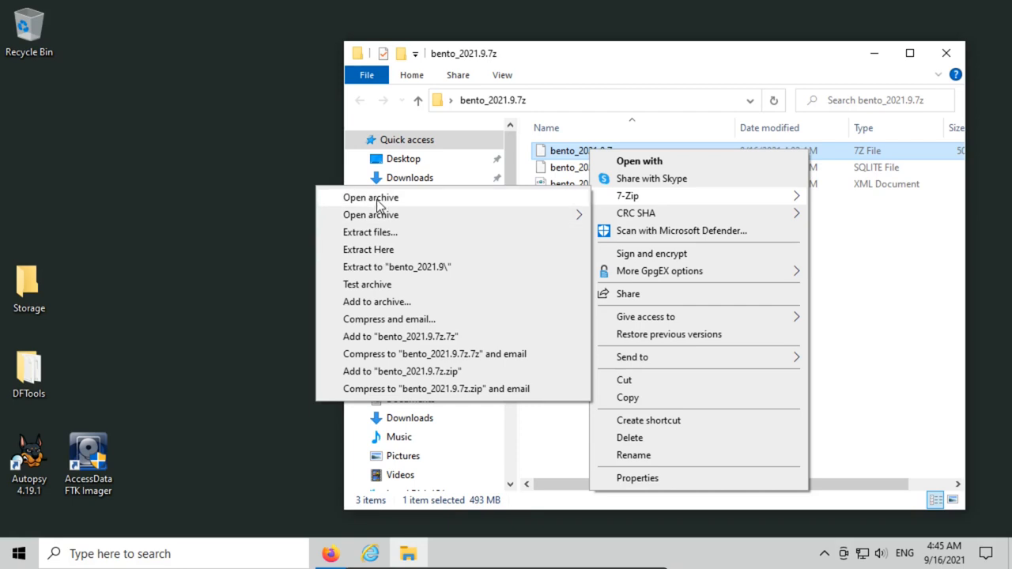
mouse_move(367, 249)
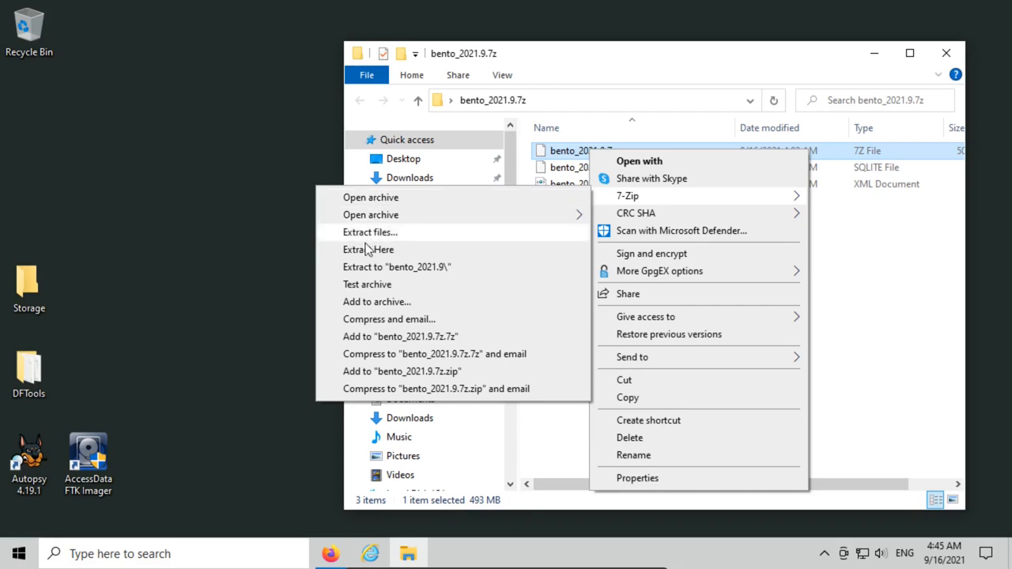
click(367, 249)
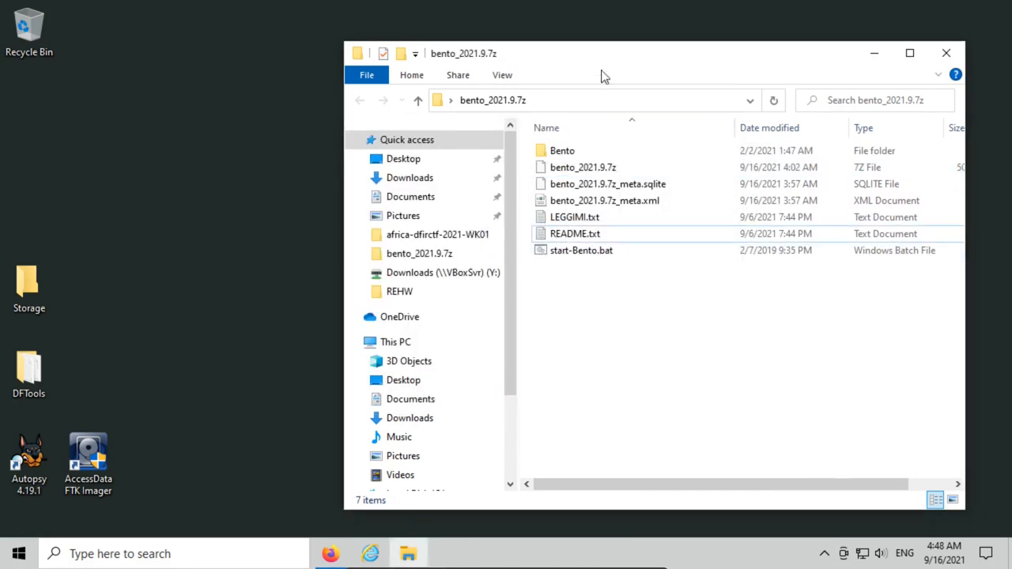
Read README.txt in Notepad through the THINGS TO DO (FIRST SETUP) notes on KAPE and FTK Imager Lite
double_click(575, 234)
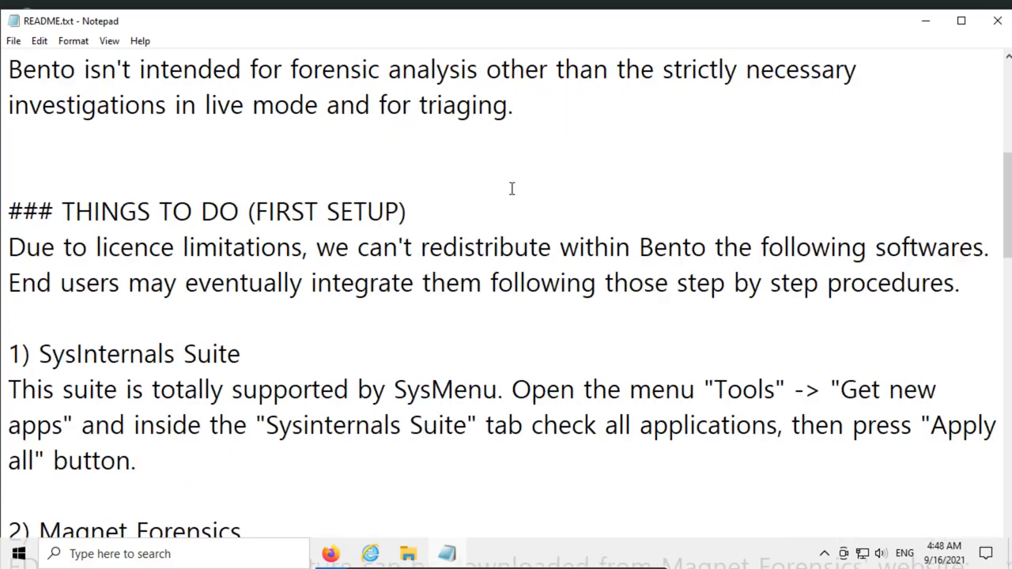
scroll(down, 3)
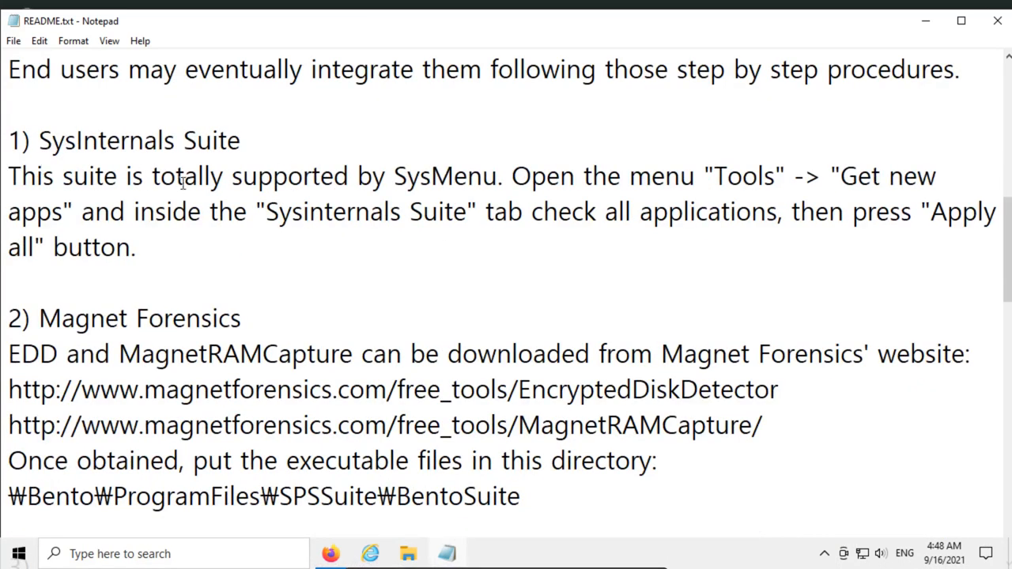
scroll(down, 3)
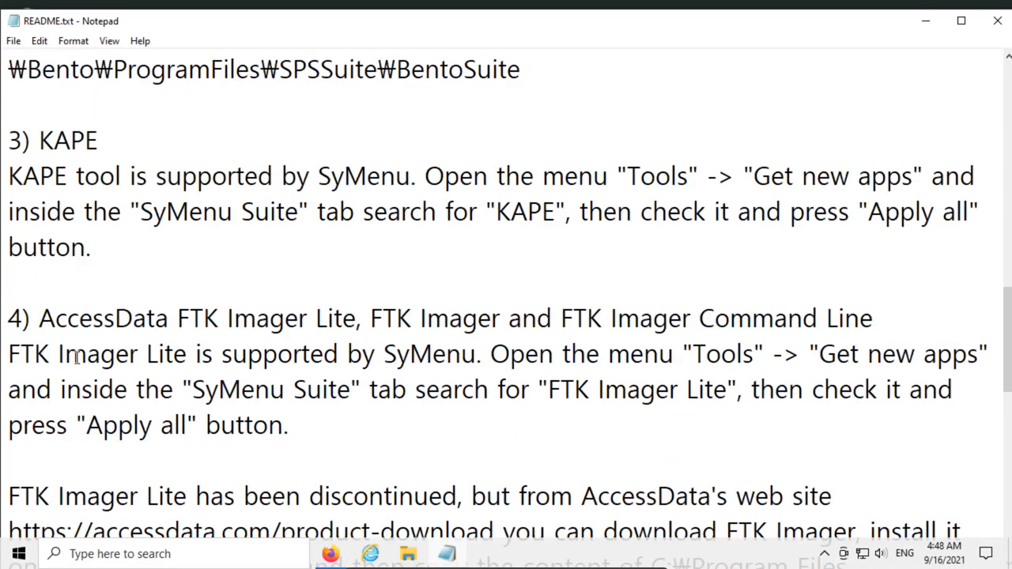
scroll(down, 3)
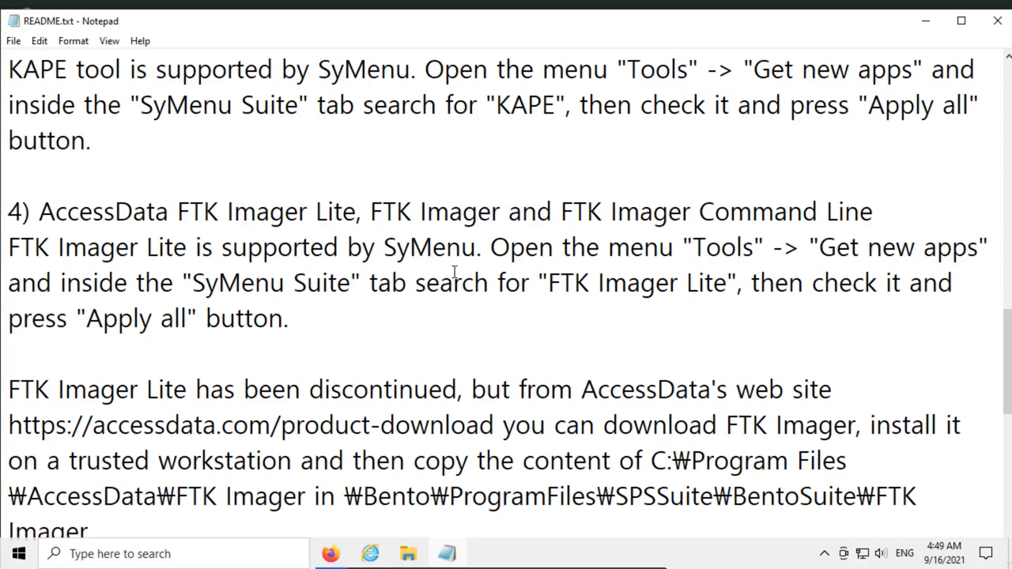
mouse_move(480, 215)
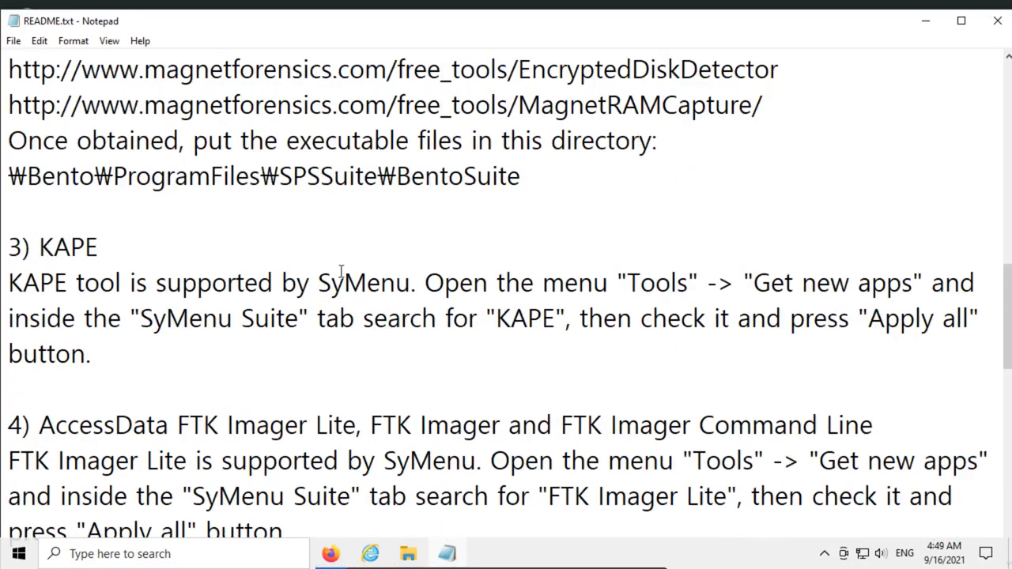
scroll(up, 3)
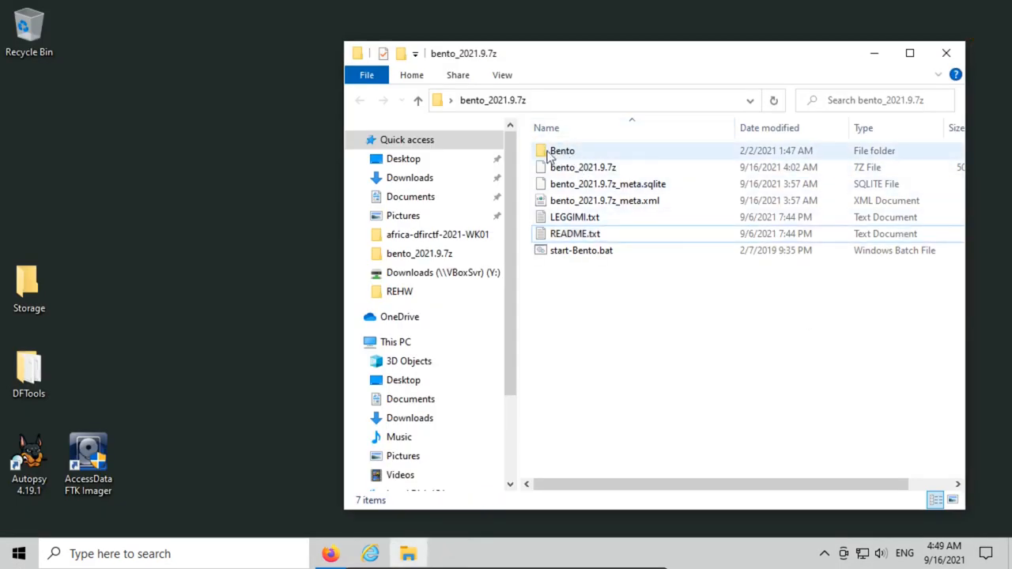
mouse_move(562, 150)
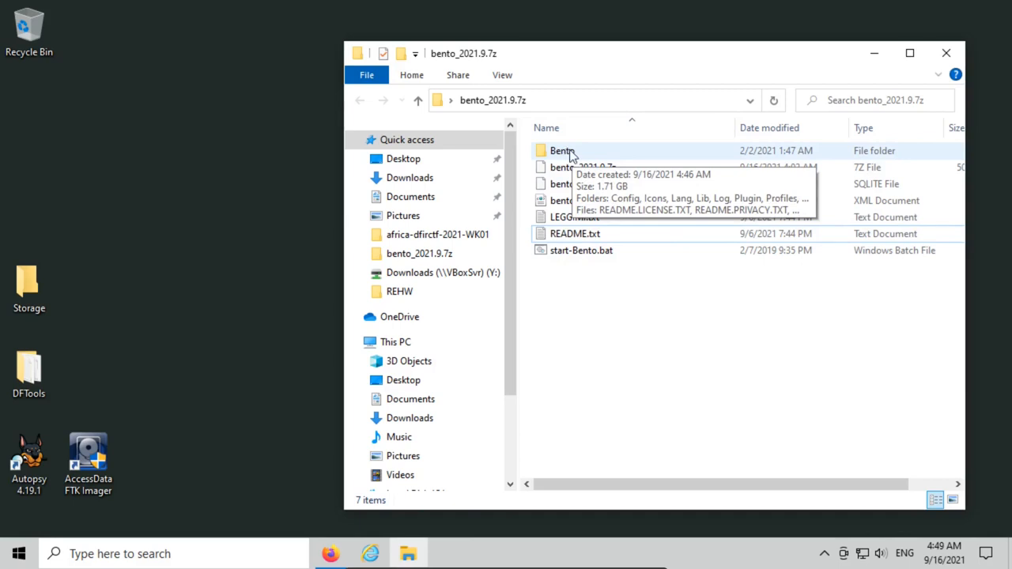
Select the Bento folder to copy it out to the desktop
click(563, 150)
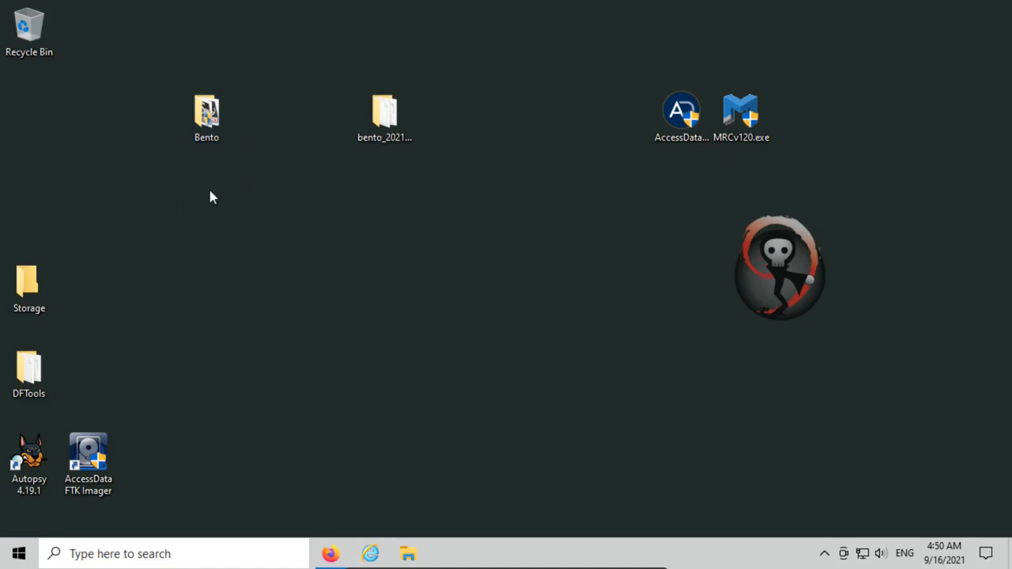
Launch SyMenu.Admin.exe from the Bento folder on the desktop
double_click(205, 110)
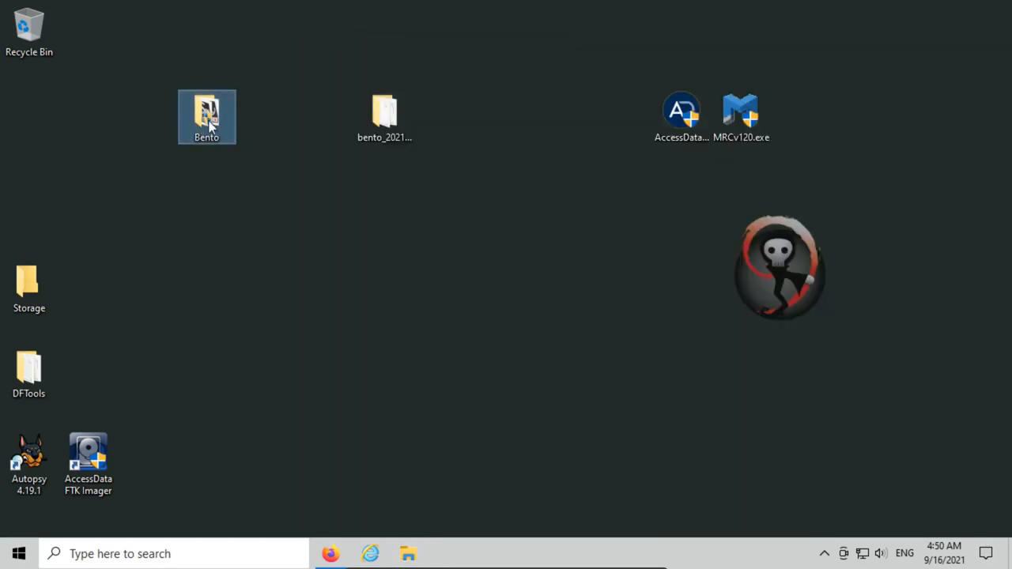
double_click(206, 117)
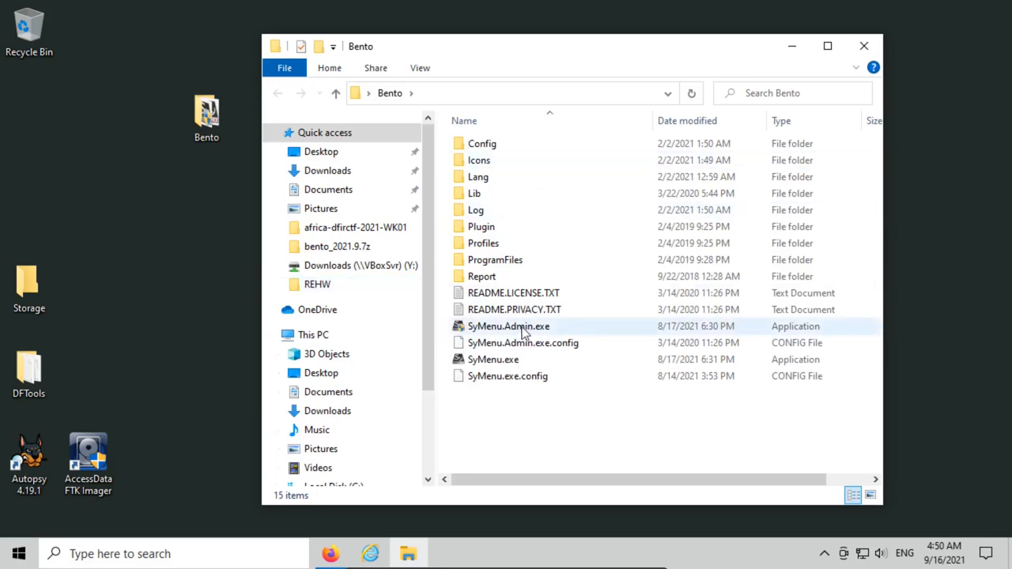
click(493, 359)
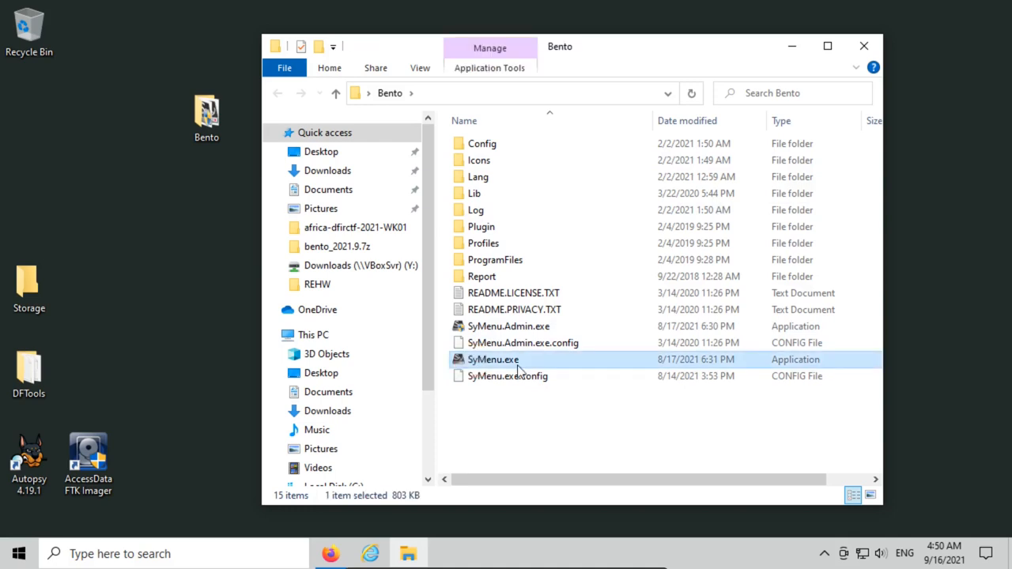
click(509, 325)
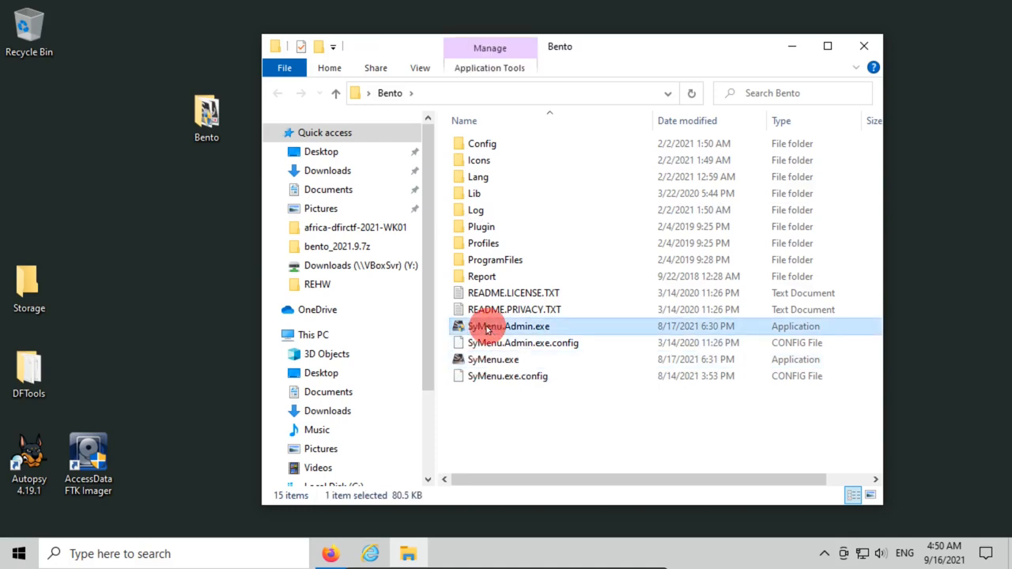
mouse_move(509, 325)
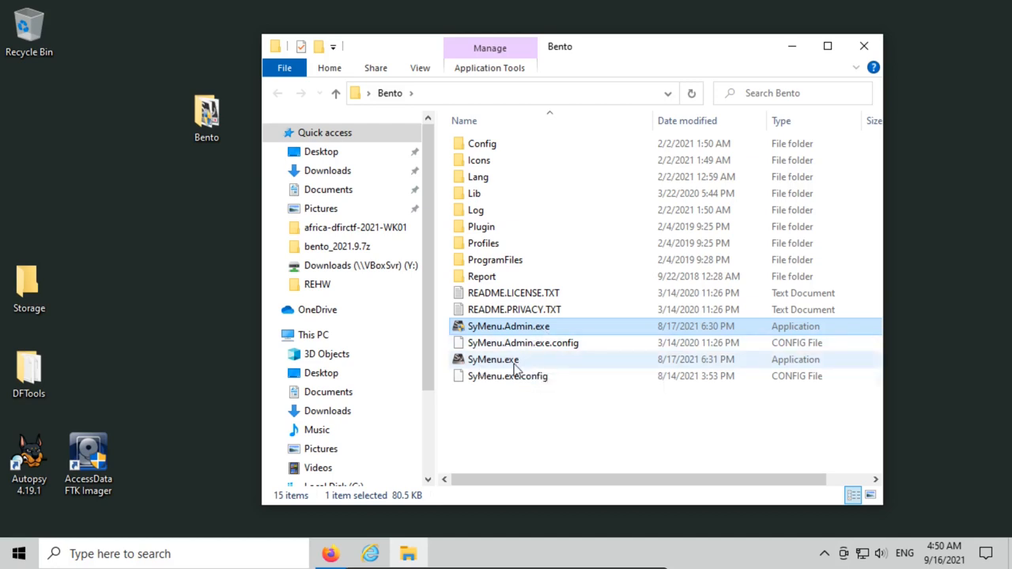
mouse_move(492, 359)
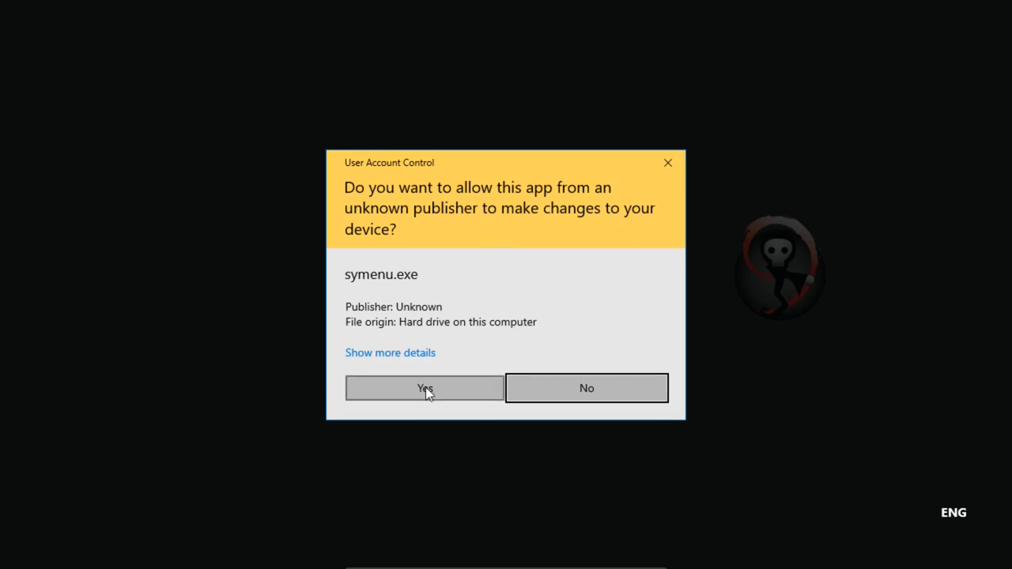
Allow SyMenu through UAC, move its launcher to the top right and browse the Acquire imaging tools
click(424, 387)
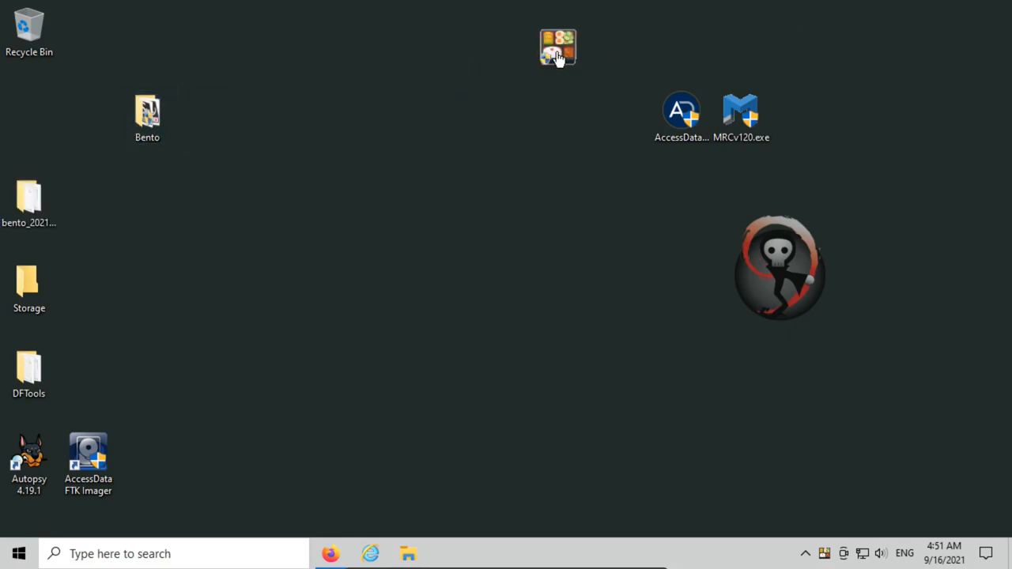
drag(556, 47, 607, 22)
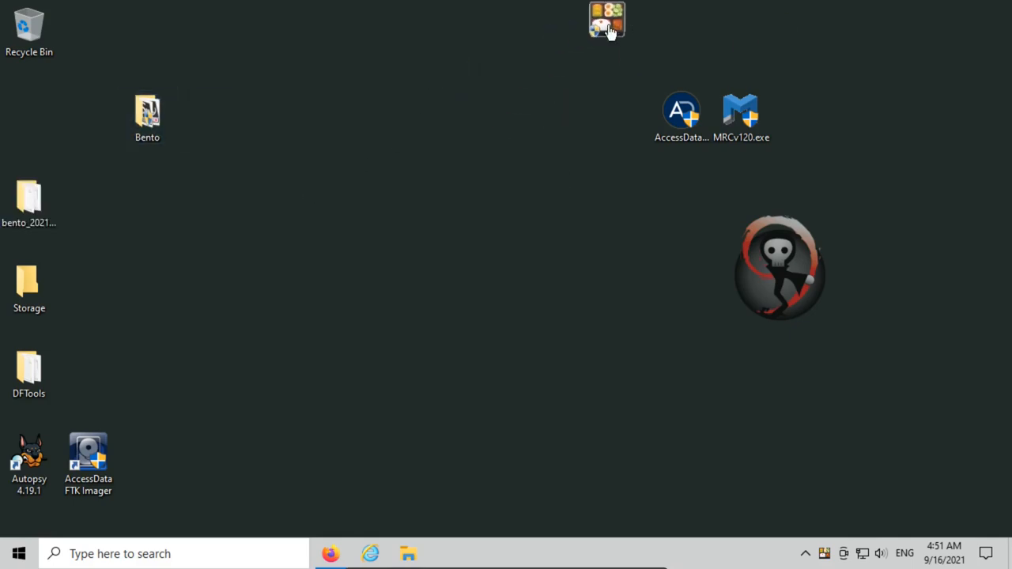
drag(607, 22, 886, 54)
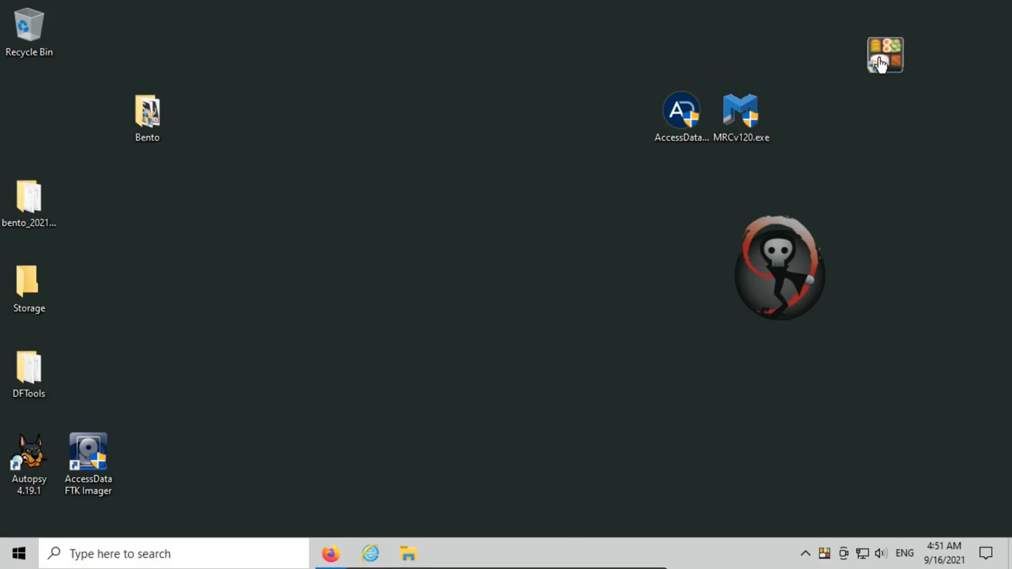
click(885, 54)
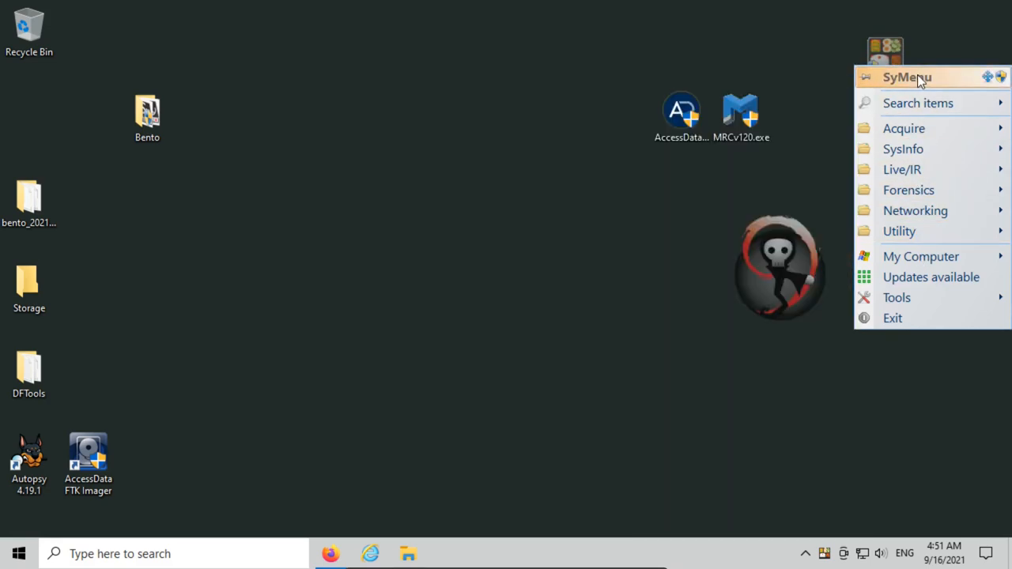
click(917, 103)
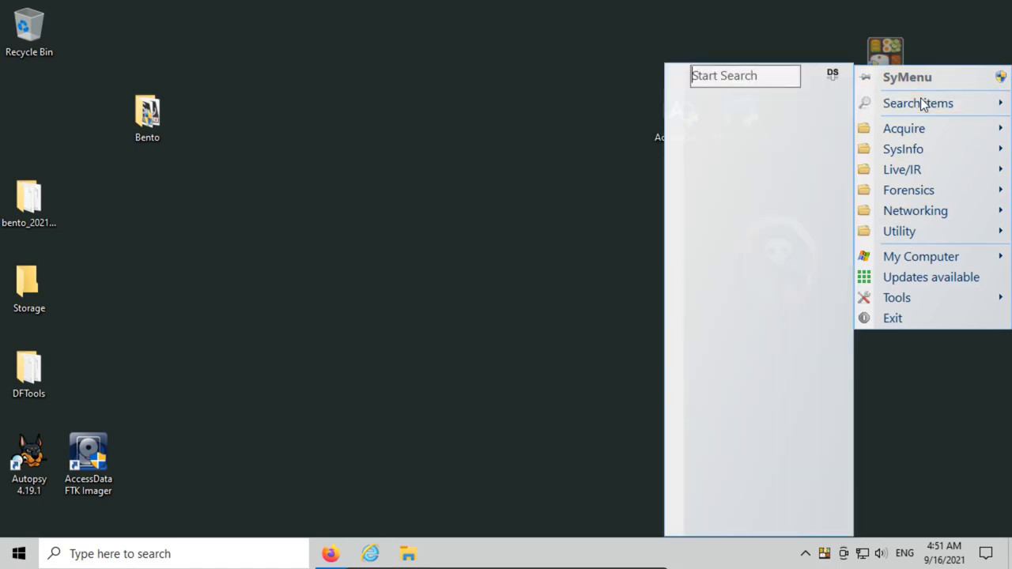
mouse_move(904, 128)
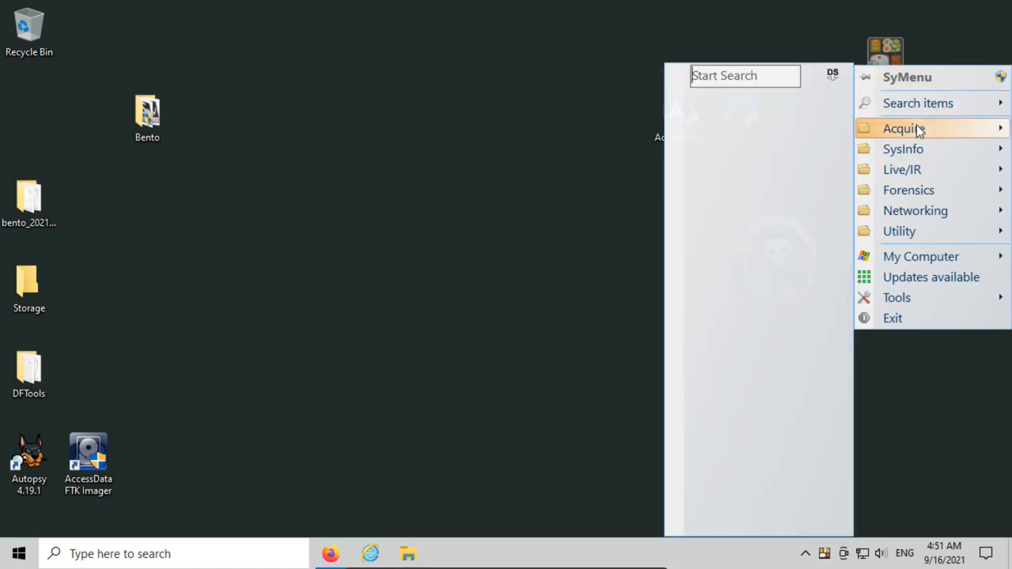
mouse_move(905, 128)
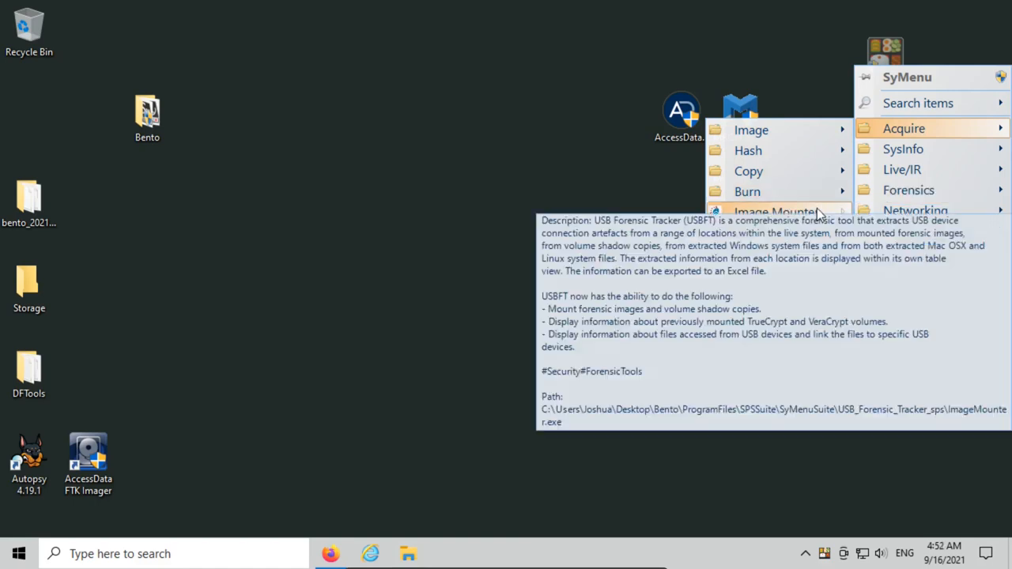
mouse_move(751, 130)
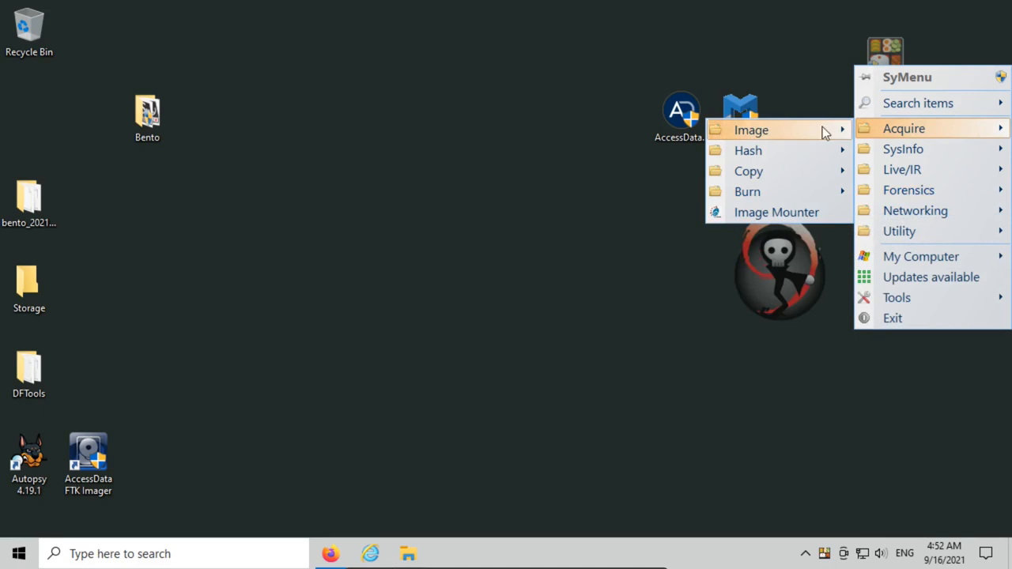
mouse_move(751, 130)
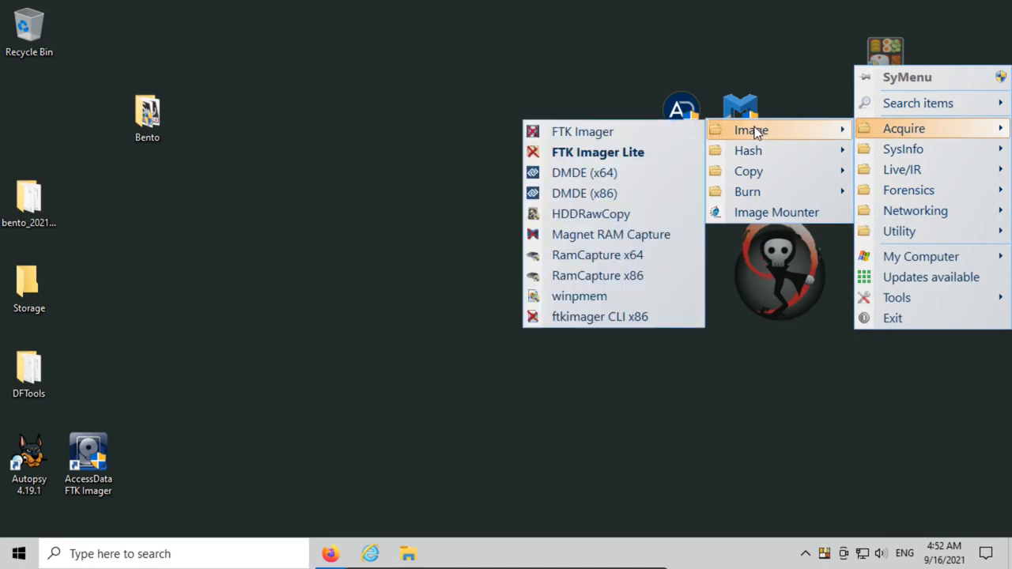
mouse_move(585, 172)
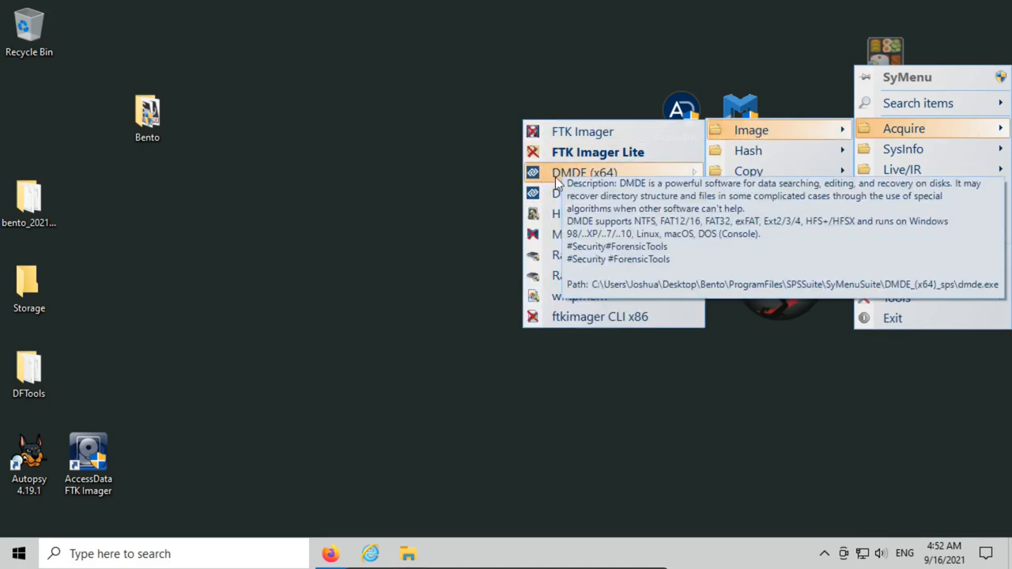
mouse_move(598, 152)
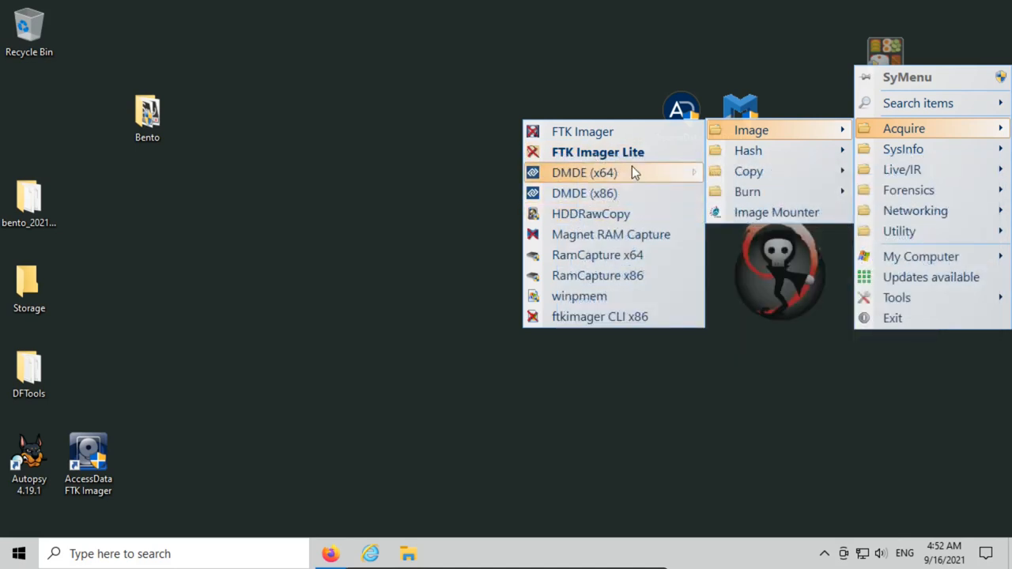
mouse_move(579, 296)
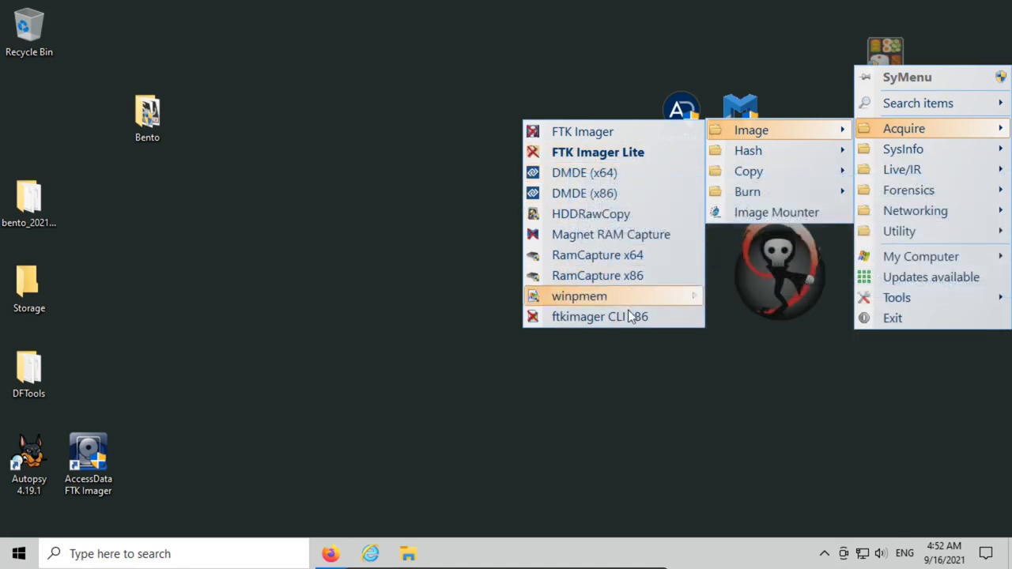
mouse_move(610, 234)
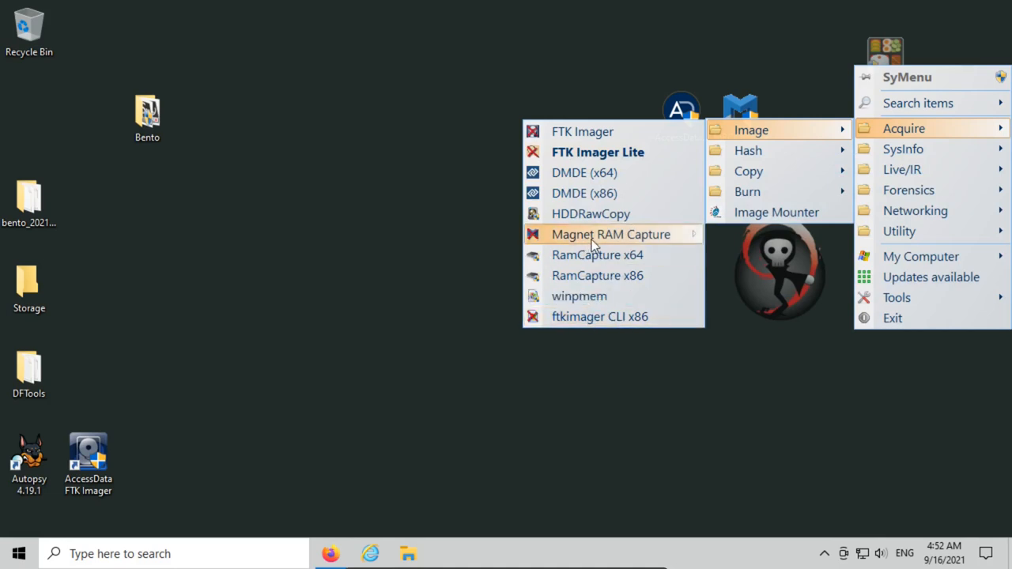
mouse_move(610, 234)
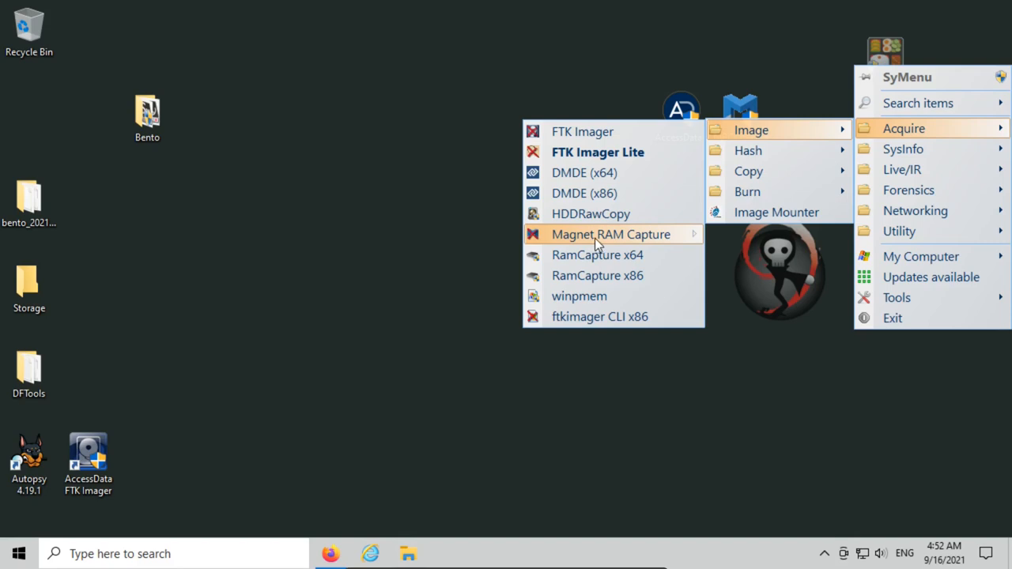
mouse_move(948, 128)
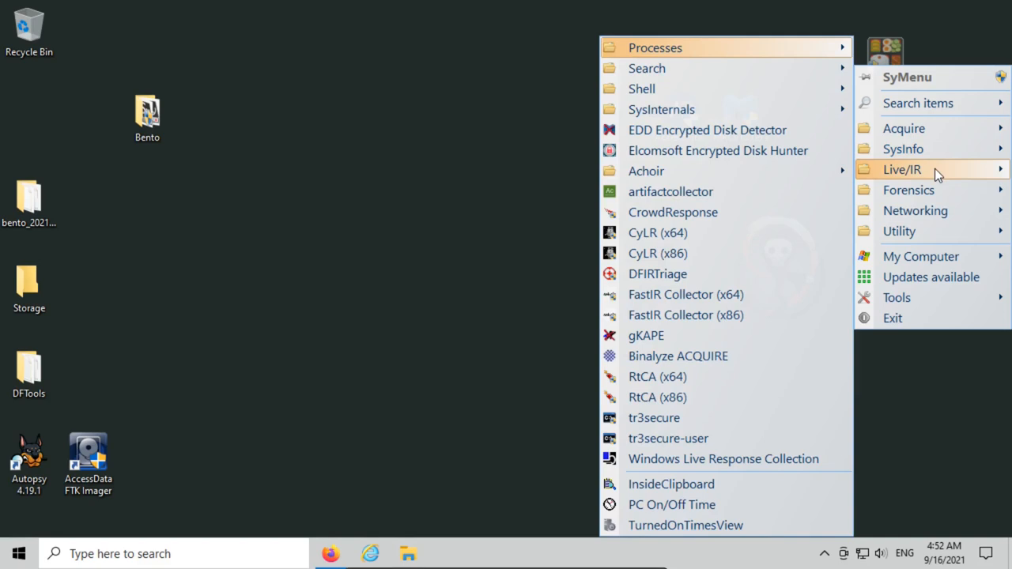
mouse_move(658, 274)
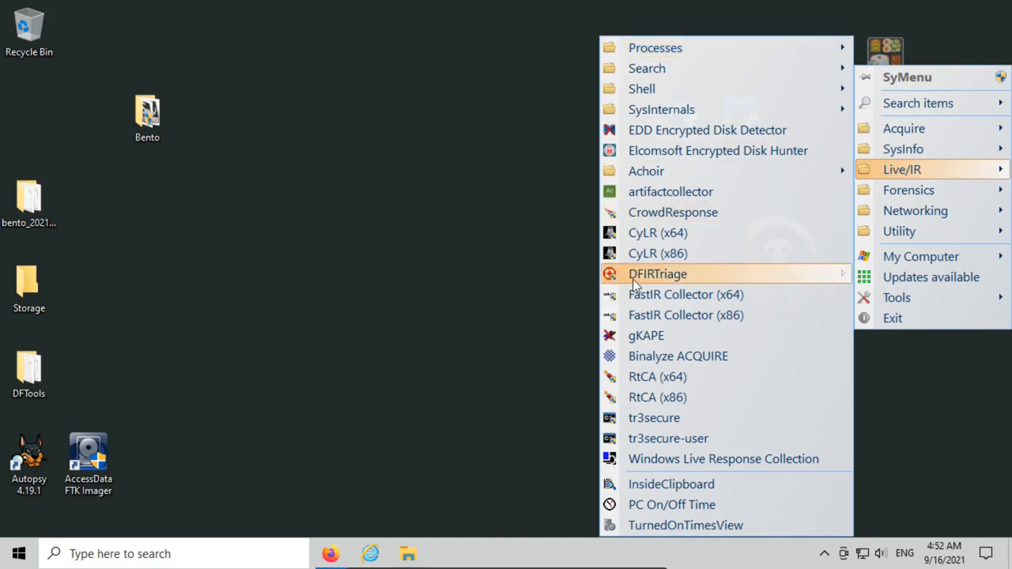
mouse_move(645, 335)
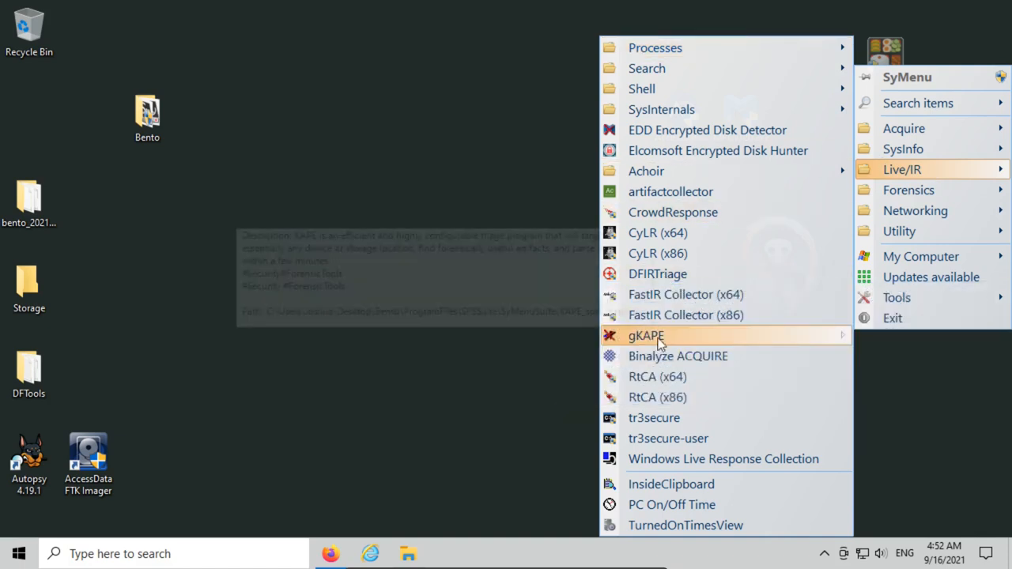
mouse_move(642, 89)
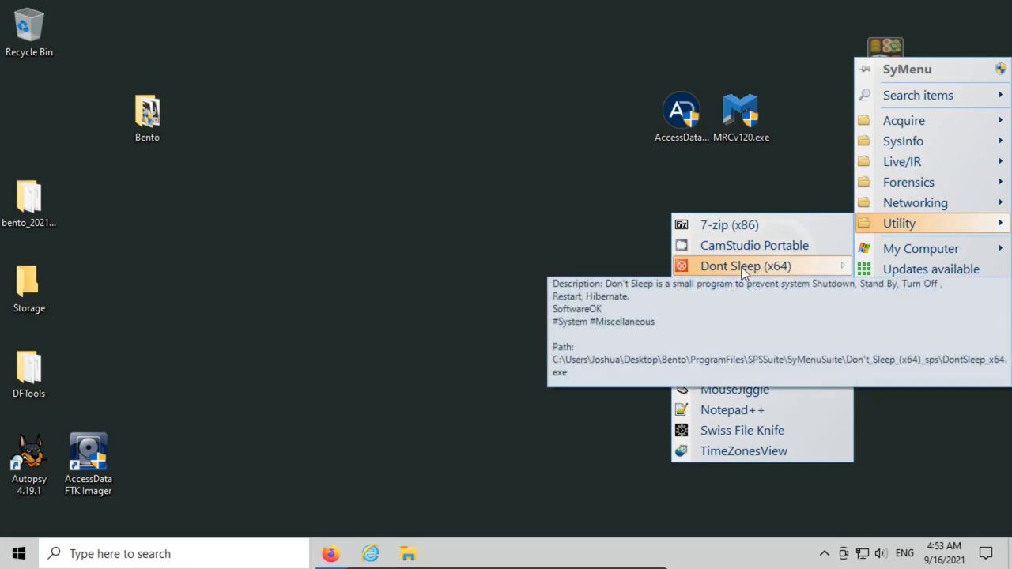
mouse_move(787, 272)
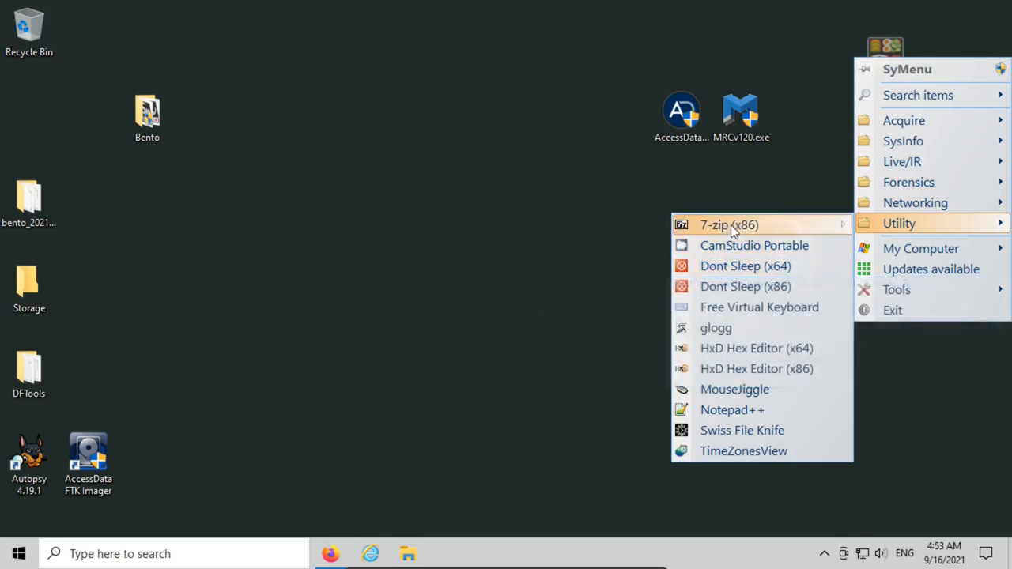
mouse_move(773, 369)
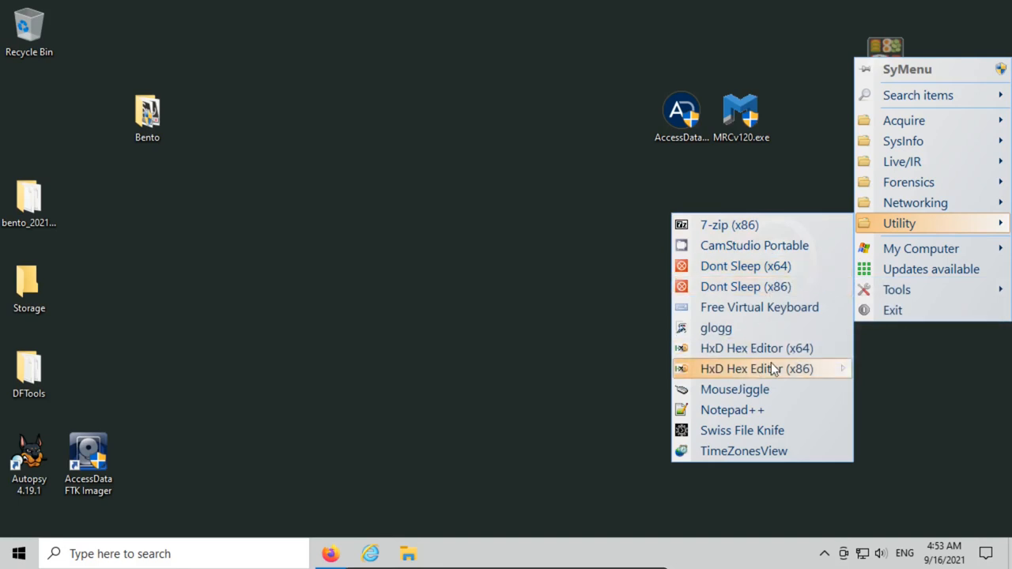
mouse_move(756, 348)
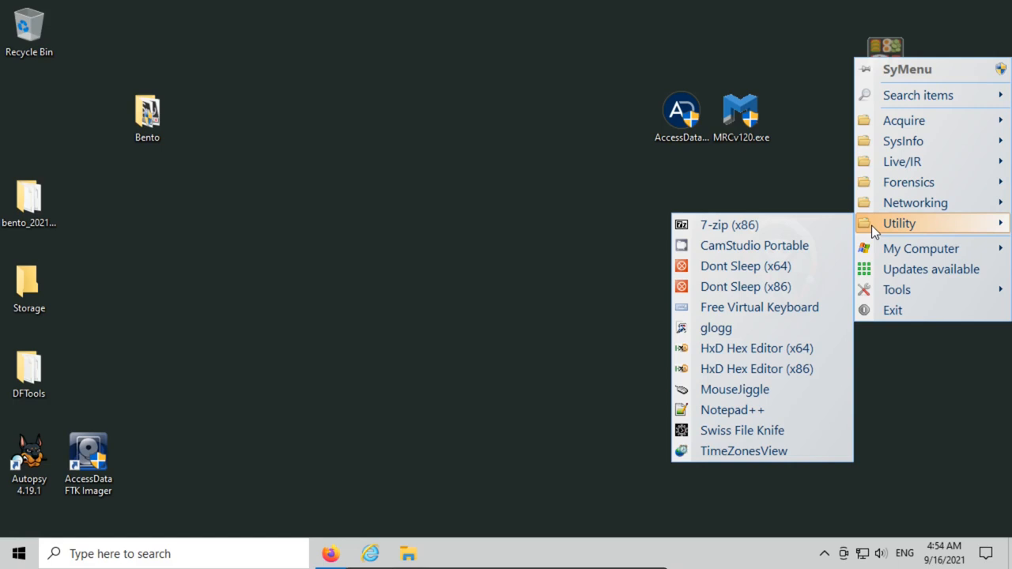
Close the SyMenu menu after browsing the Live/IR and Utility tool lists
click(884, 53)
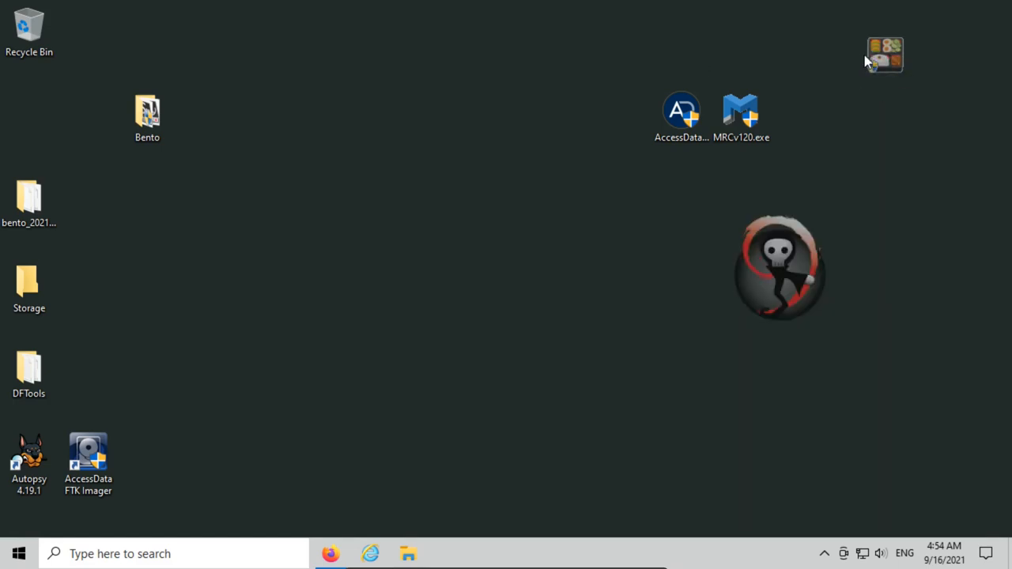
In Get new apps, view FTK Imager Lite's details and tick KAPE for its 1.0.0.3 update
click(885, 53)
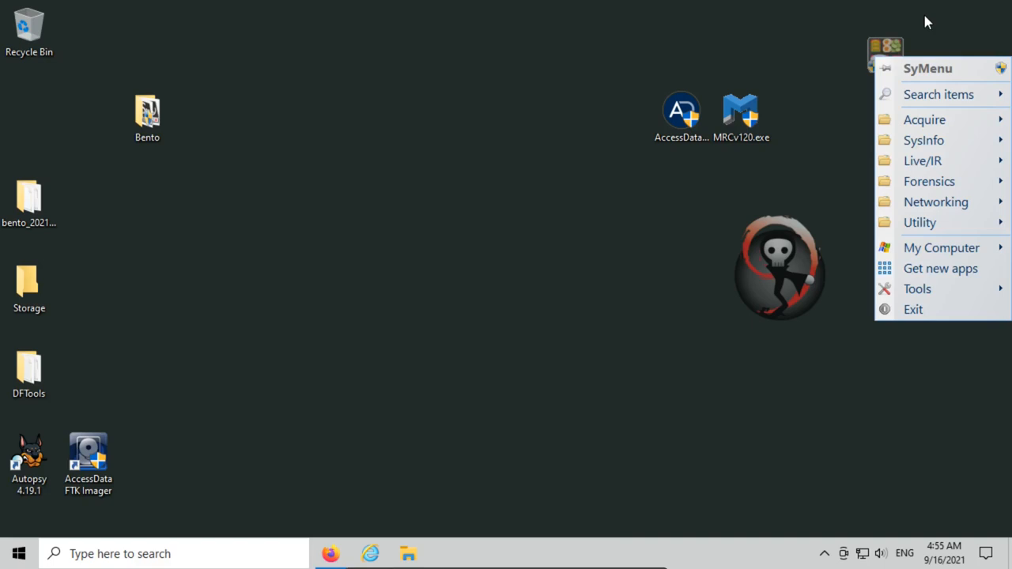
mouse_move(939, 269)
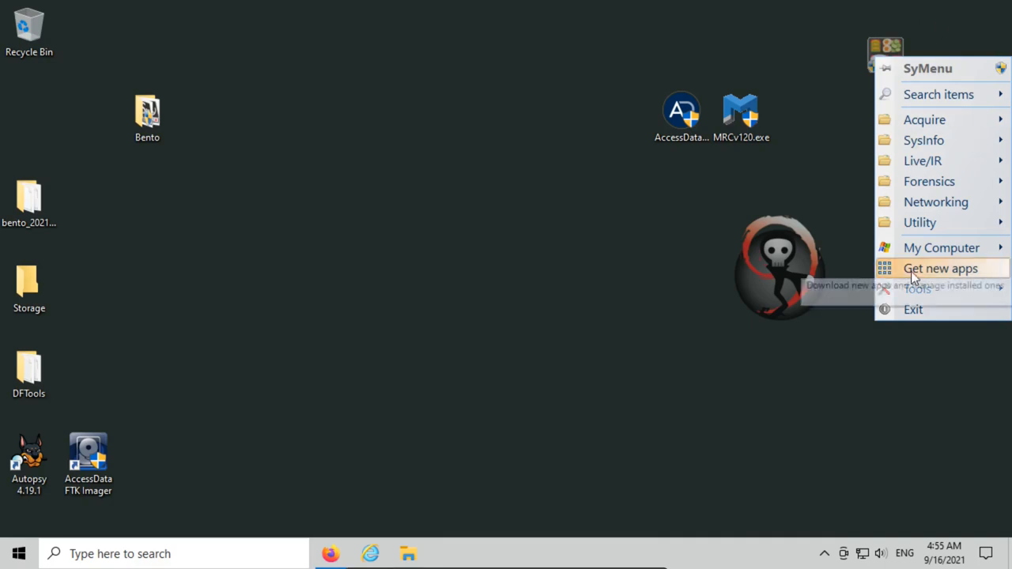
click(938, 269)
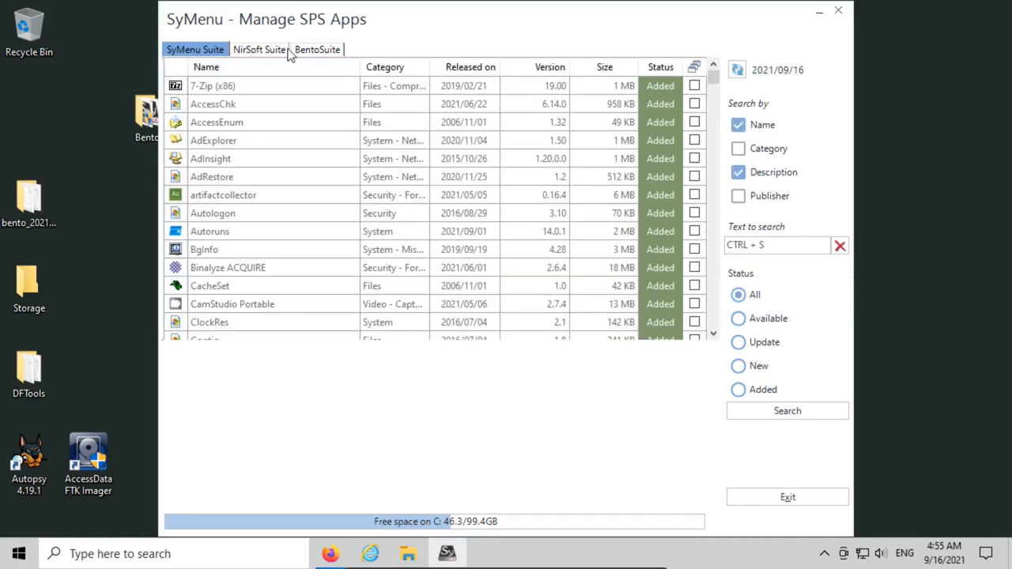
mouse_move(667, 148)
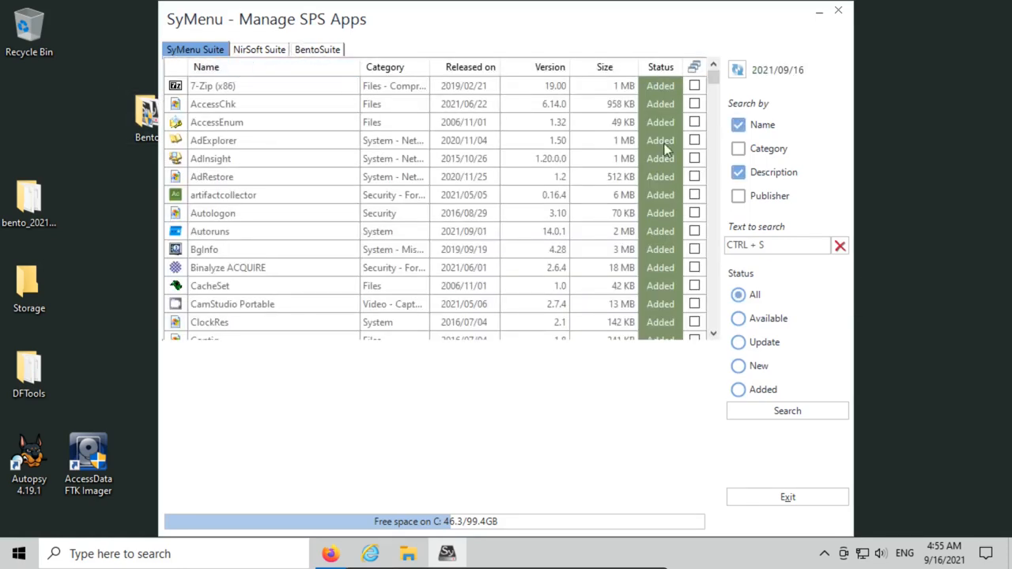
scroll(down, 3)
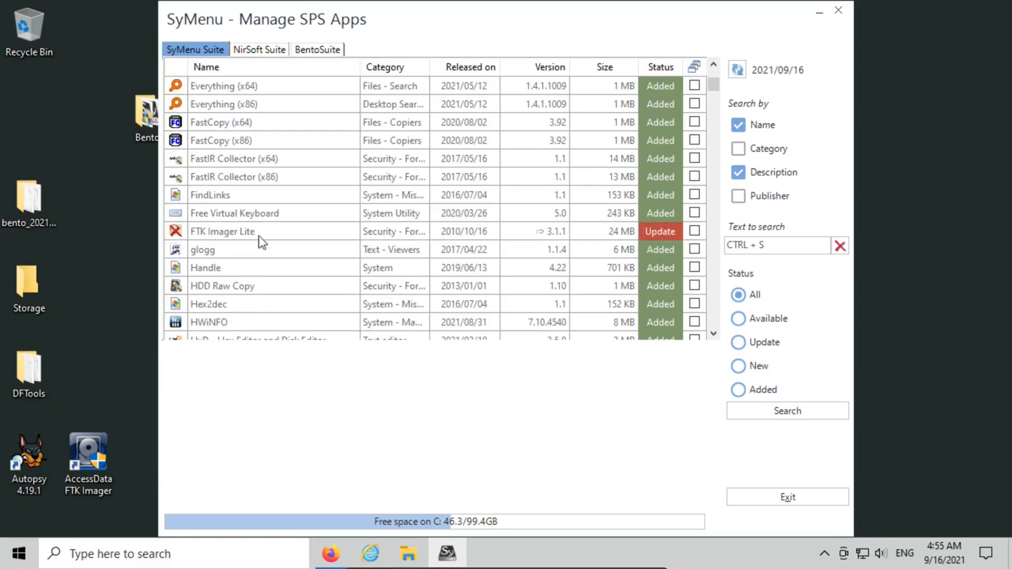
mouse_move(726, 234)
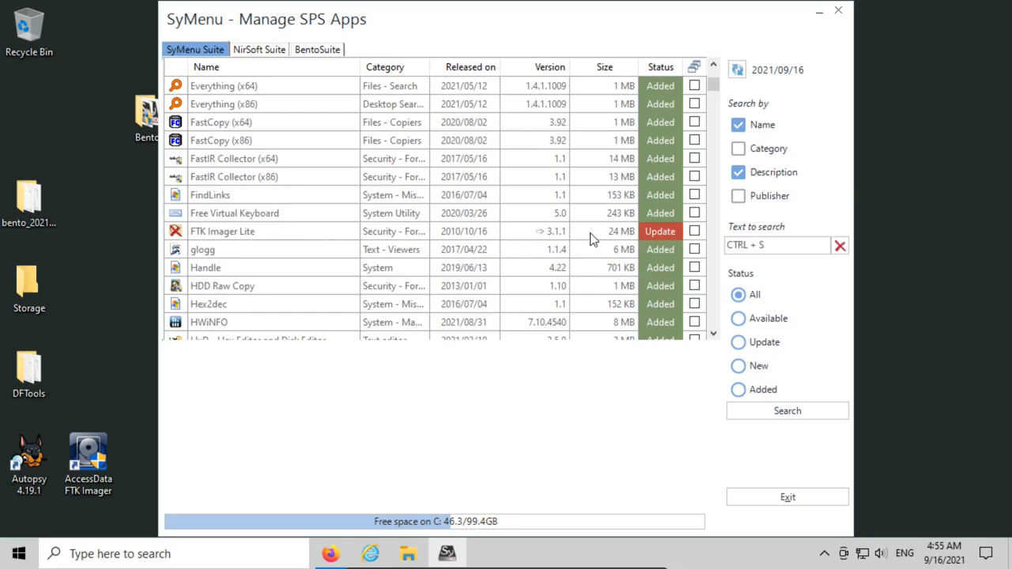
click(221, 231)
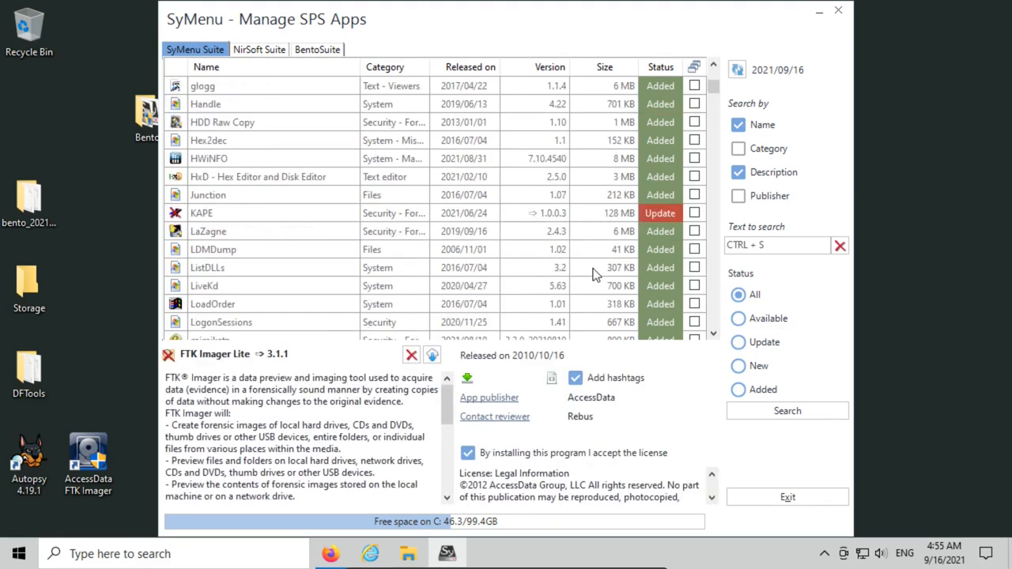
mouse_move(509, 224)
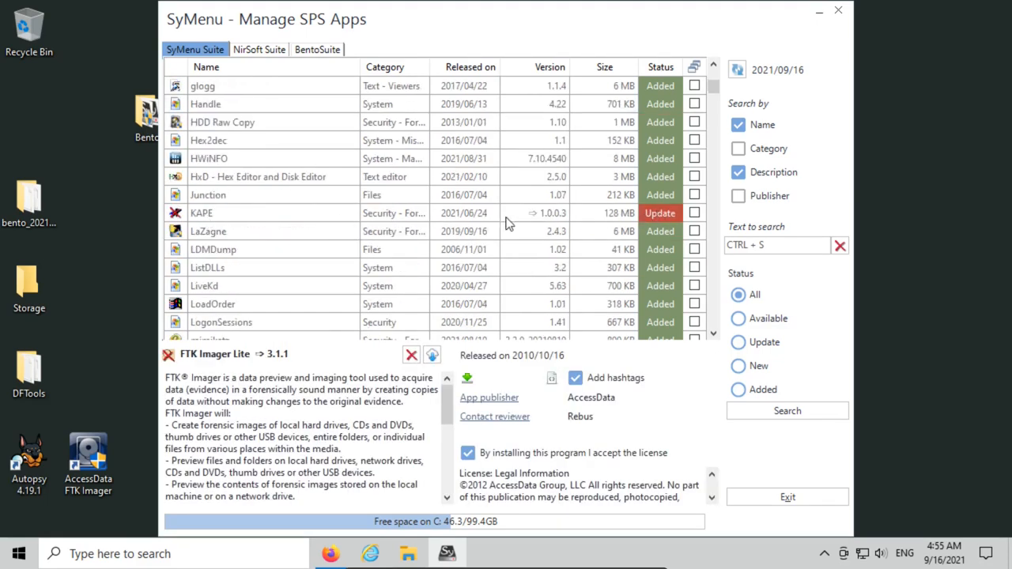
mouse_move(626, 7)
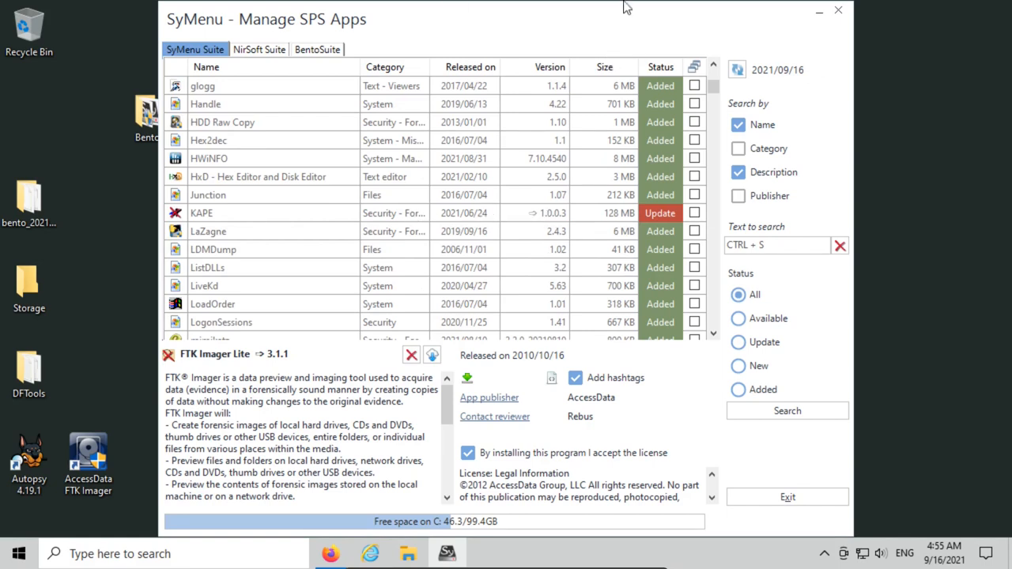
mouse_move(702, 218)
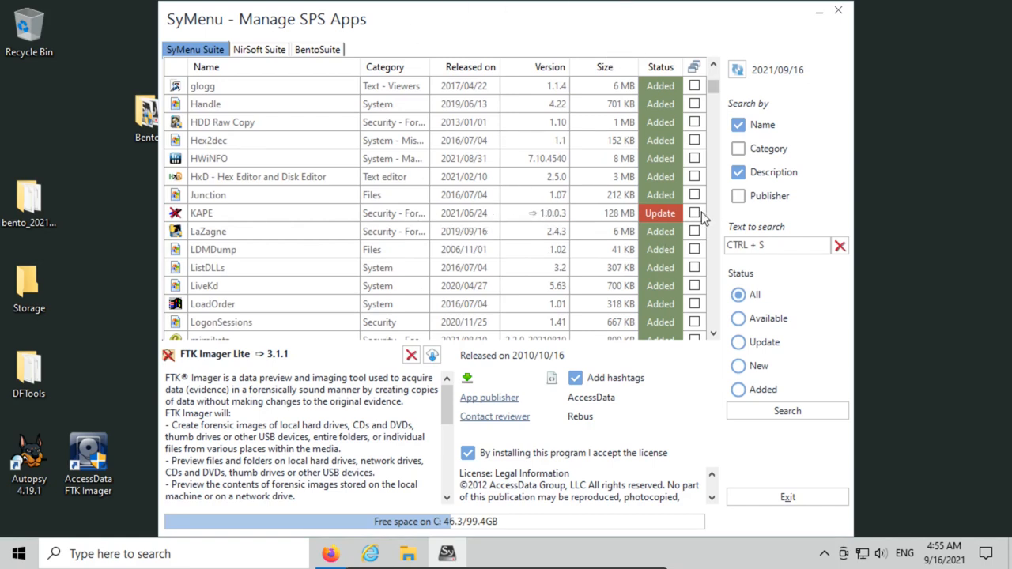
click(694, 211)
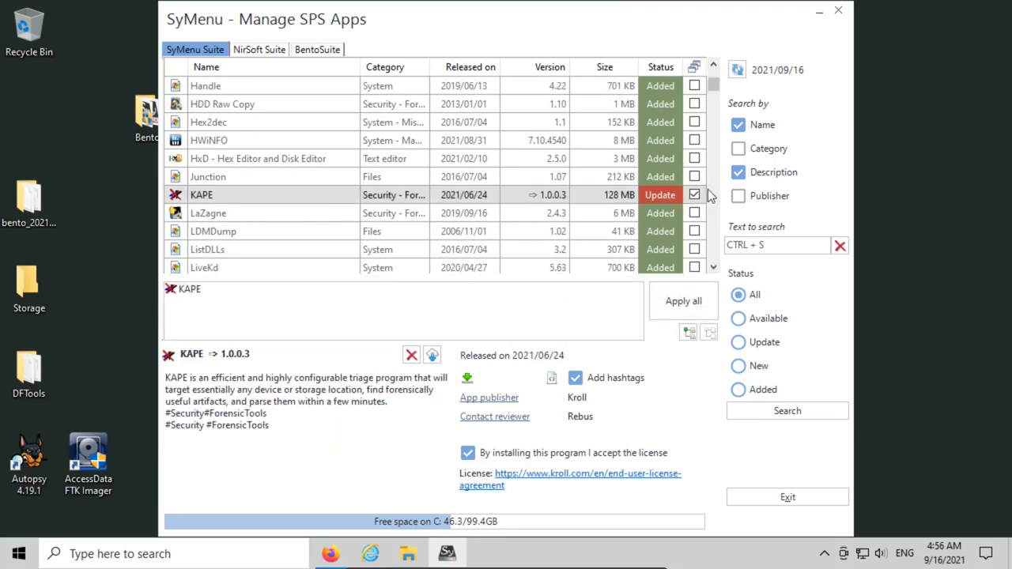
Apply the KAPE 1.0.0.3 update, accepting the license, then view the empty BentoSuite app list
click(694, 195)
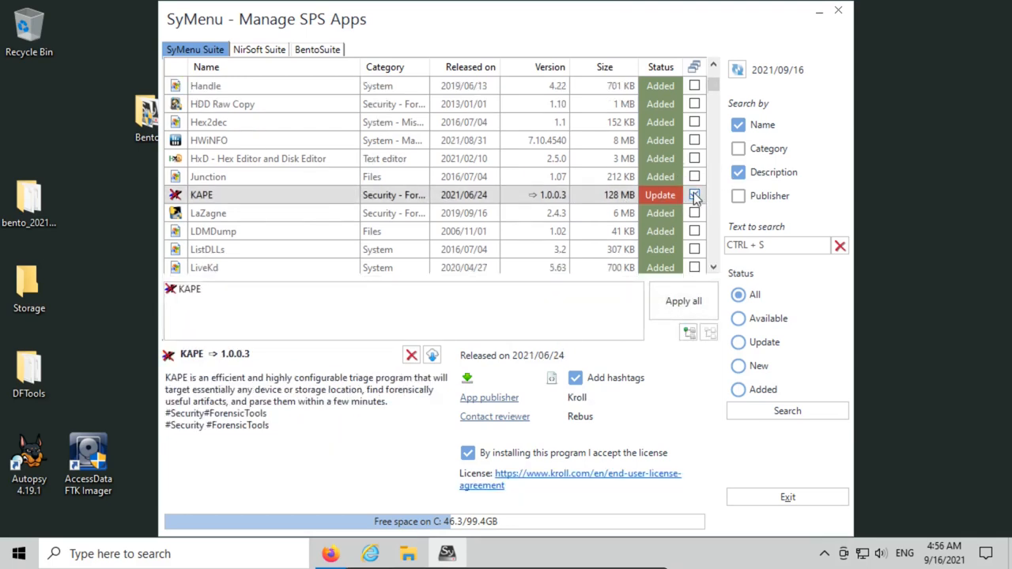
click(694, 194)
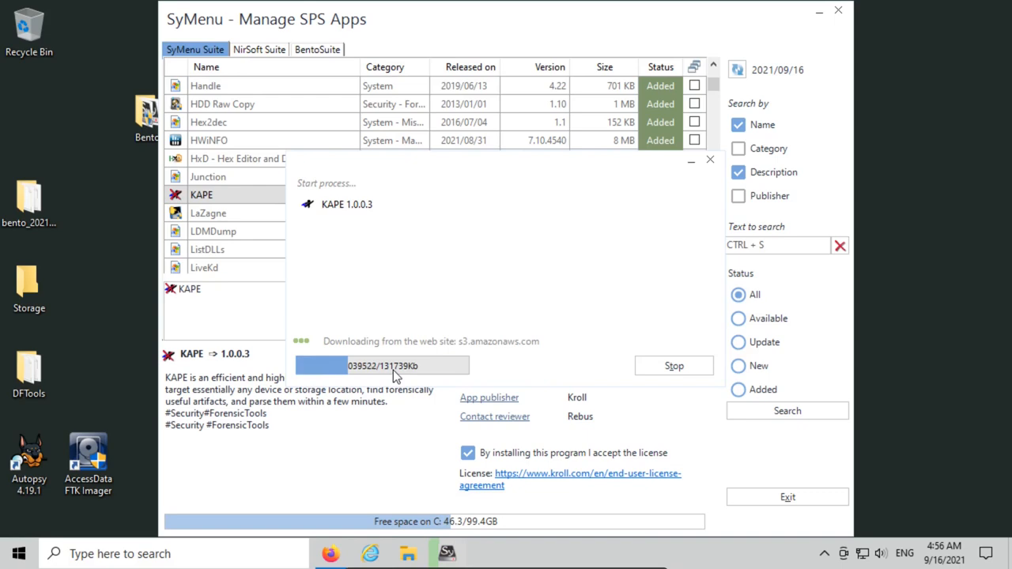
mouse_move(242, 161)
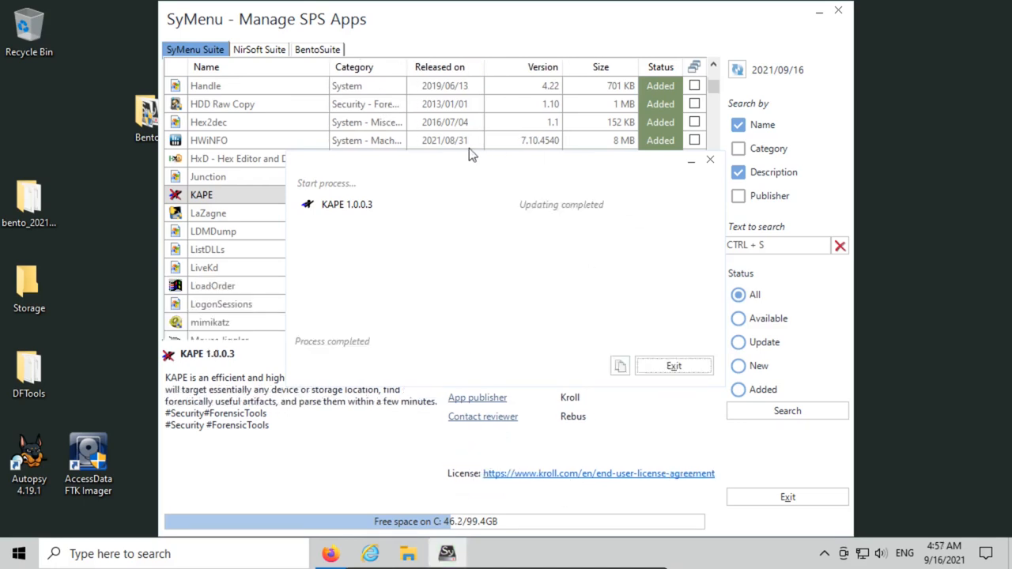
mouse_move(505, 255)
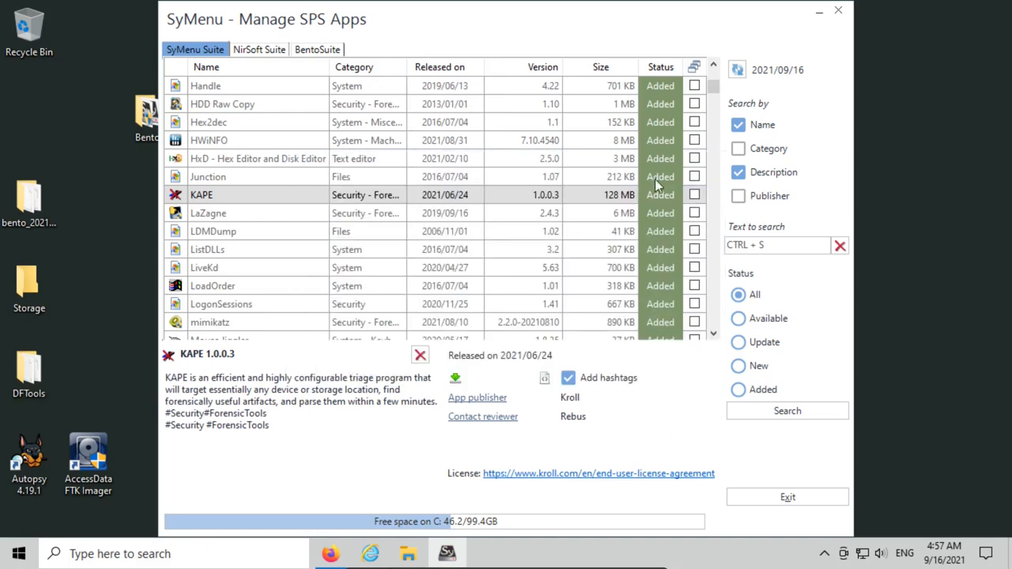
mouse_move(648, 193)
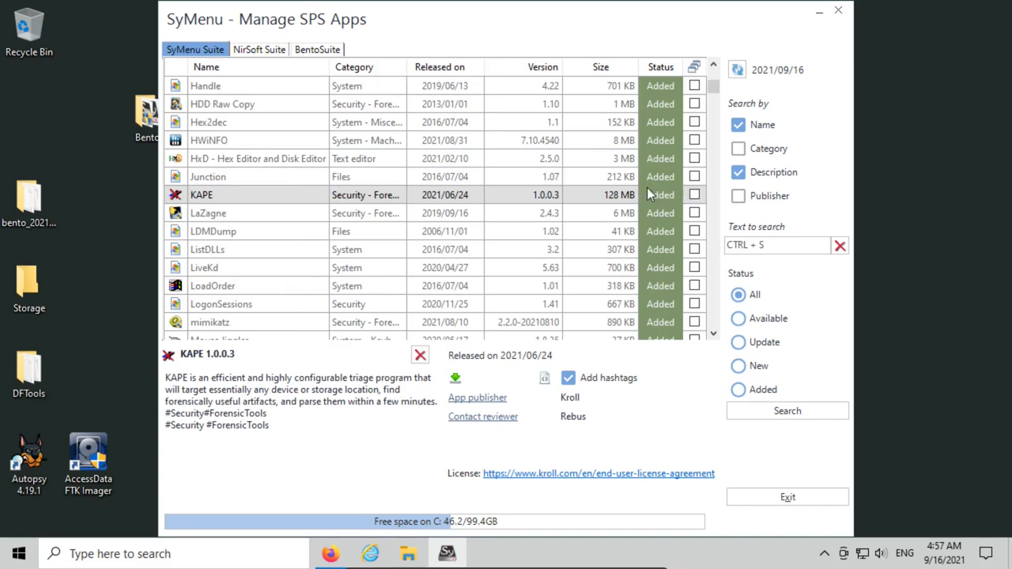
mouse_move(665, 203)
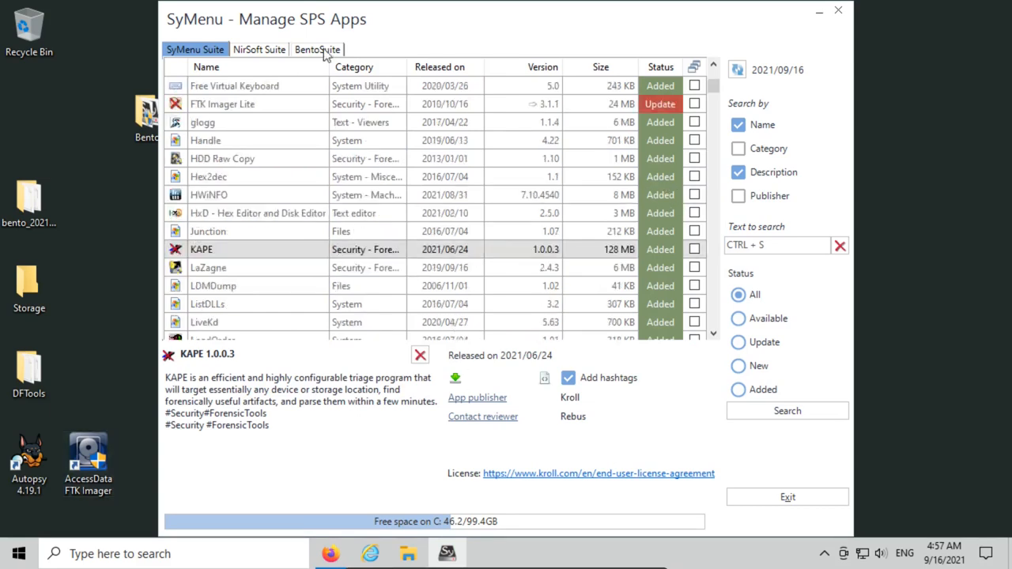
click(316, 49)
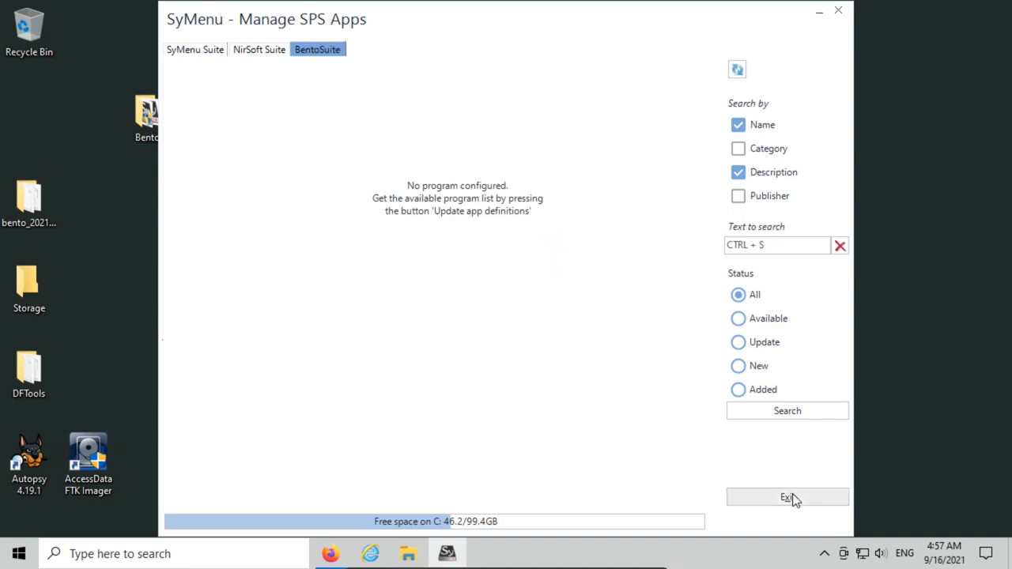
Exit Manage SPS Apps and shift the two installer icons further left on the desktop
click(787, 496)
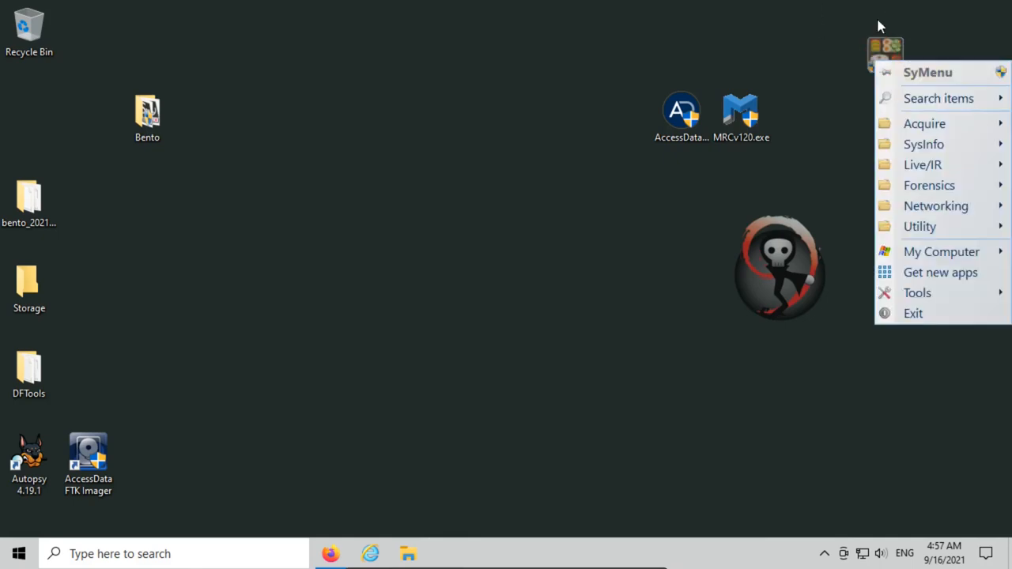
mouse_move(923, 165)
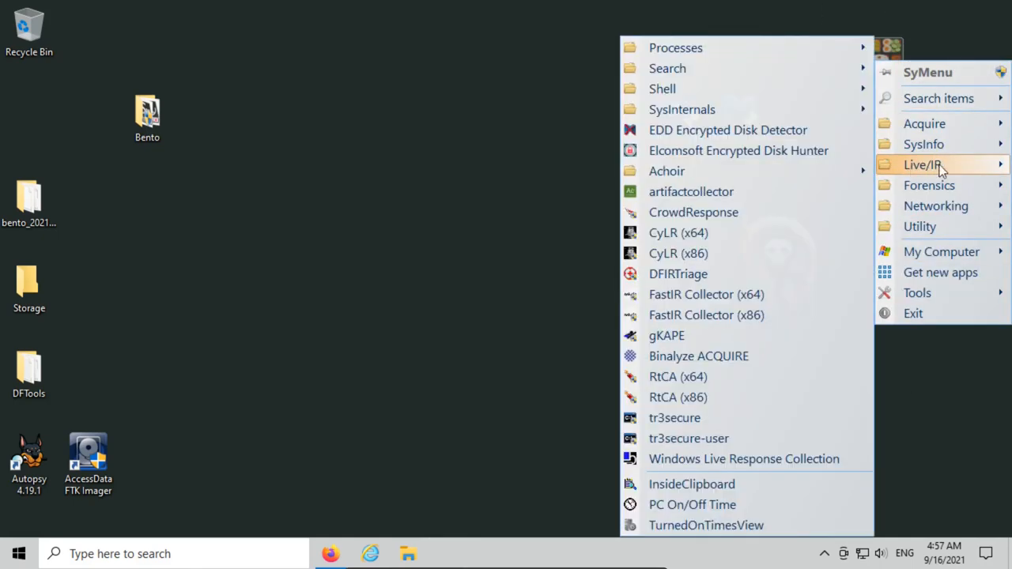
mouse_move(667, 335)
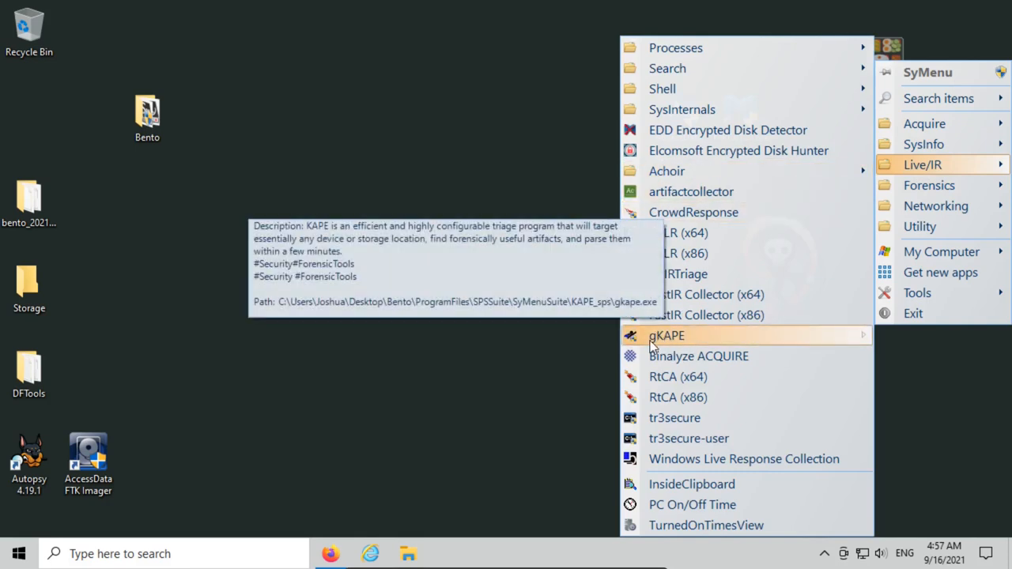
mouse_move(639, 348)
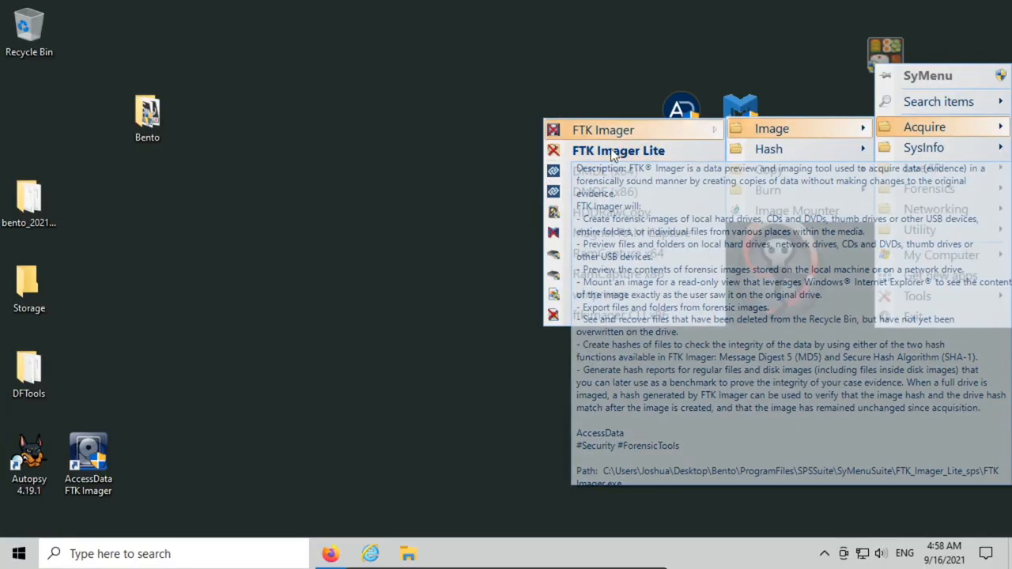
mouse_move(618, 150)
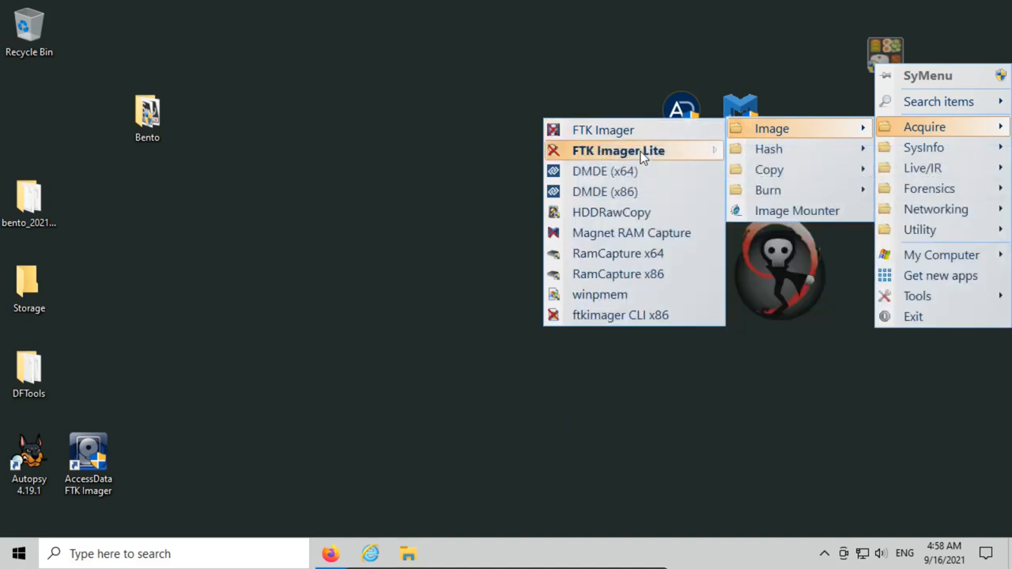
mouse_move(602, 129)
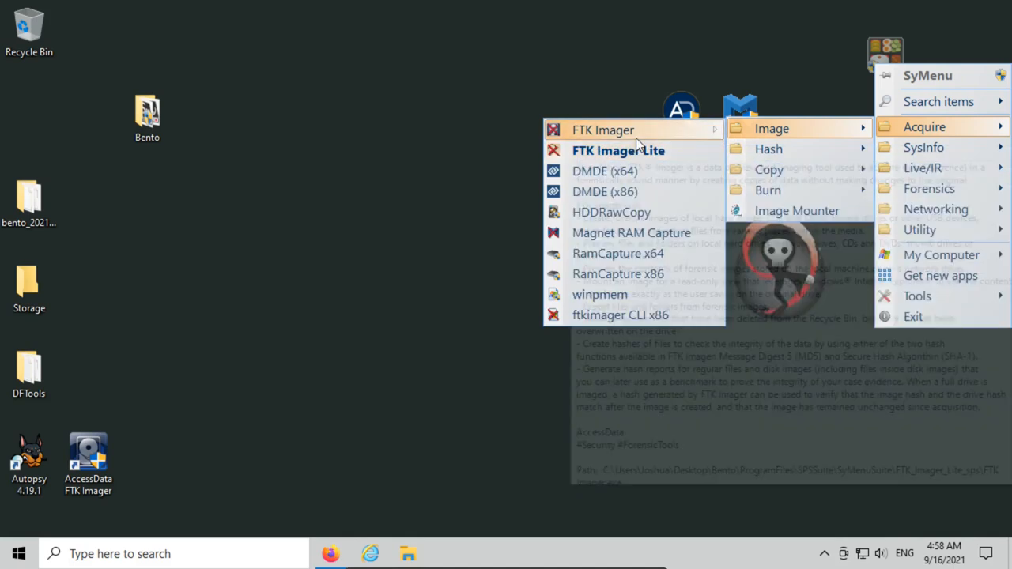
mouse_move(631, 233)
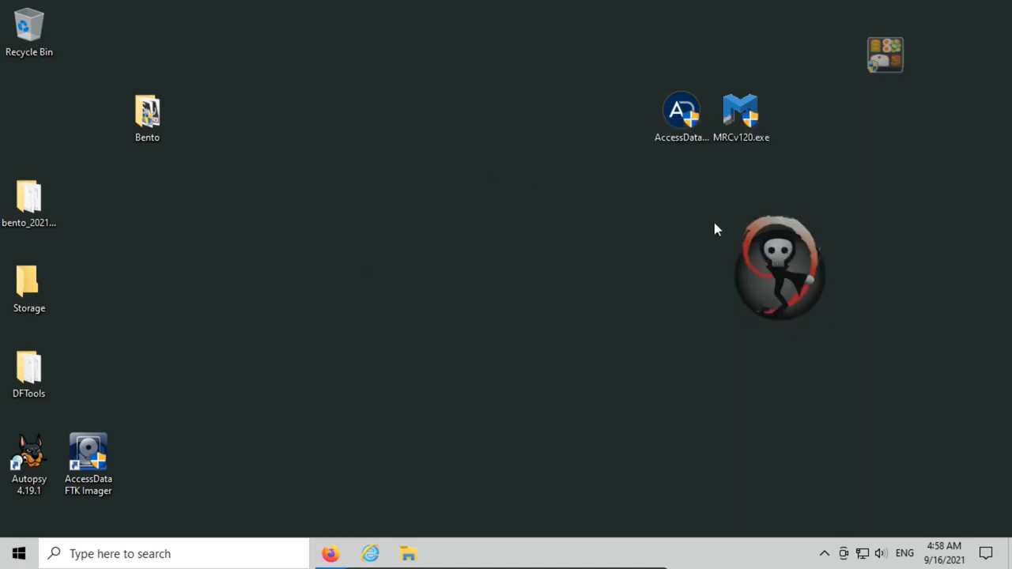
drag(681, 117, 503, 126)
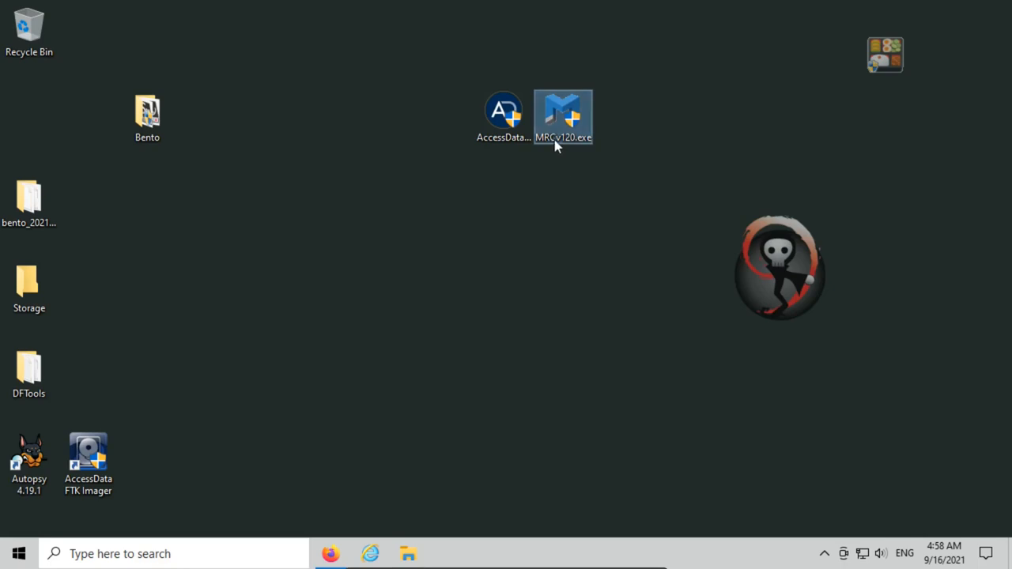
mouse_move(563, 139)
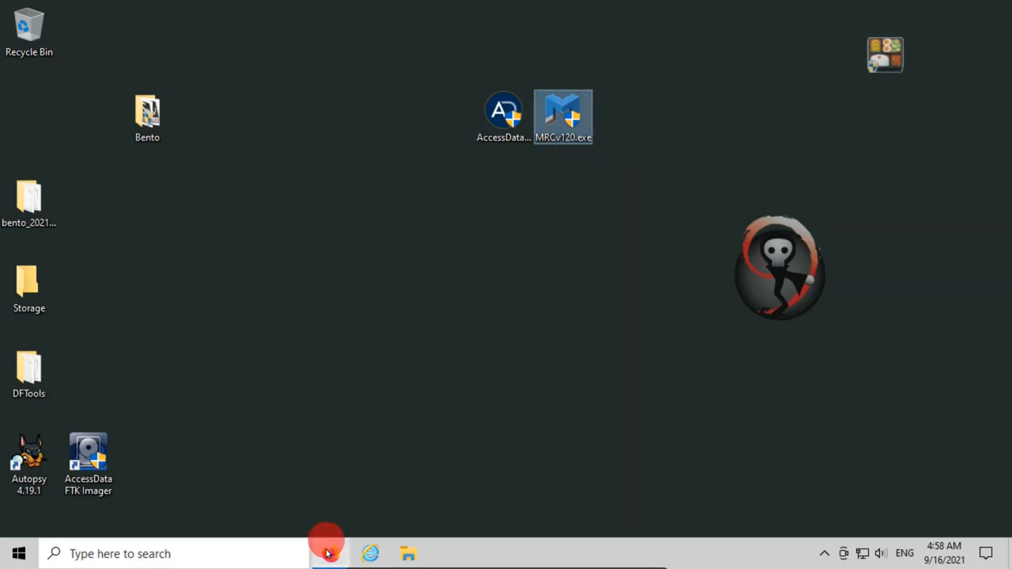
click(329, 554)
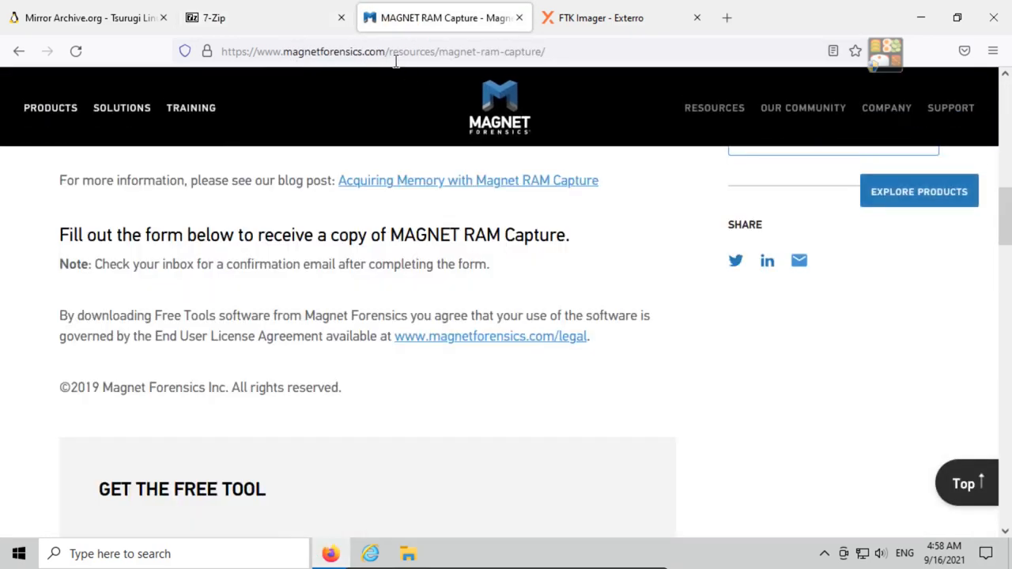
scroll(up, 3)
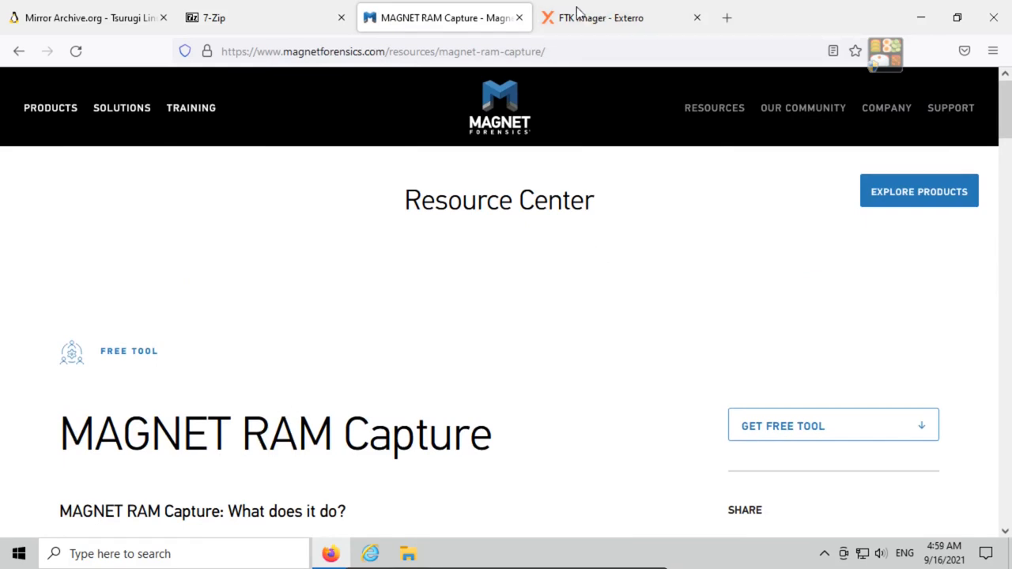
click(620, 18)
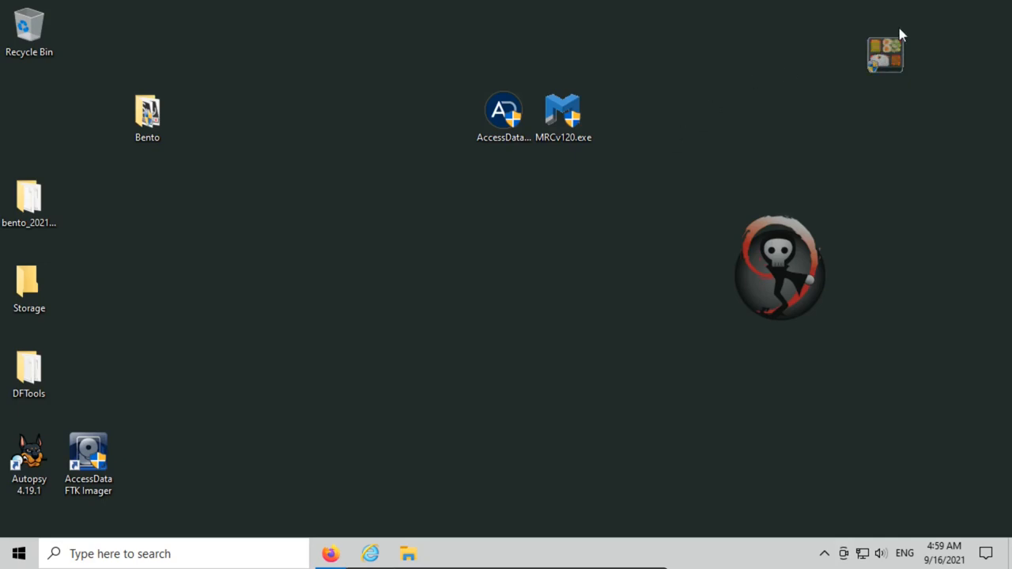
Launch FTK Imager from SyMenu's Acquire > Image tools, hitting the missing-executable error
click(885, 54)
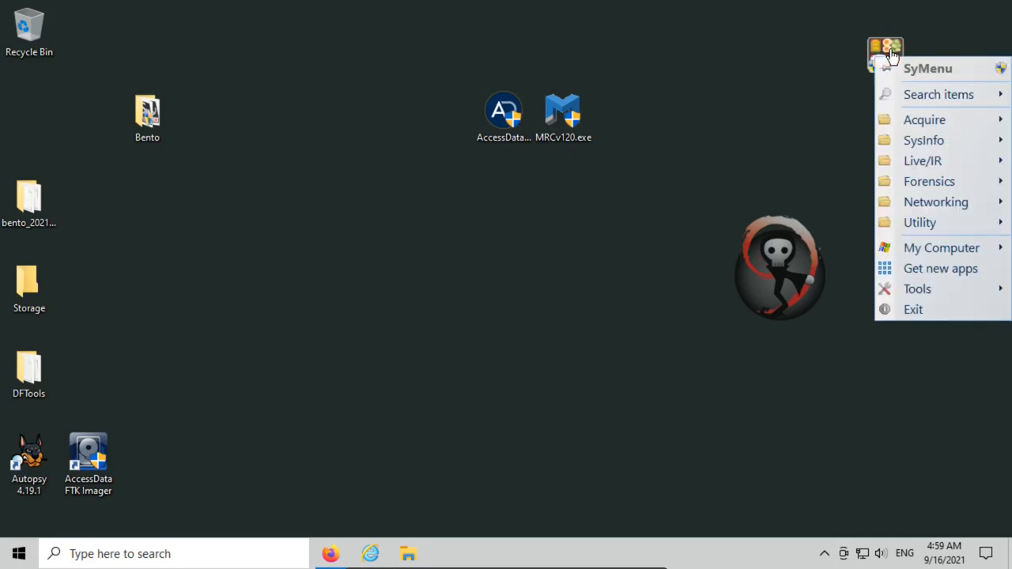
mouse_move(923, 120)
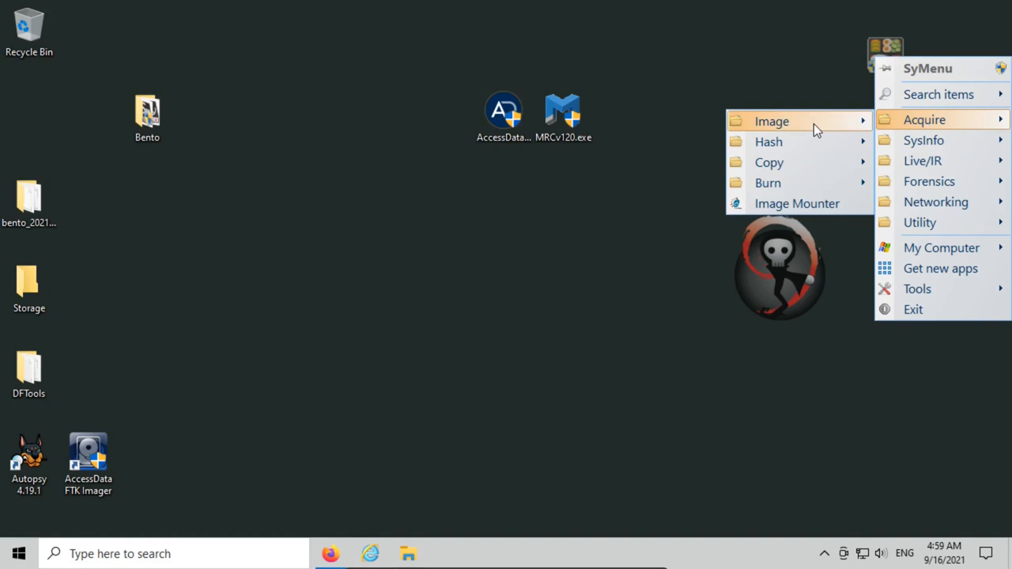
mouse_move(771, 120)
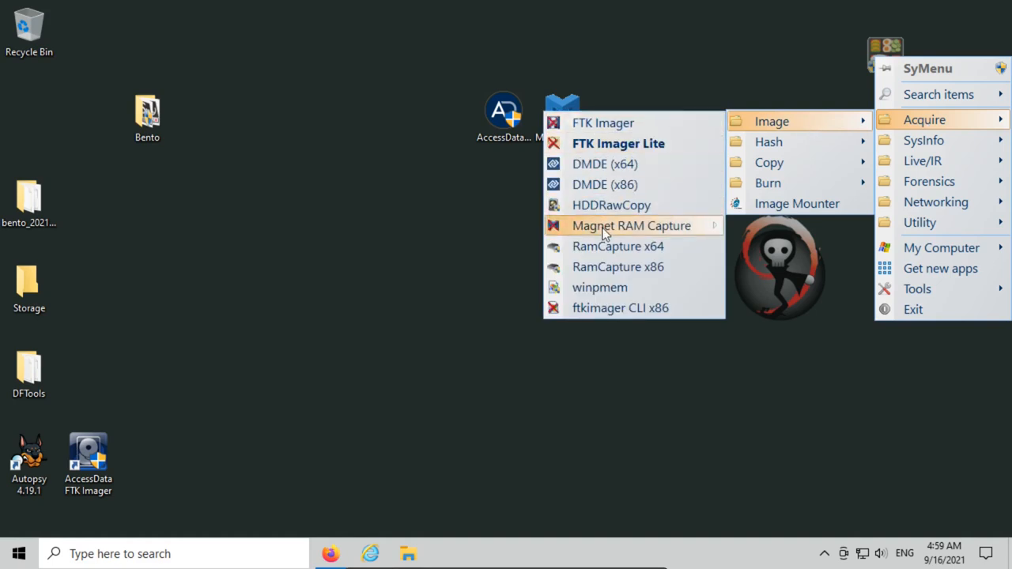
mouse_move(602, 123)
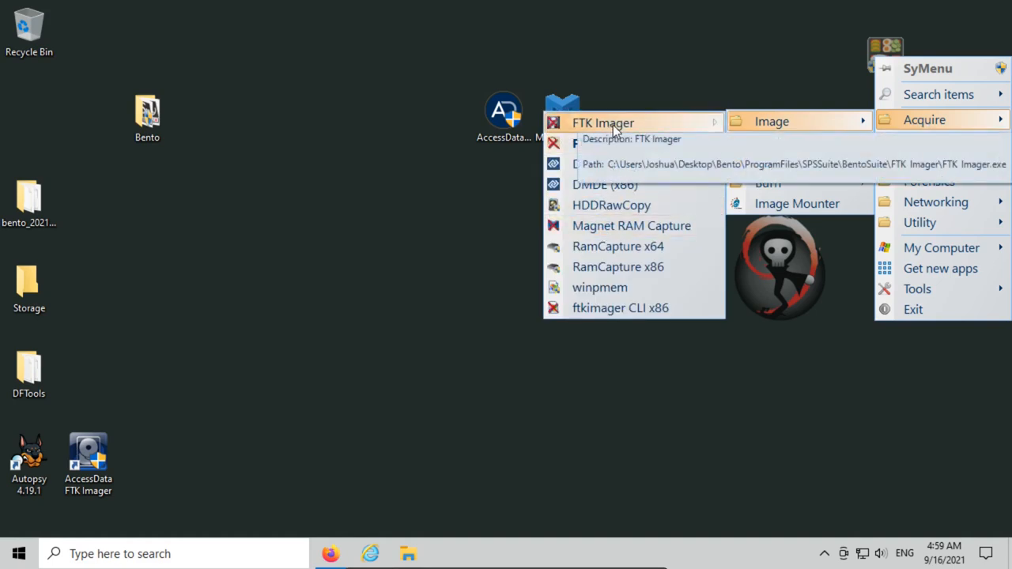
click(603, 123)
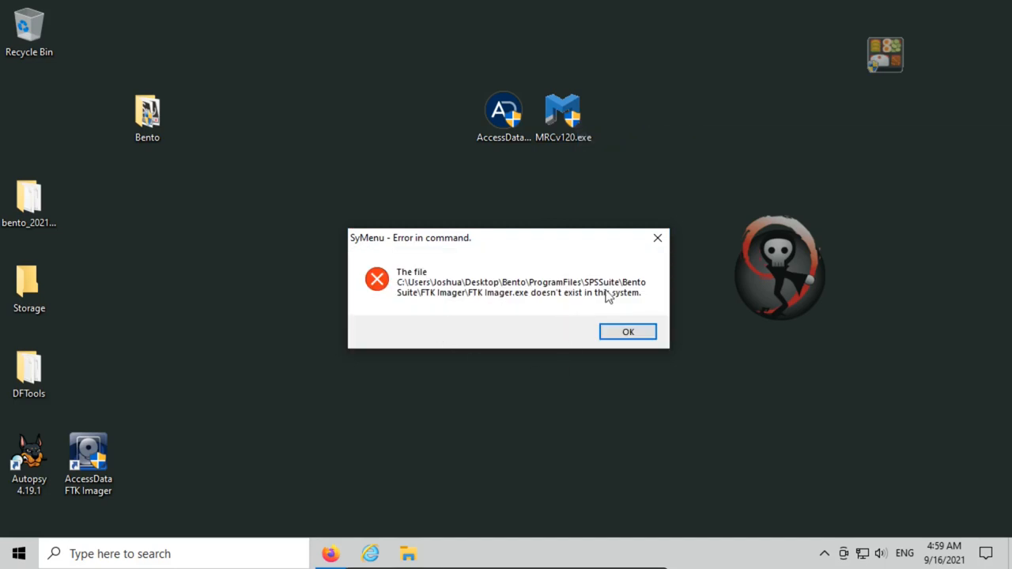
mouse_move(452, 301)
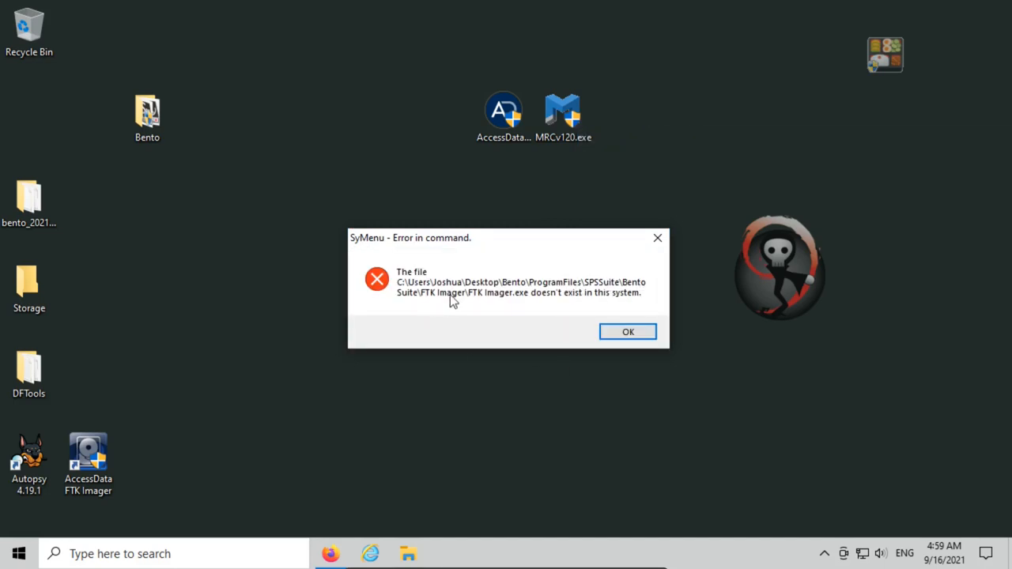
mouse_move(519, 299)
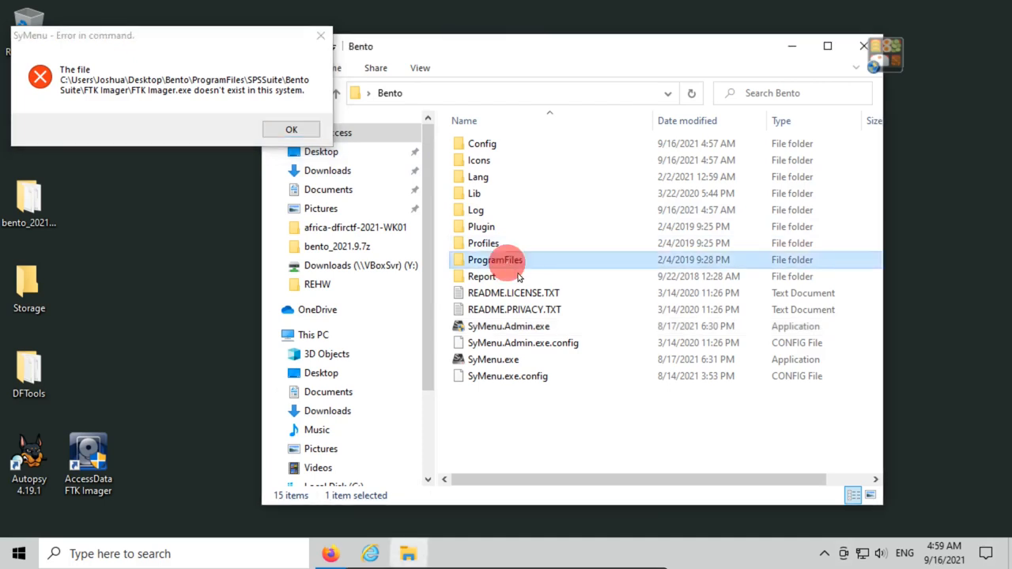
Browse Bento\ProgramFiles\SPSSuite\BentoSuite\FTK Imager and find the folder empty
double_click(494, 259)
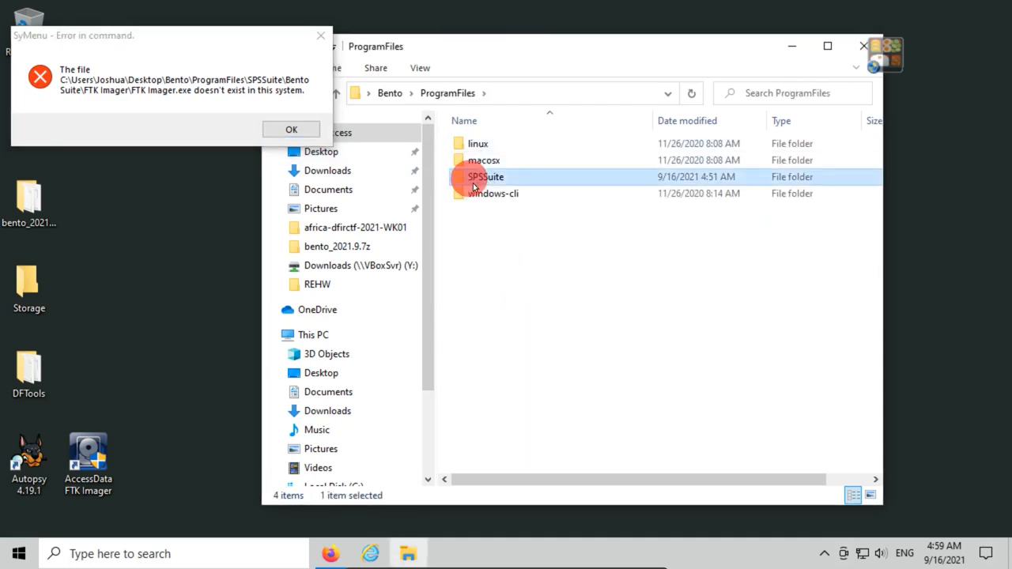
double_click(485, 177)
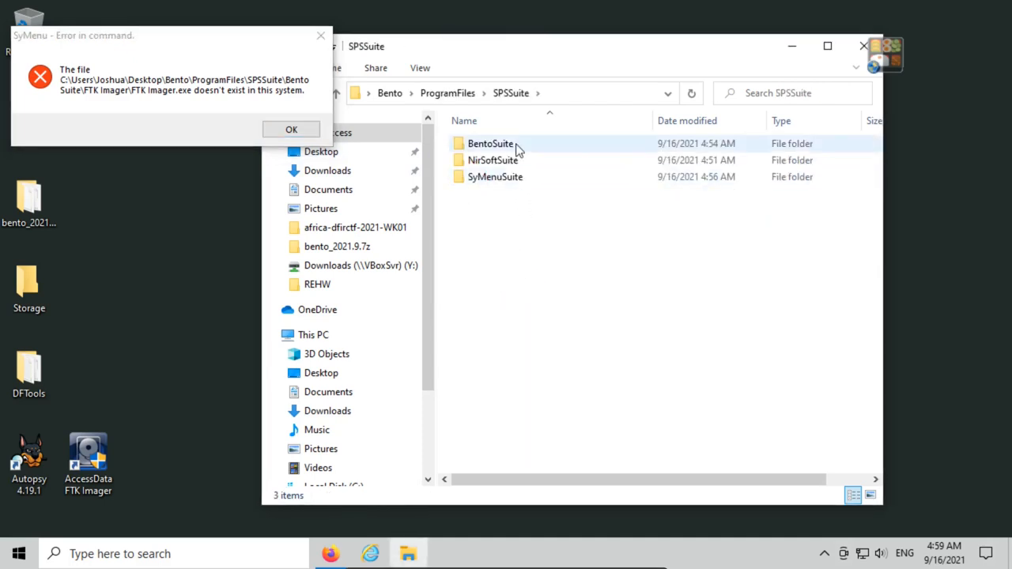
double_click(490, 143)
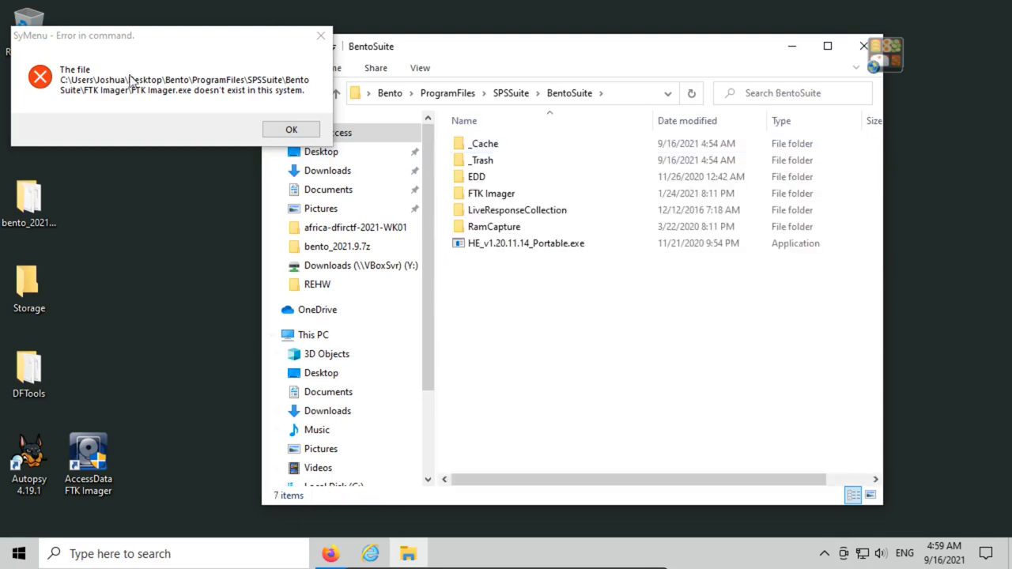
double_click(490, 193)
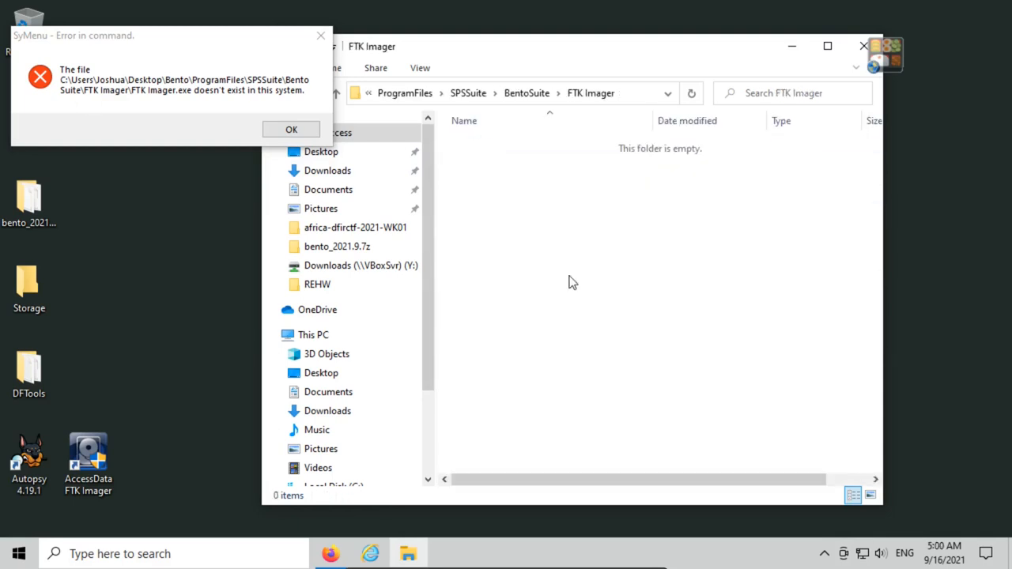
mouse_move(522, 53)
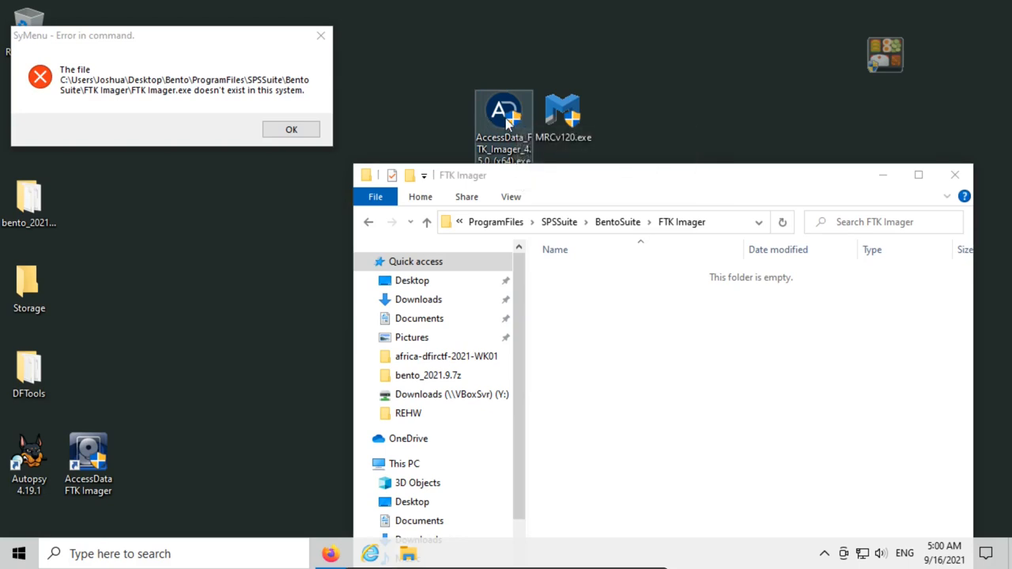
mouse_move(503, 118)
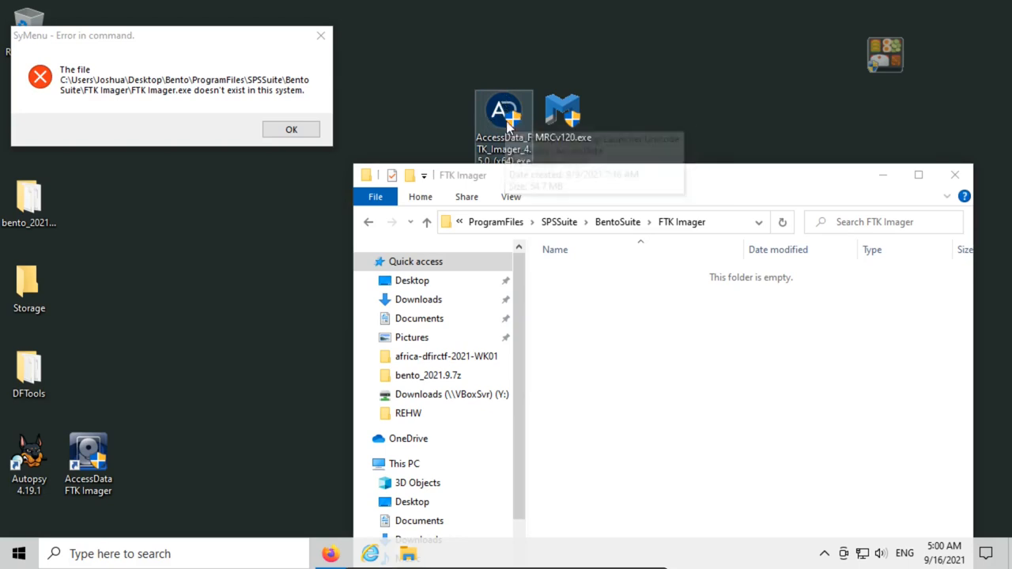
mouse_move(243, 103)
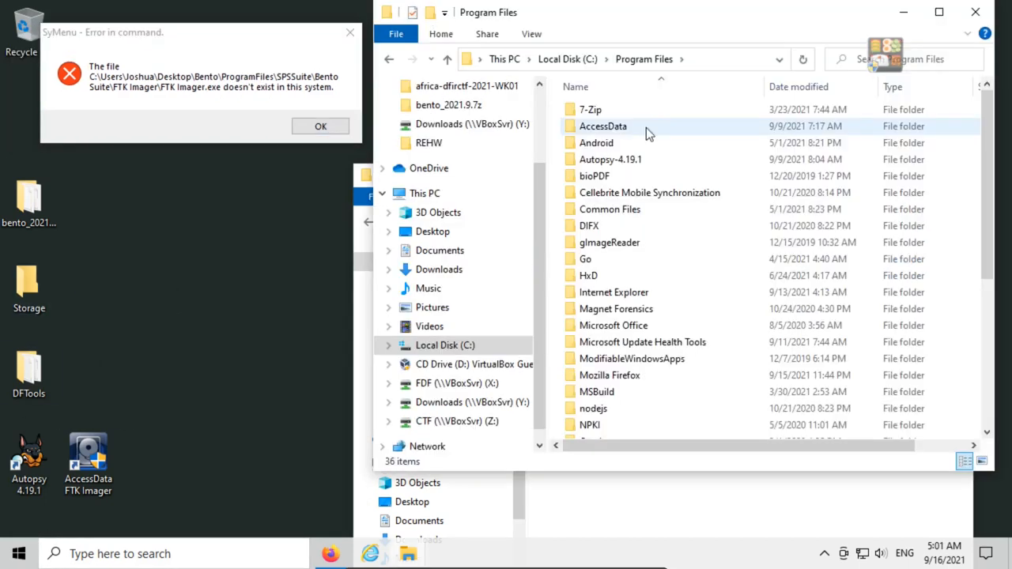
Browse C:\Program Files\AccessData\FTK Imager to copy its program files into the Bento folder
double_click(602, 126)
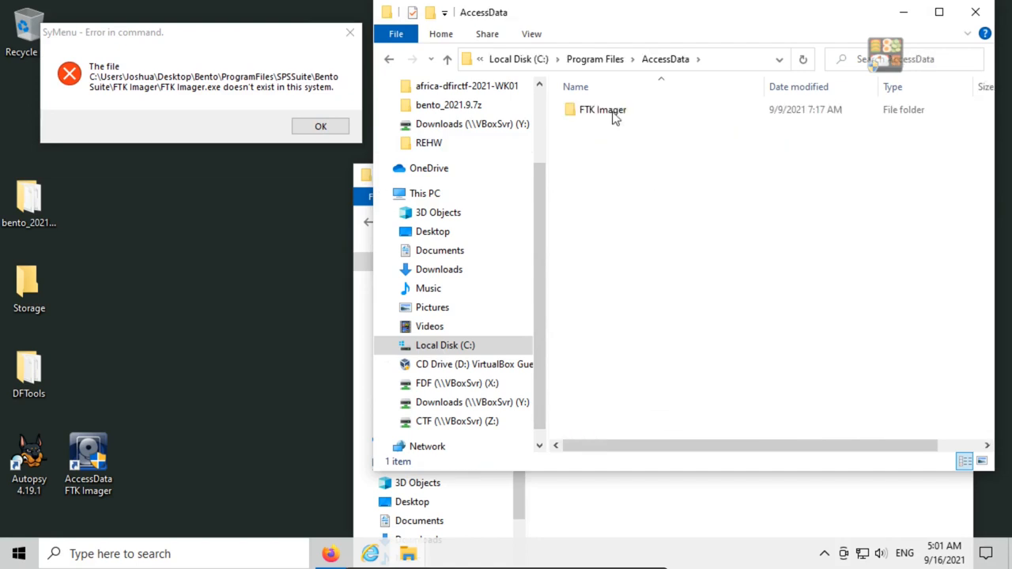
double_click(602, 109)
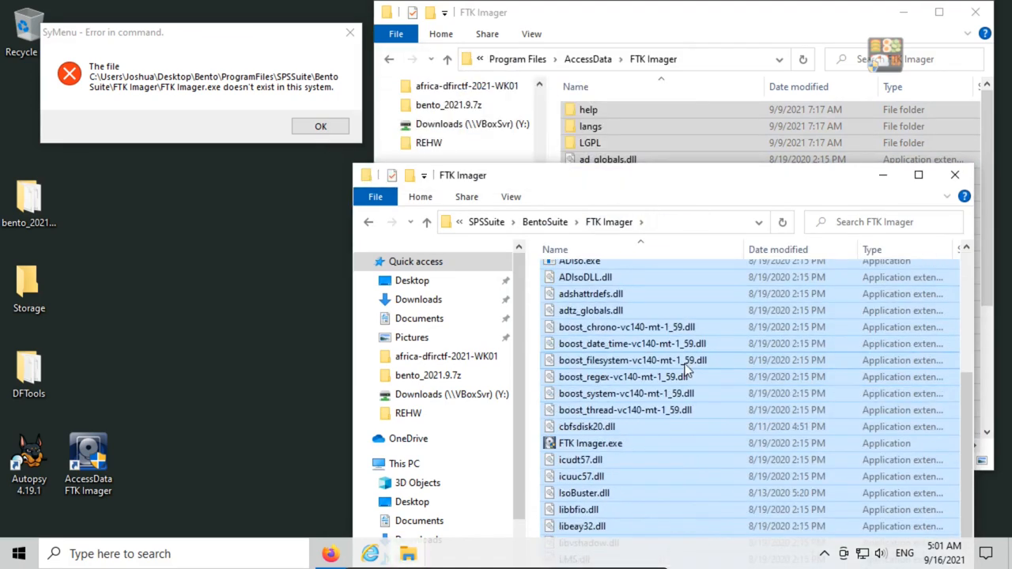
mouse_move(591, 442)
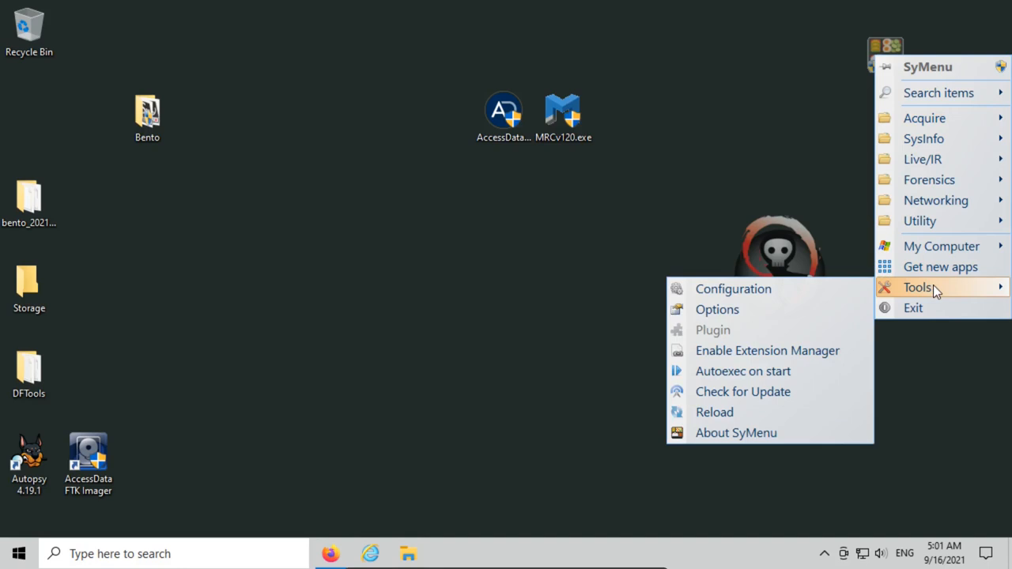
mouse_move(941, 247)
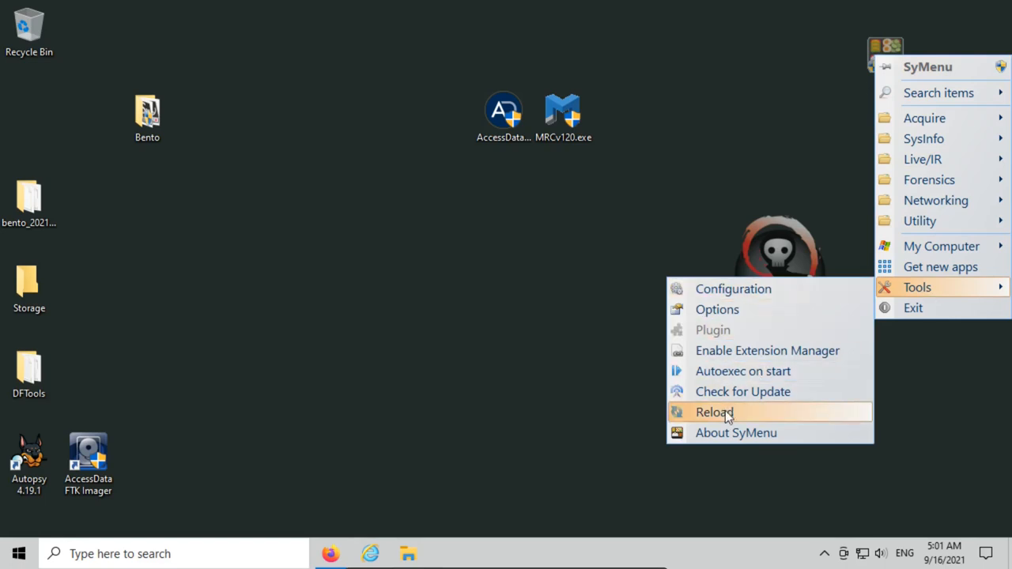
Reload SyMenu's entries and launch FTK Imager 4.5.0.3 from the menu to verify it now runs
click(714, 411)
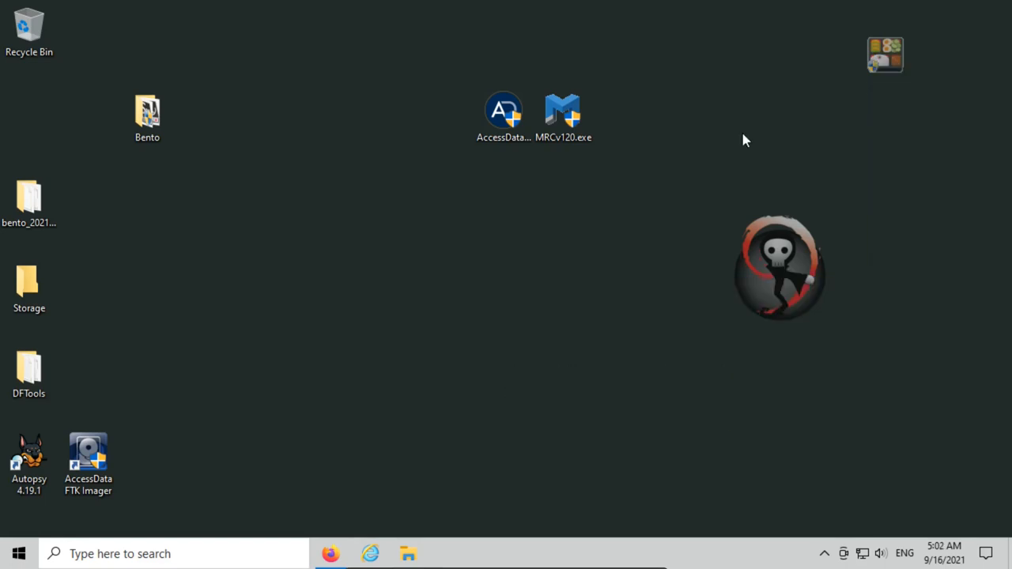
click(885, 54)
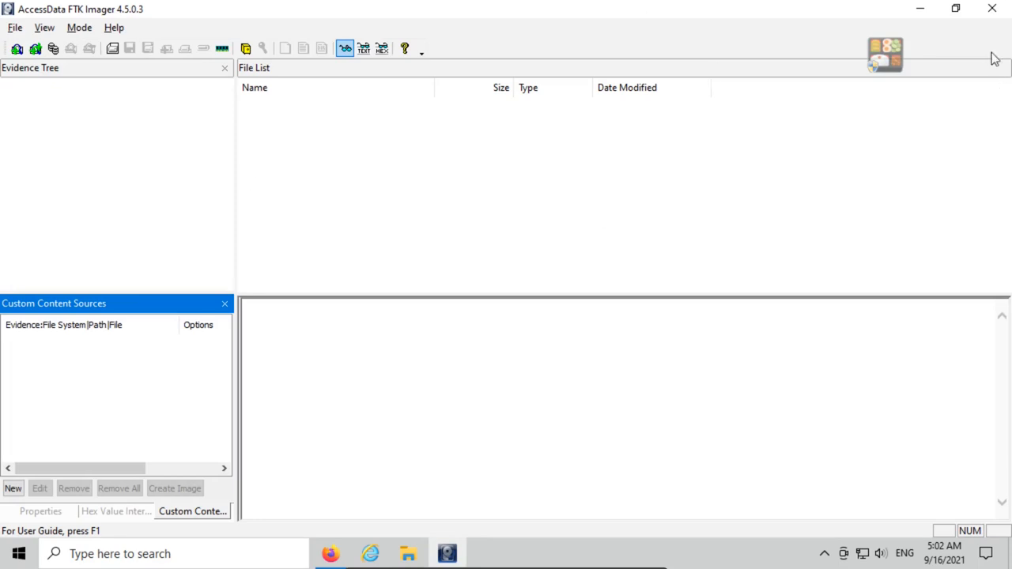
mouse_move(992, 39)
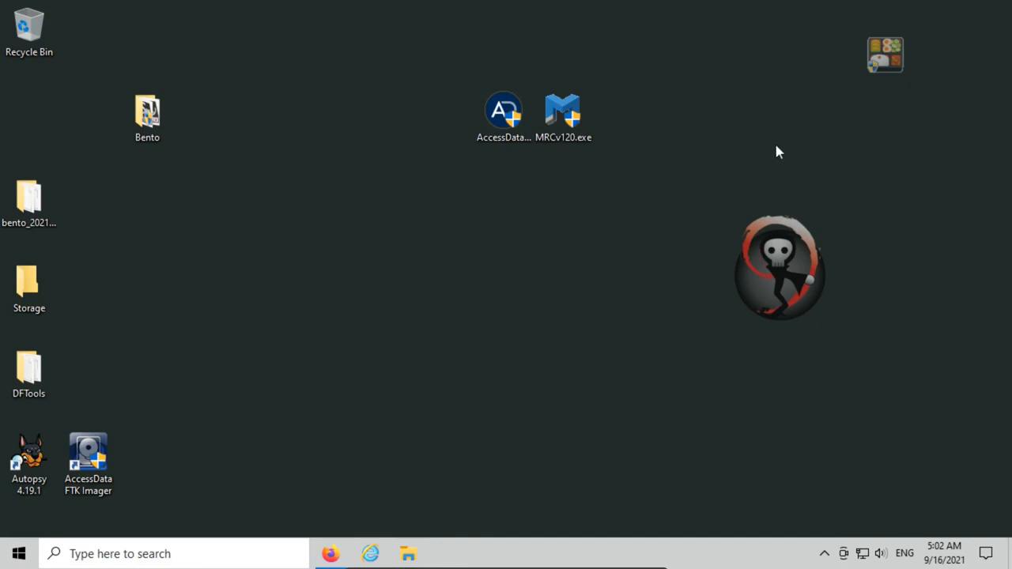
Run MRCv120.exe with admin rights, accept the Magnet license, then close Magnet RAM Capture v1.2.0
click(562, 117)
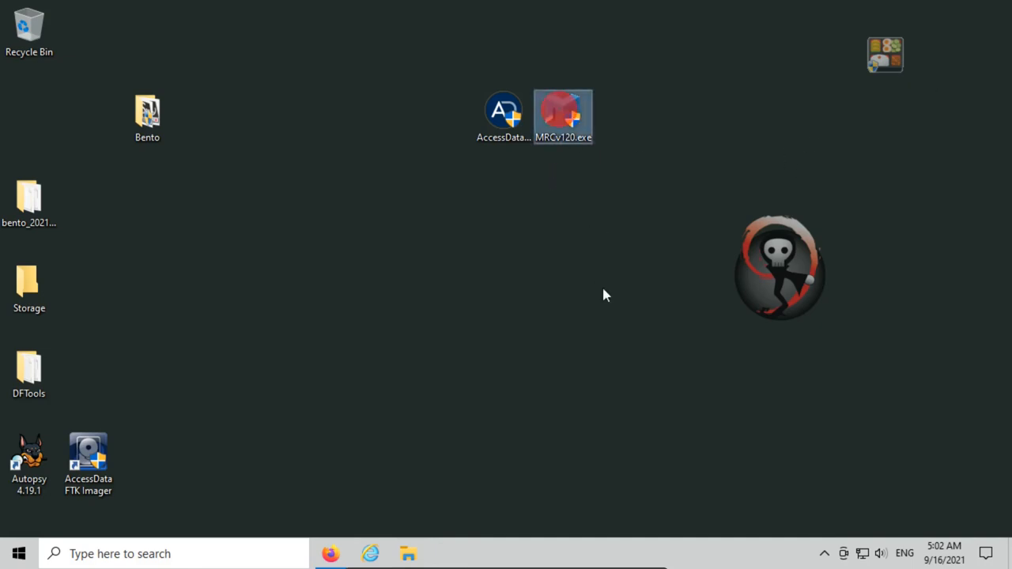
double_click(562, 117)
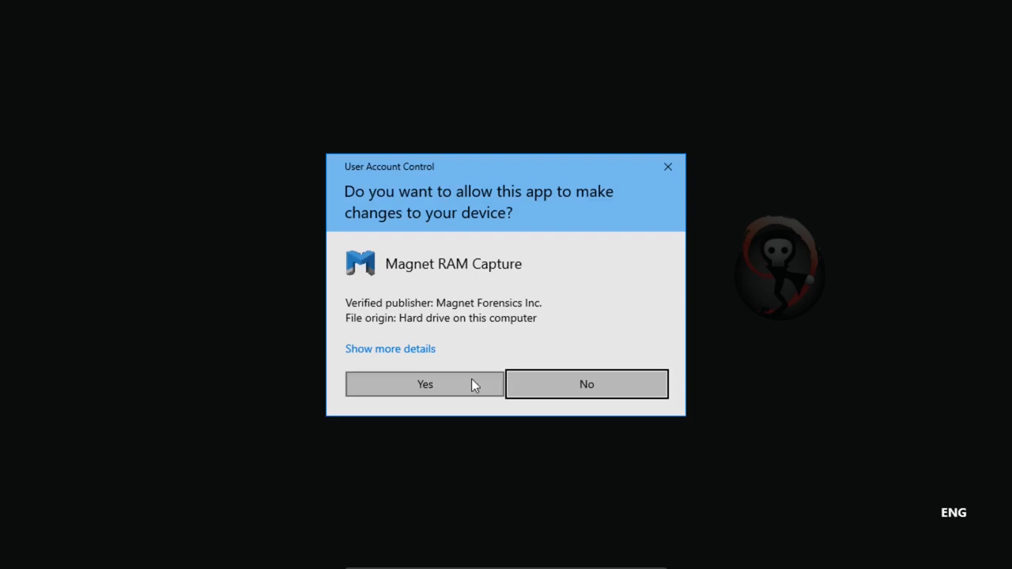
click(424, 385)
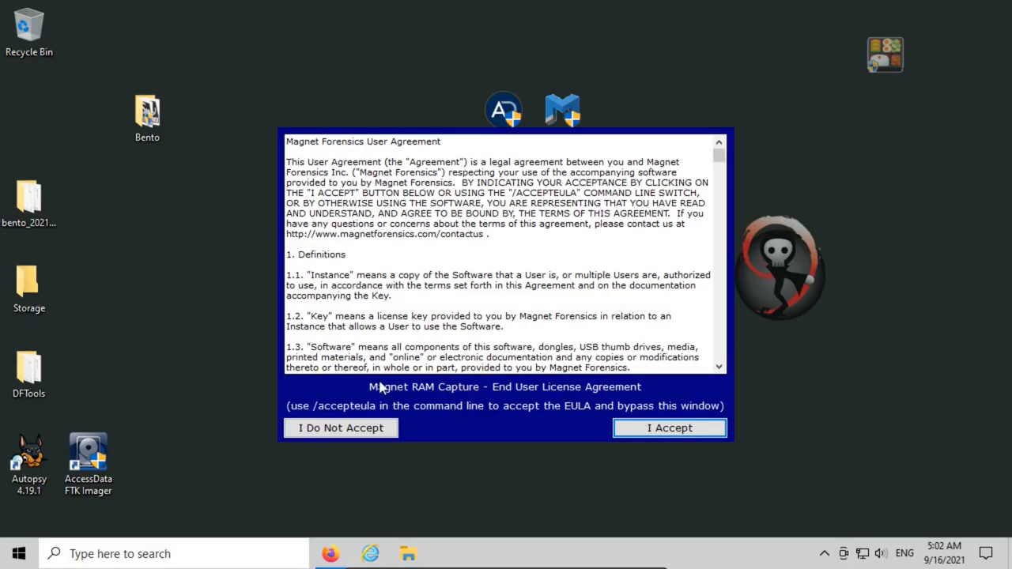
mouse_move(360, 240)
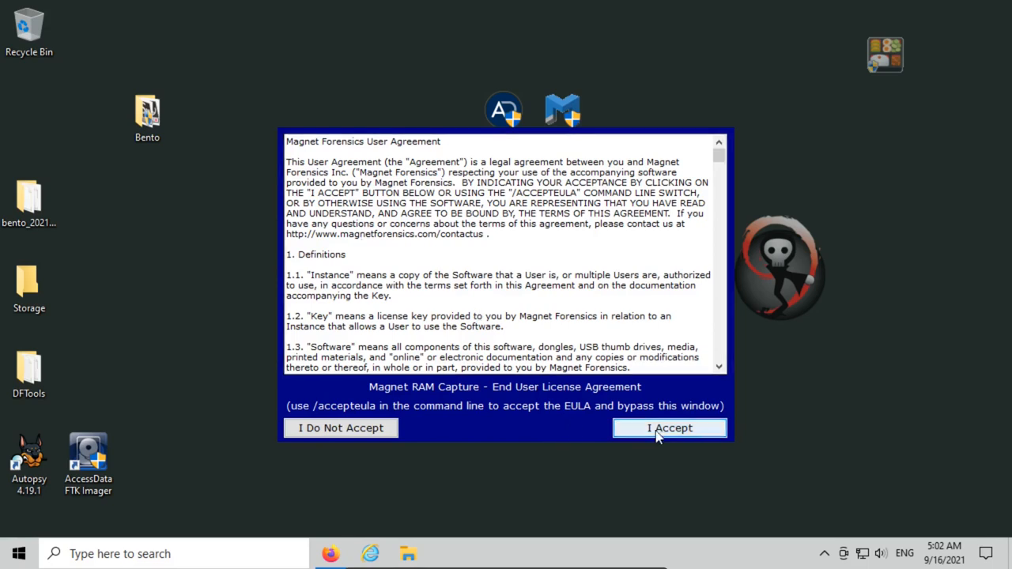
click(669, 427)
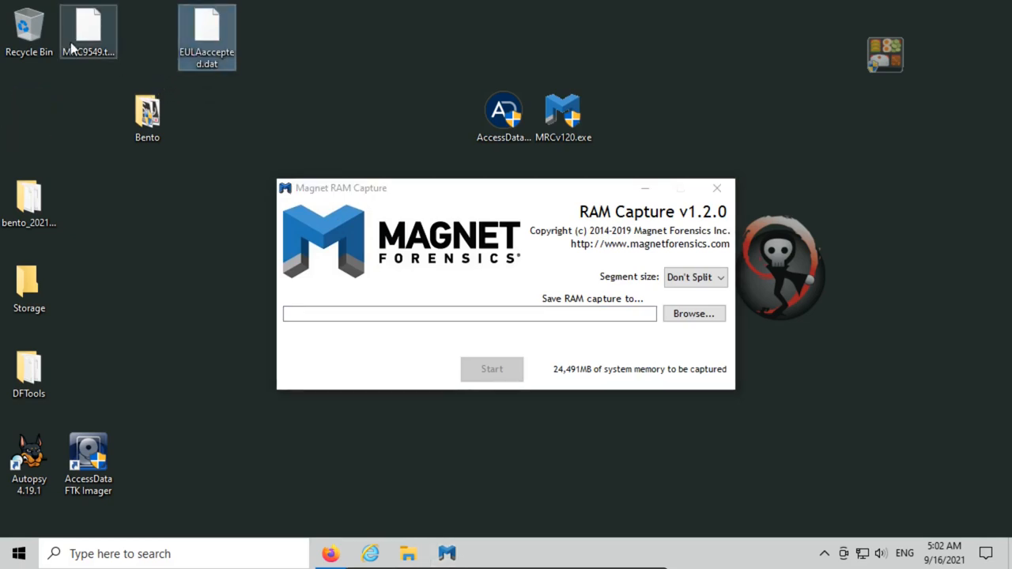
mouse_move(563, 114)
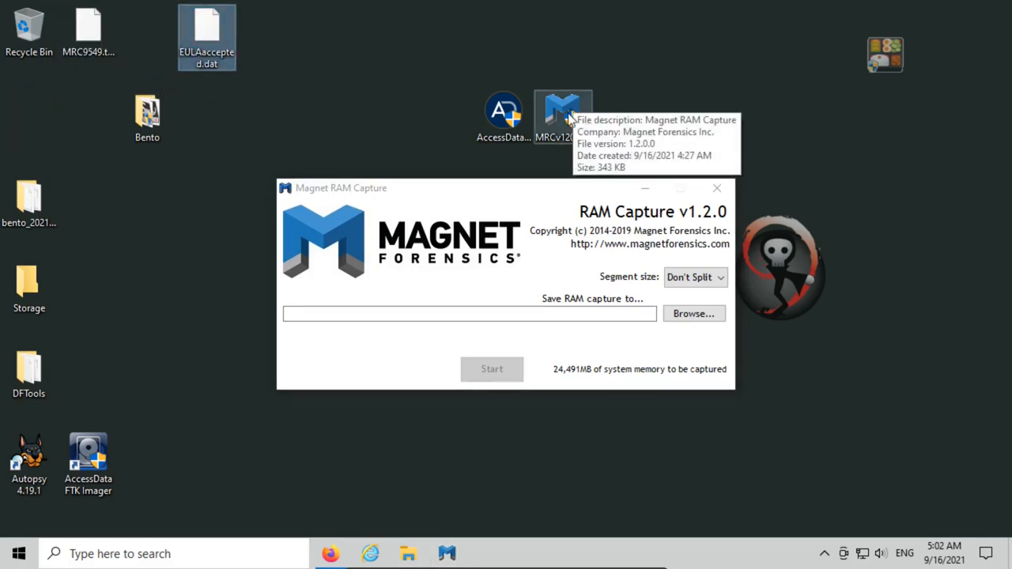
mouse_move(585, 346)
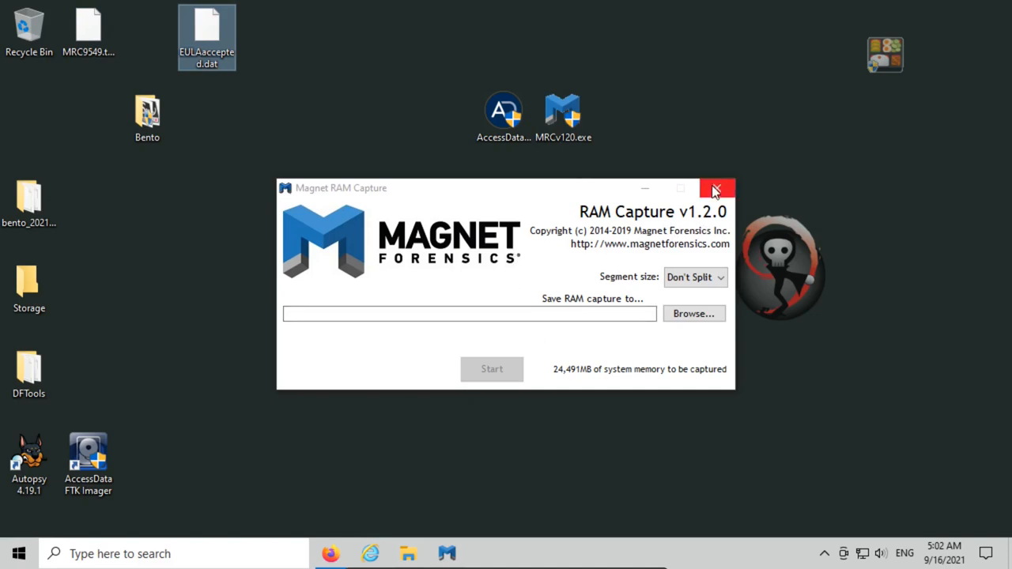
click(716, 188)
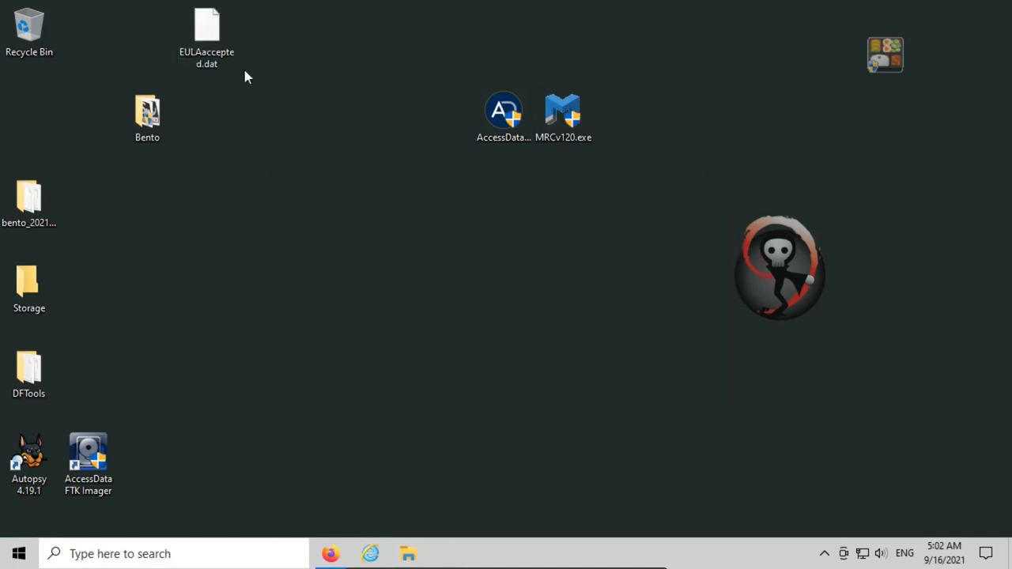
Remove the leftover EULAaccepted.dat files from the desktop
right_click(205, 32)
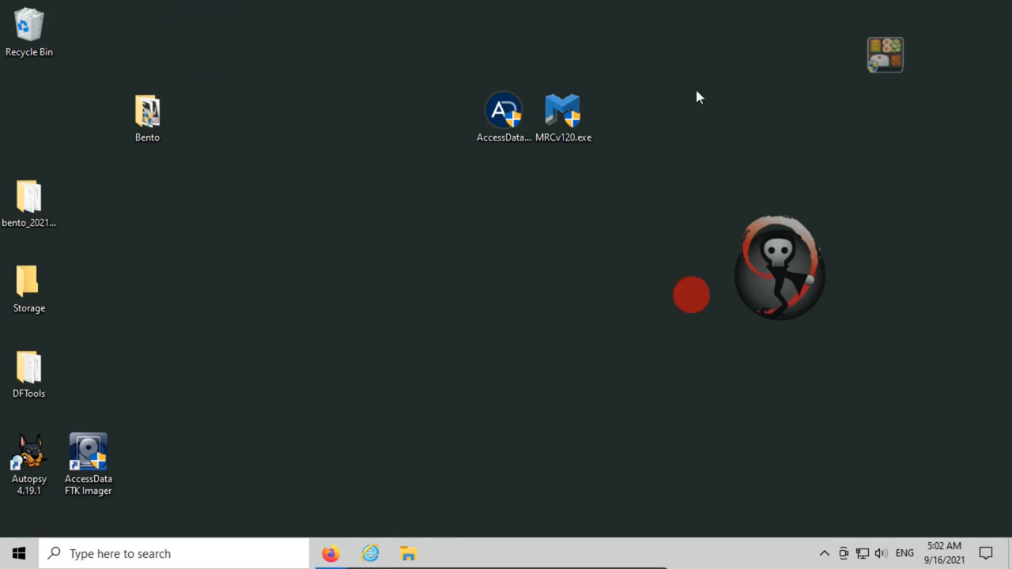
After SyMenu's missing-file error, rename desktop MRCv120.exe to MagnetRAMCapture.exe
click(885, 54)
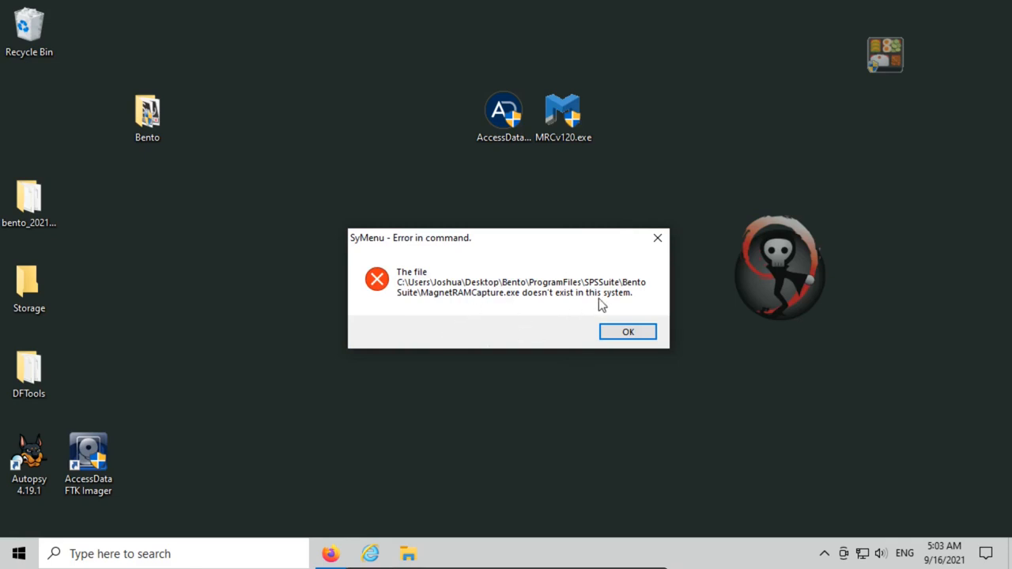
mouse_move(595, 297)
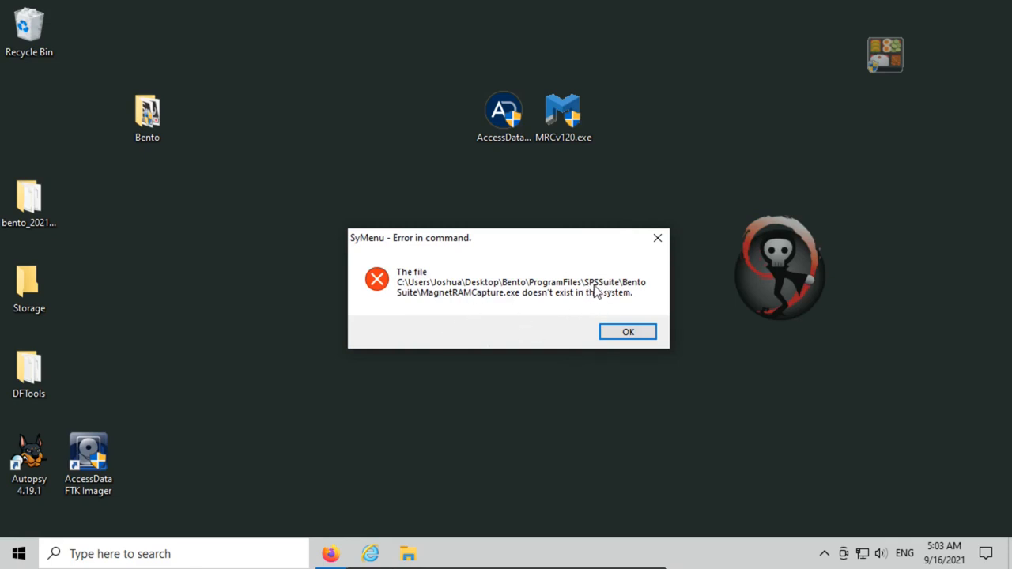
mouse_move(436, 305)
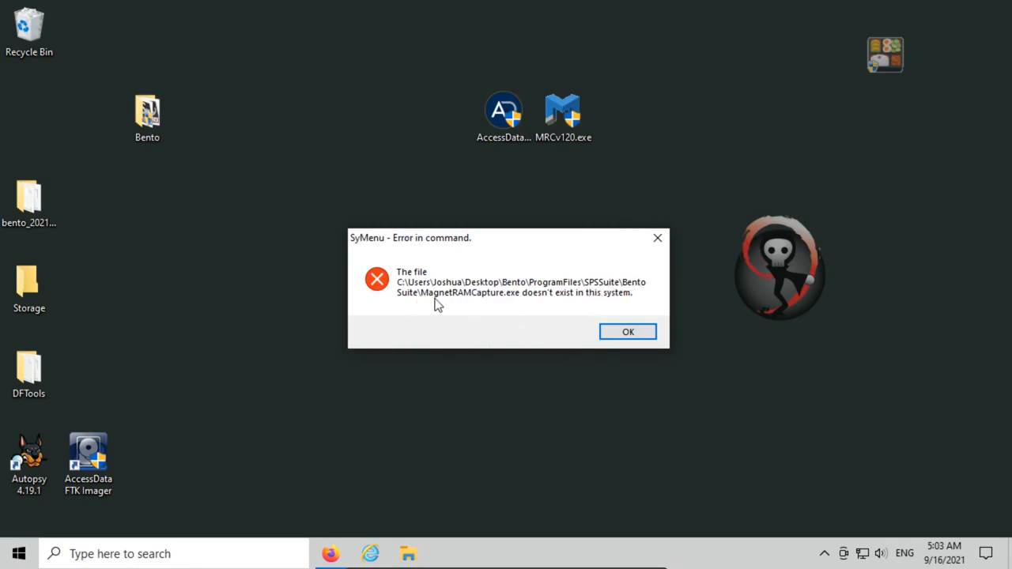
mouse_move(509, 300)
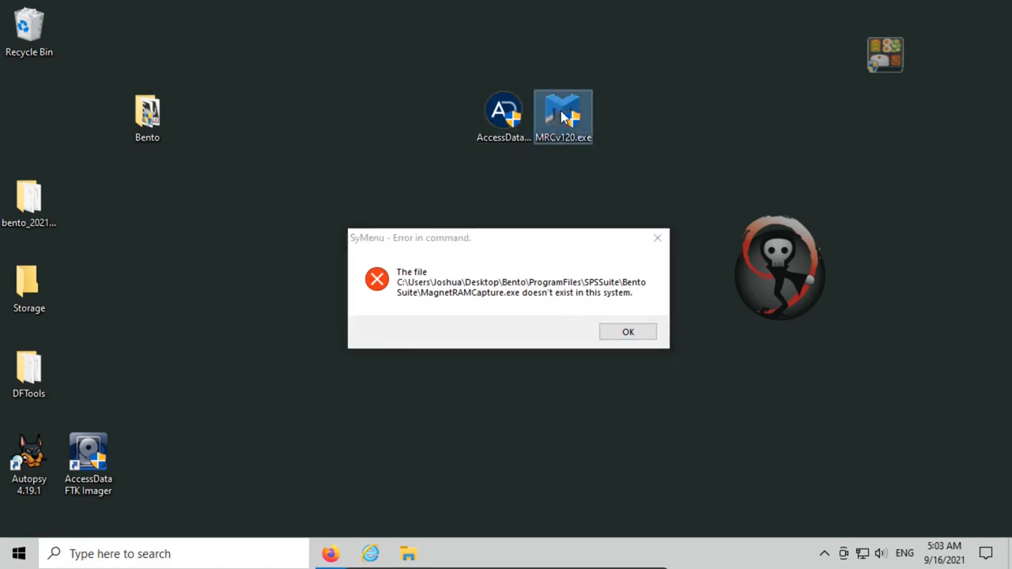
right_click(563, 117)
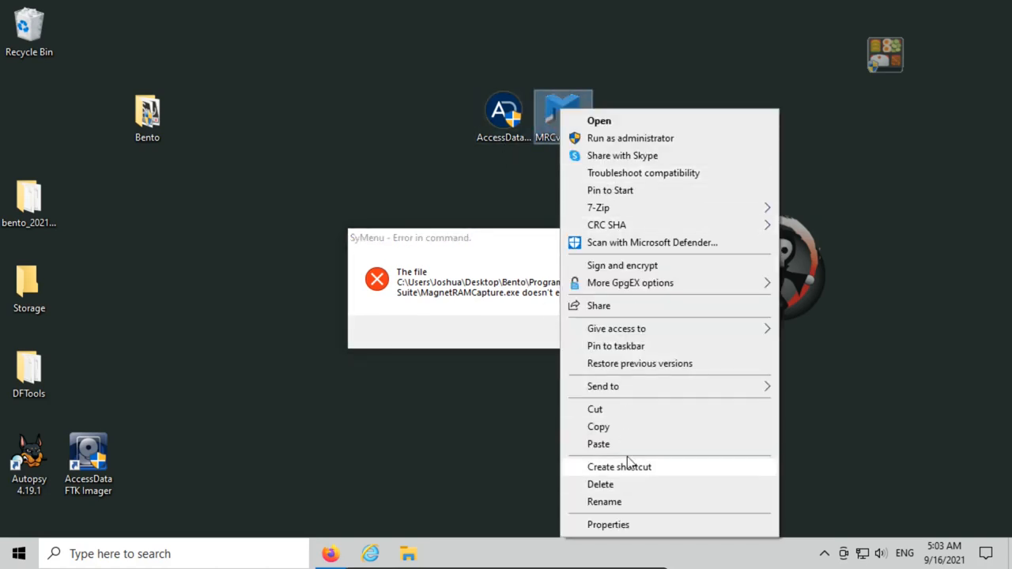
click(603, 501)
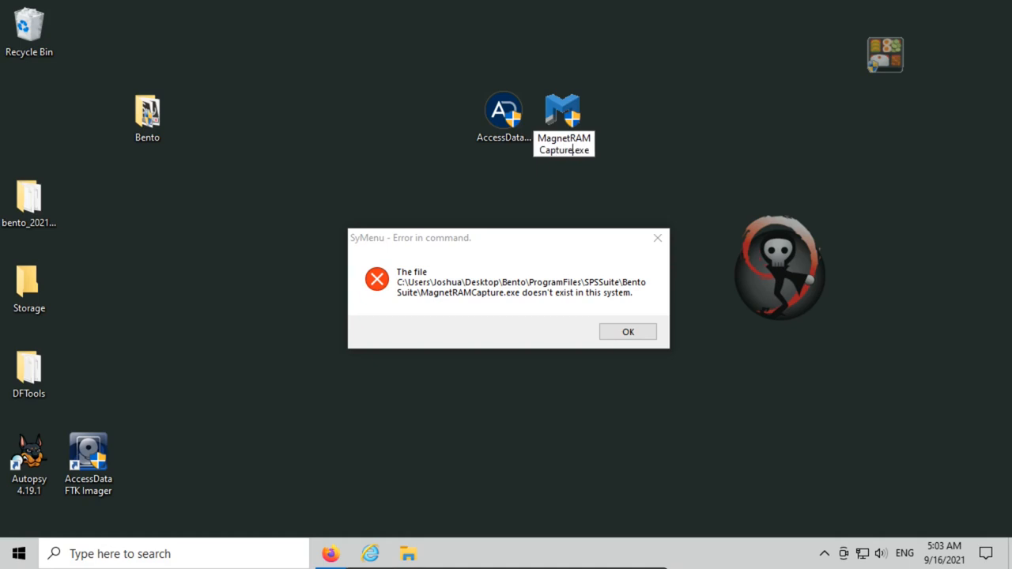
mouse_move(632, 506)
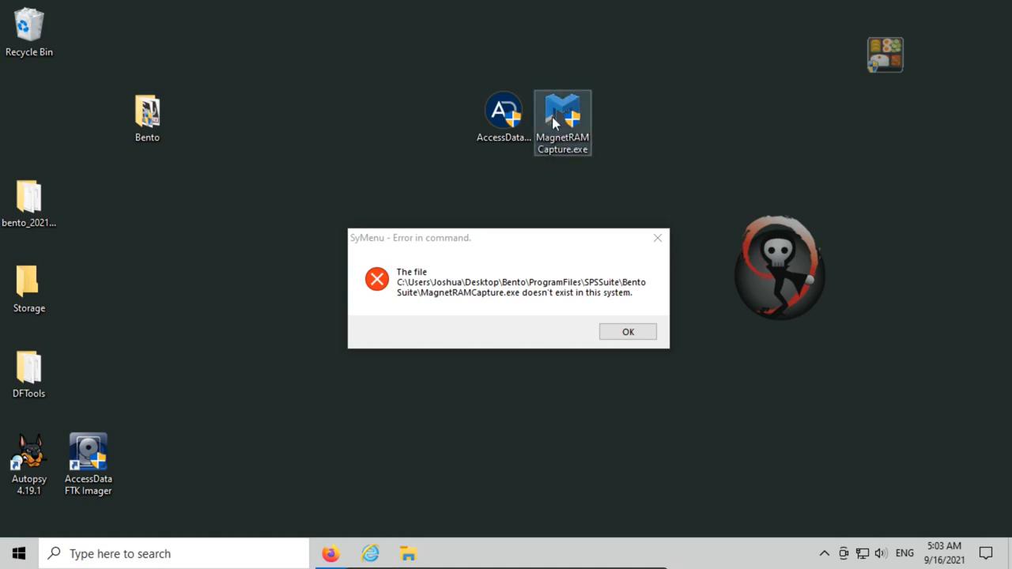
Inspect Bento > ProgramFiles > SPSSuite > BentoSuite's RamCapture folder, then close the window
click(147, 117)
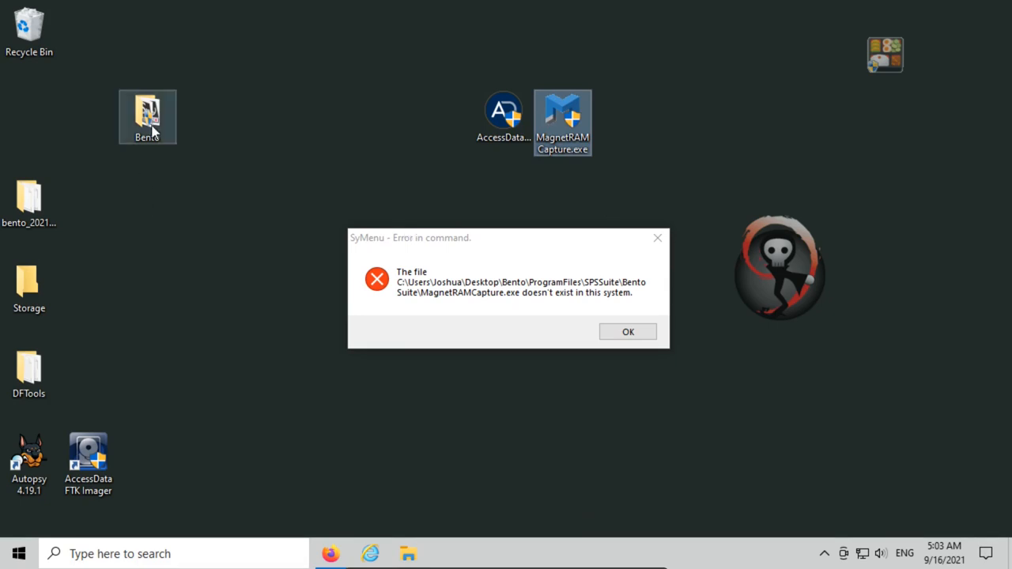
click(626, 332)
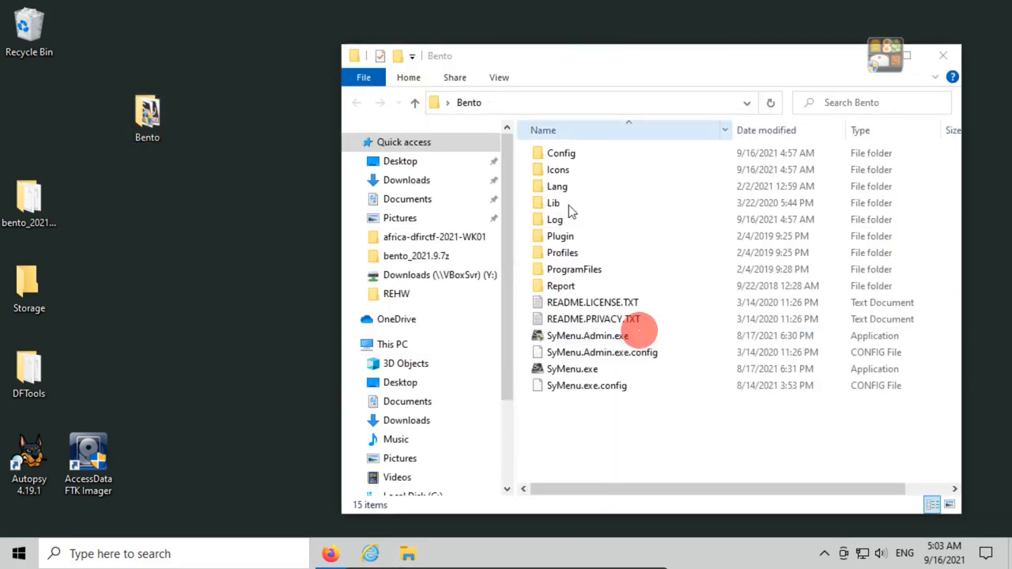
double_click(573, 268)
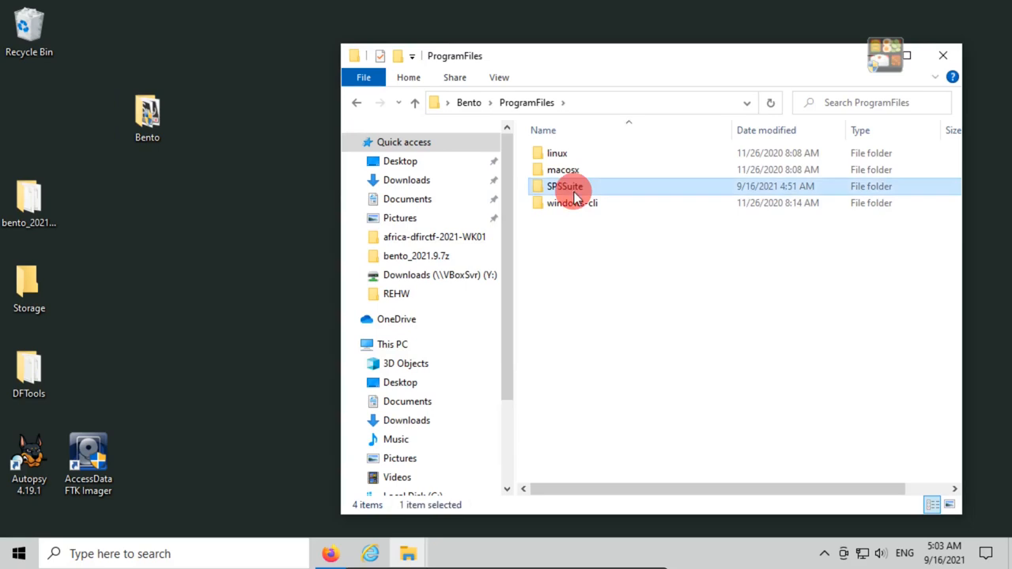
double_click(564, 187)
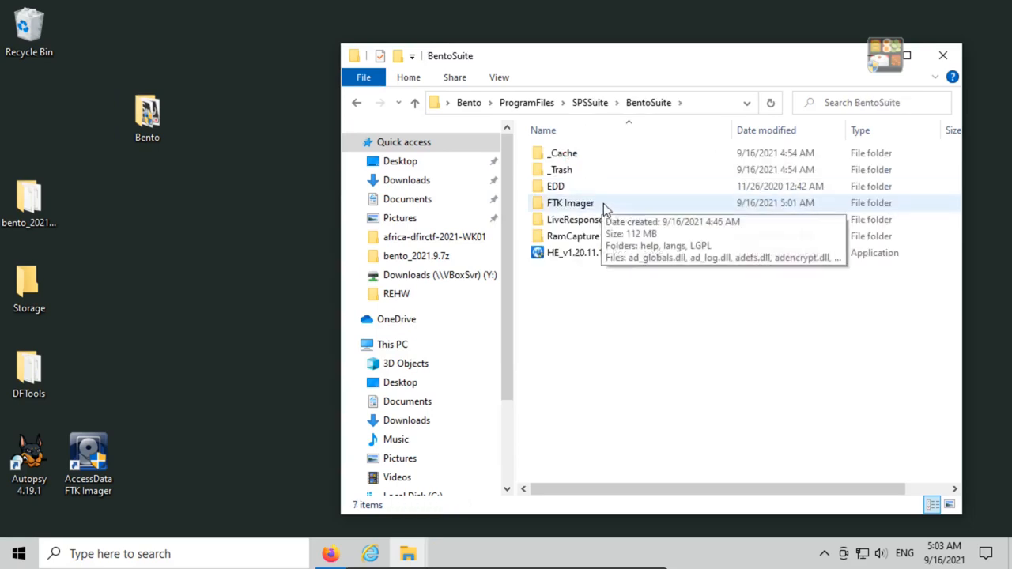
mouse_move(601, 326)
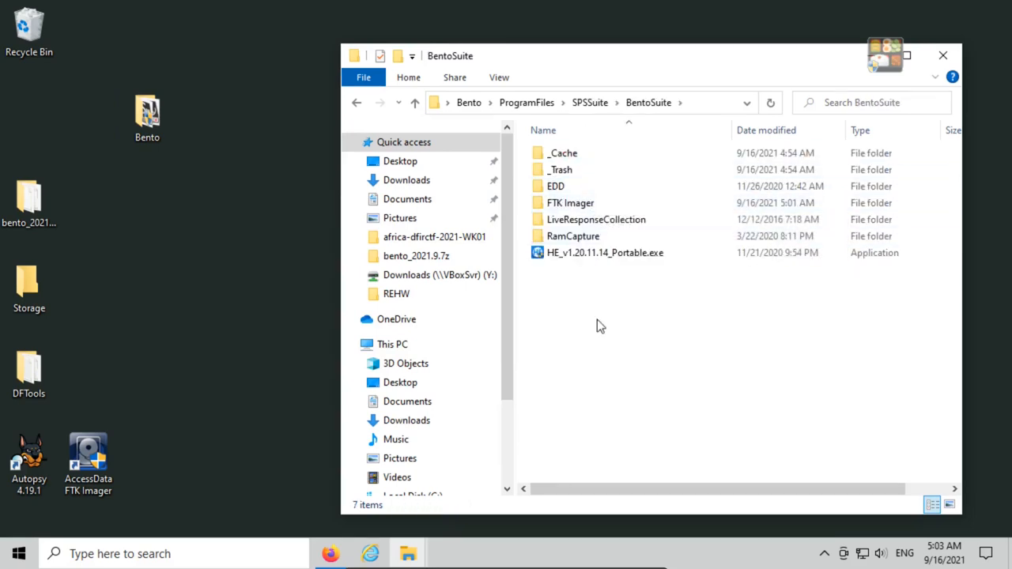
click(597, 269)
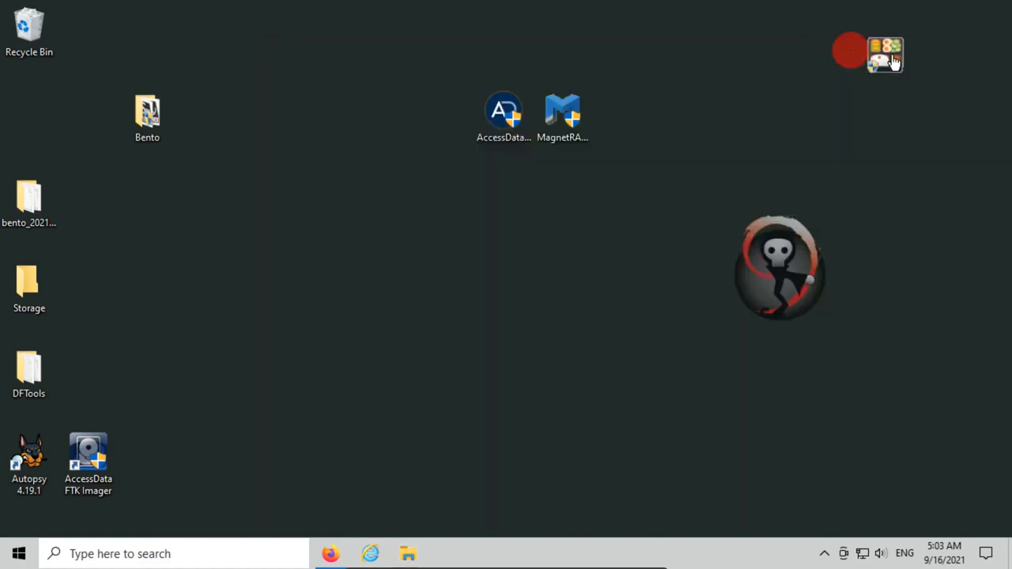
Launch Magnet RAM Capture from SyMenu's Acquire > Image tools and accept its EULA
click(885, 54)
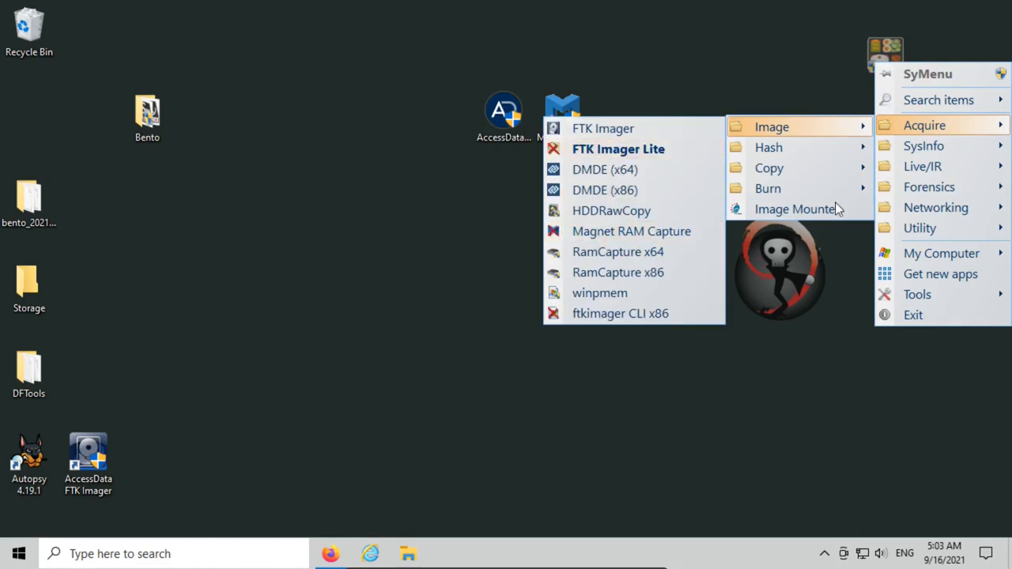
click(916, 294)
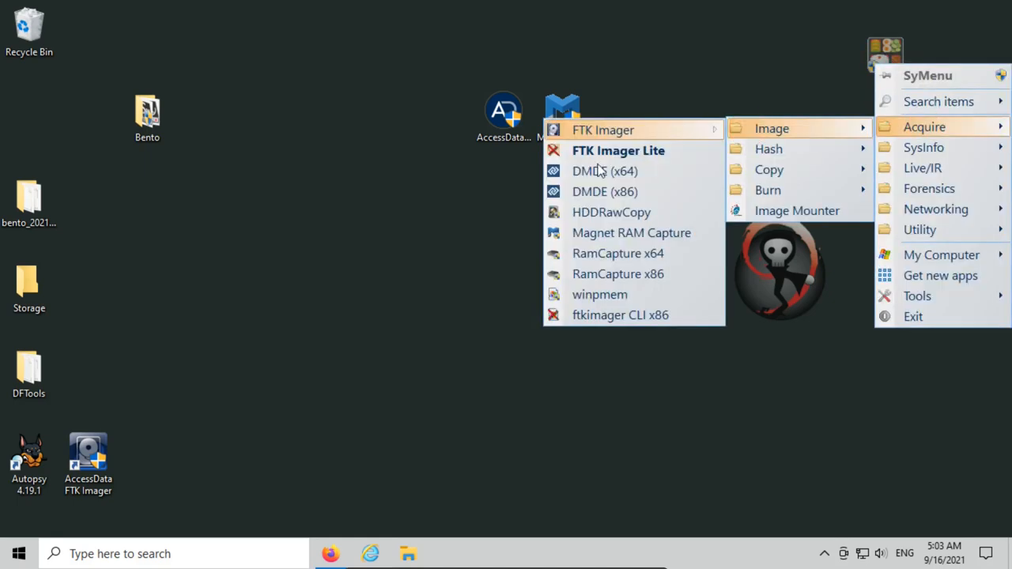
mouse_move(632, 232)
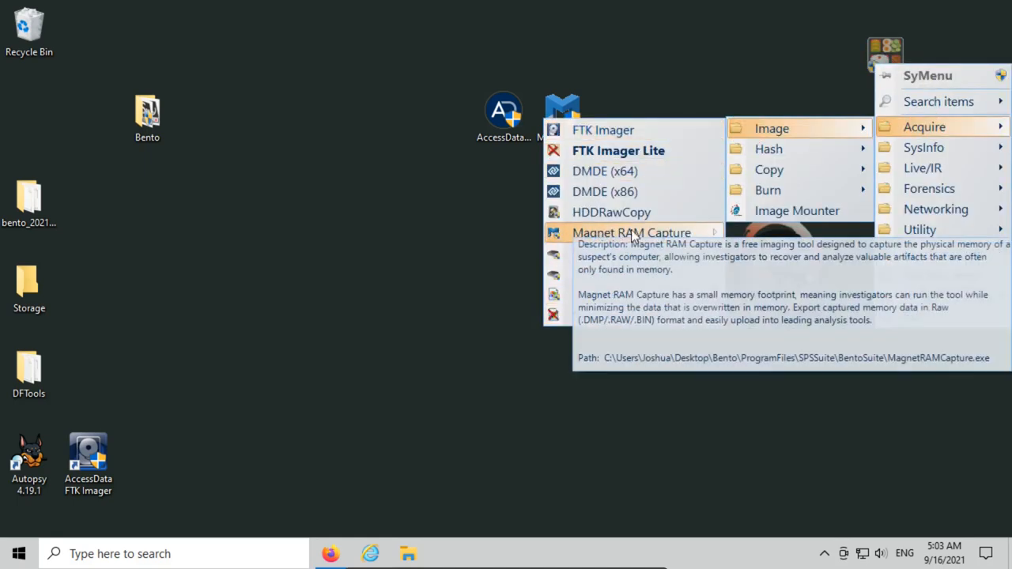
click(631, 231)
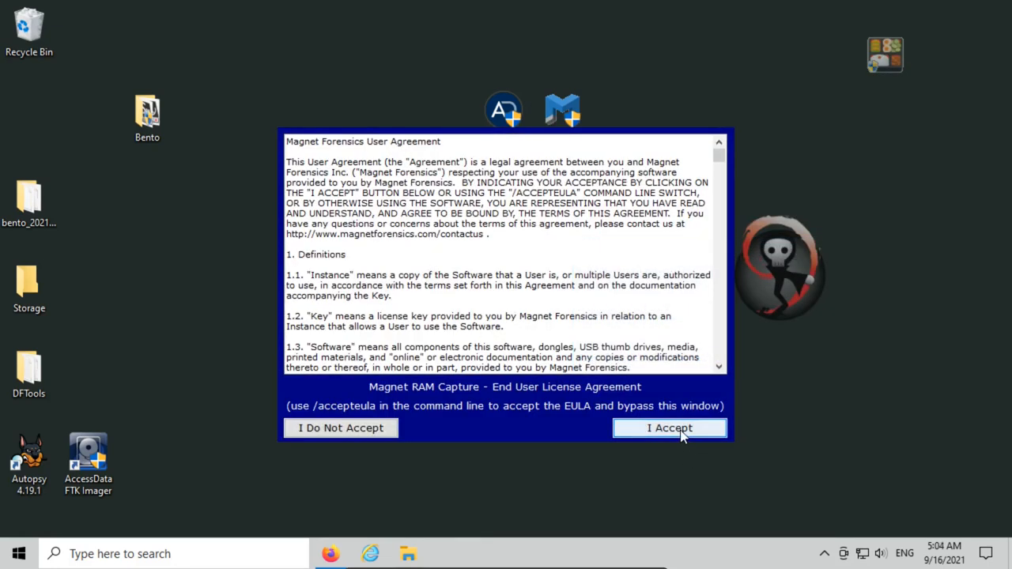
click(669, 426)
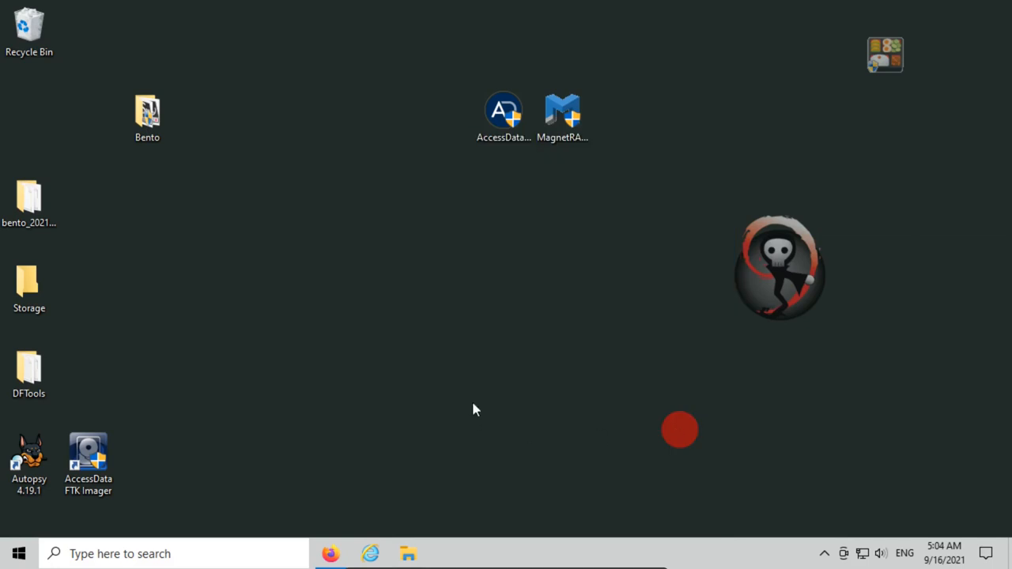
Browse Bento > ProgramFiles > SPSSuite > BentoSuite to see EULAaccepted.dat and MagEA49.tmp beside MagnetRAMCapture.exe
double_click(563, 110)
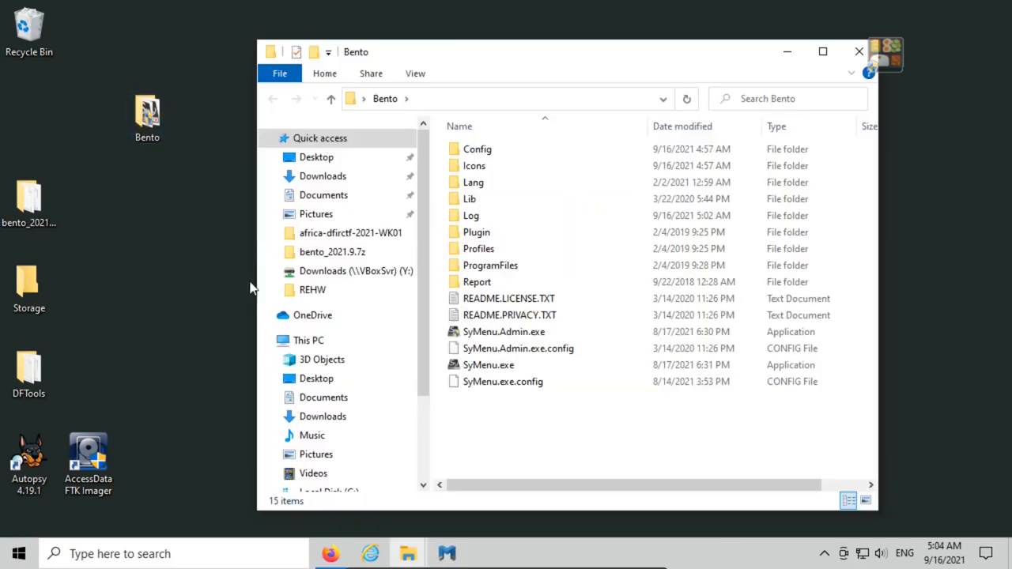
click(490, 265)
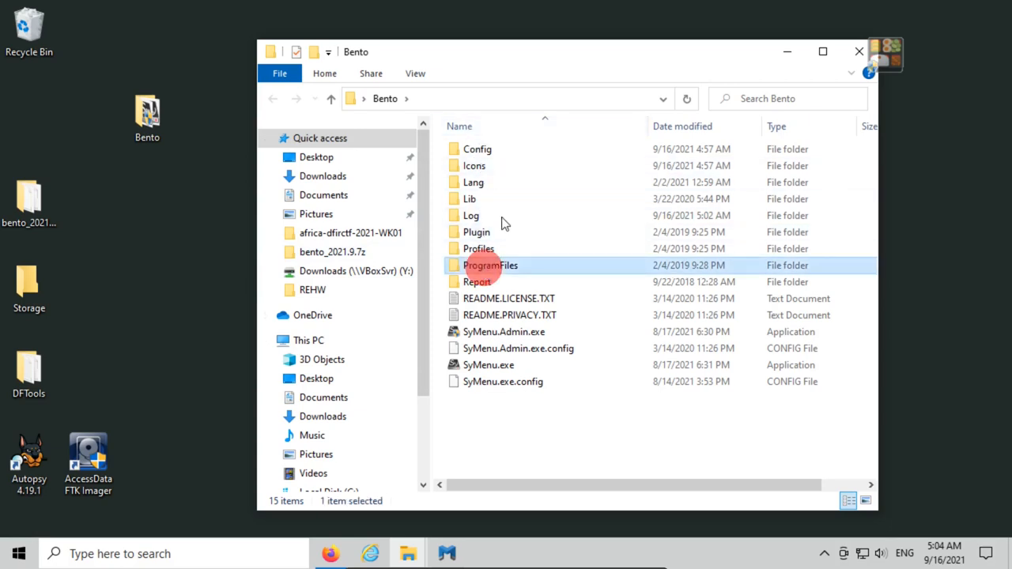
double_click(490, 266)
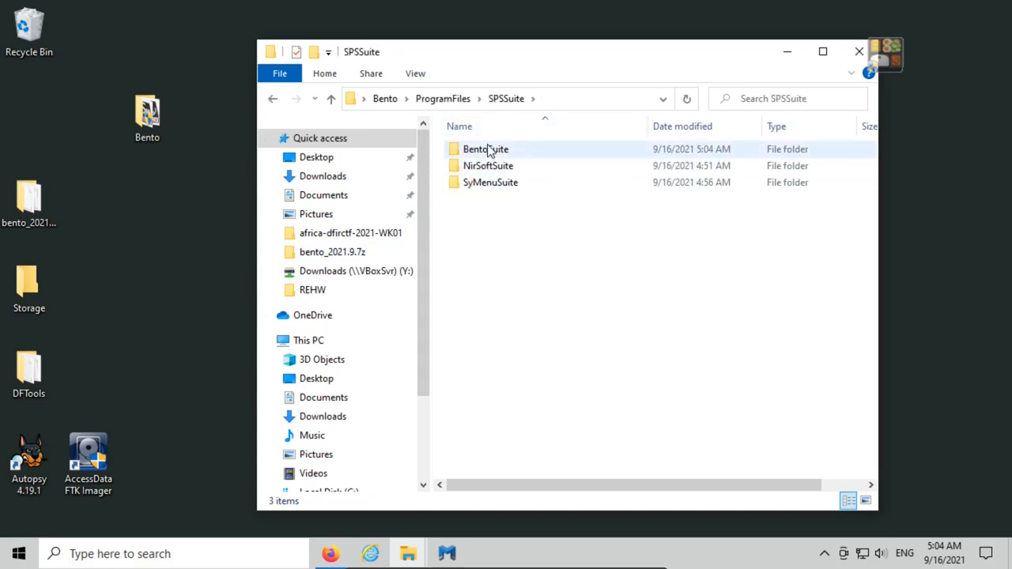
double_click(483, 149)
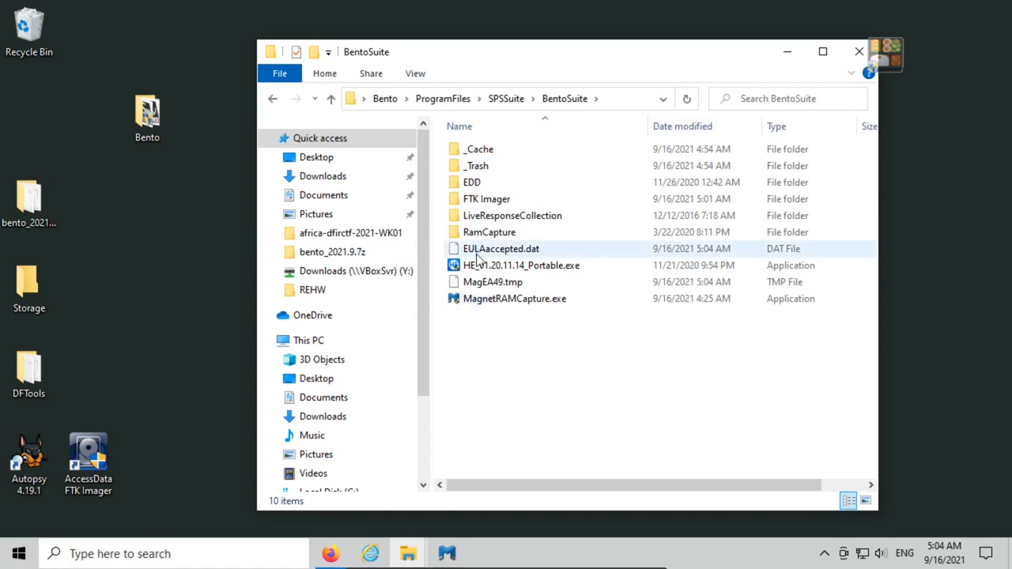
mouse_move(501, 248)
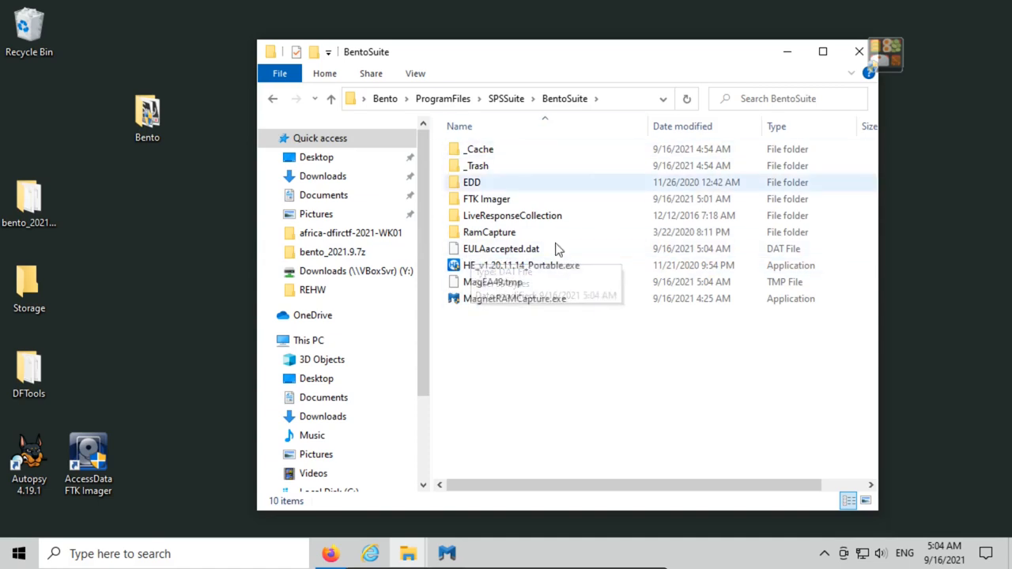
mouse_move(553, 355)
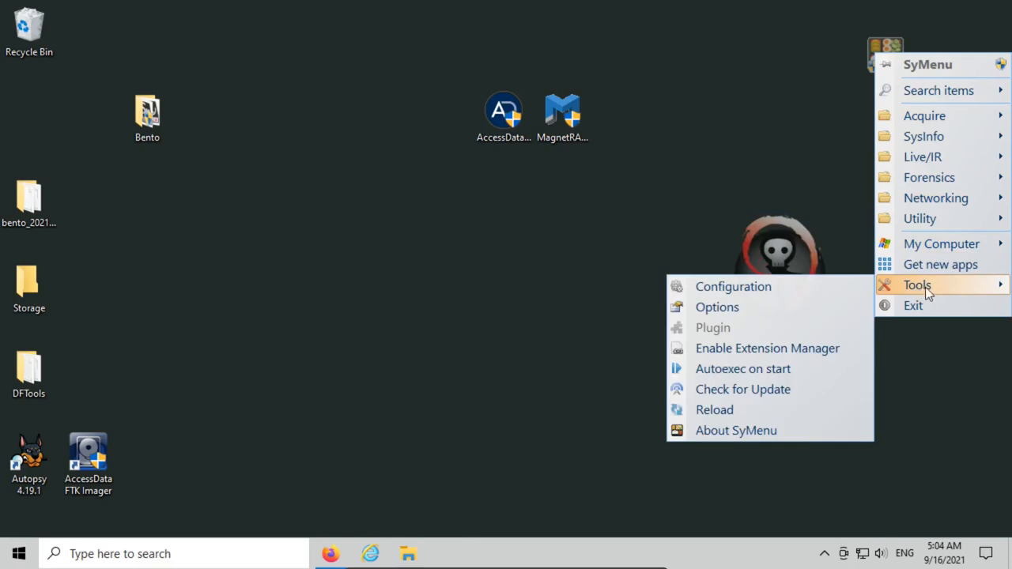
mouse_move(939, 264)
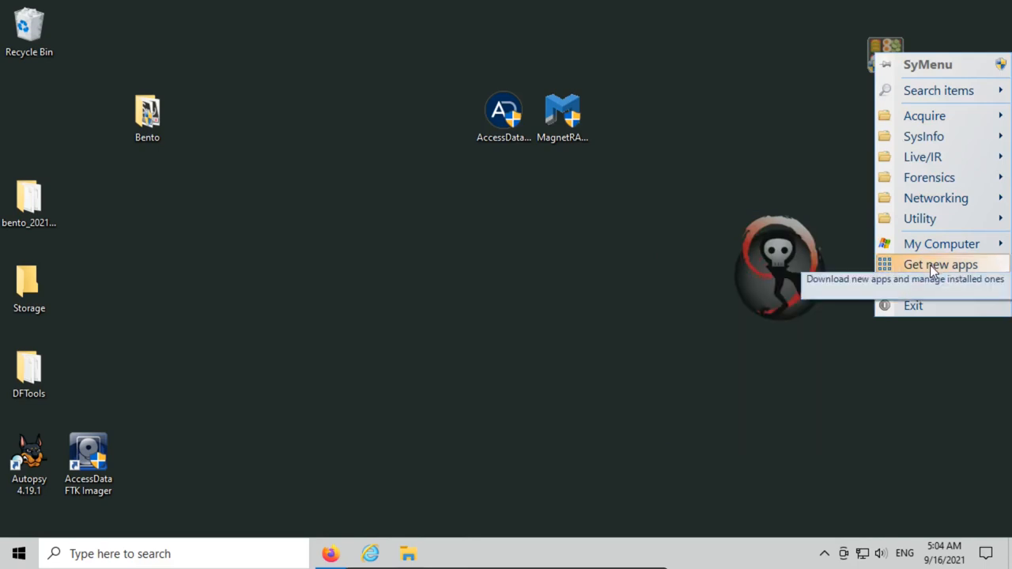
click(939, 264)
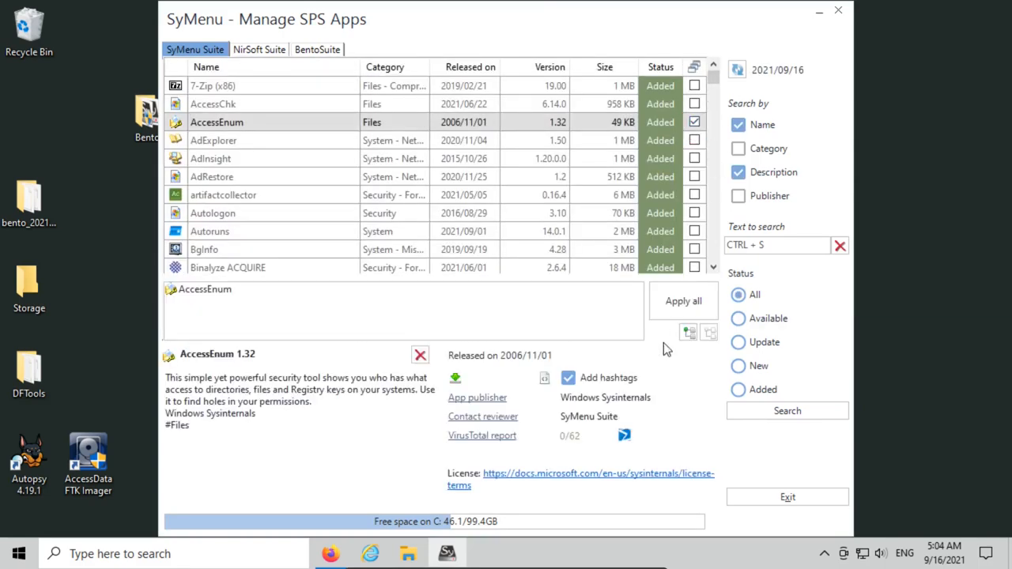
mouse_move(392, 250)
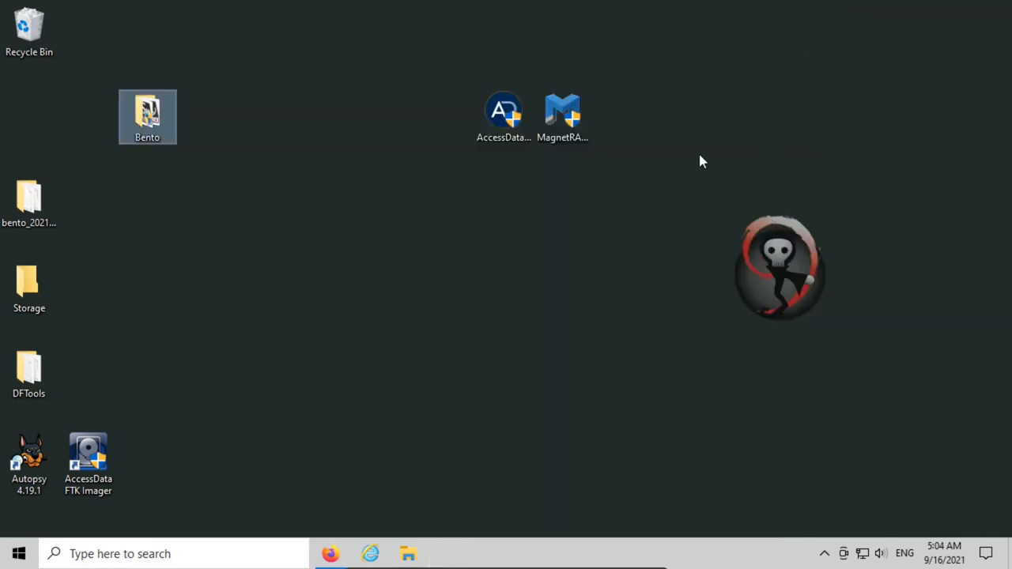
Launch ftkimager CLI x86 from SyMenu and dismiss the missing ftkimager.exe error
click(885, 49)
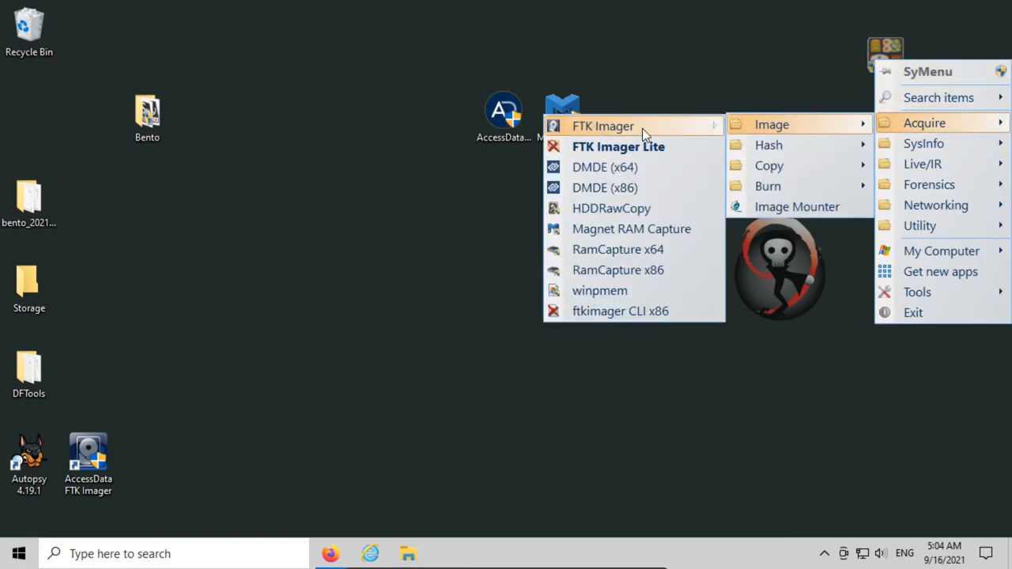
mouse_move(609, 141)
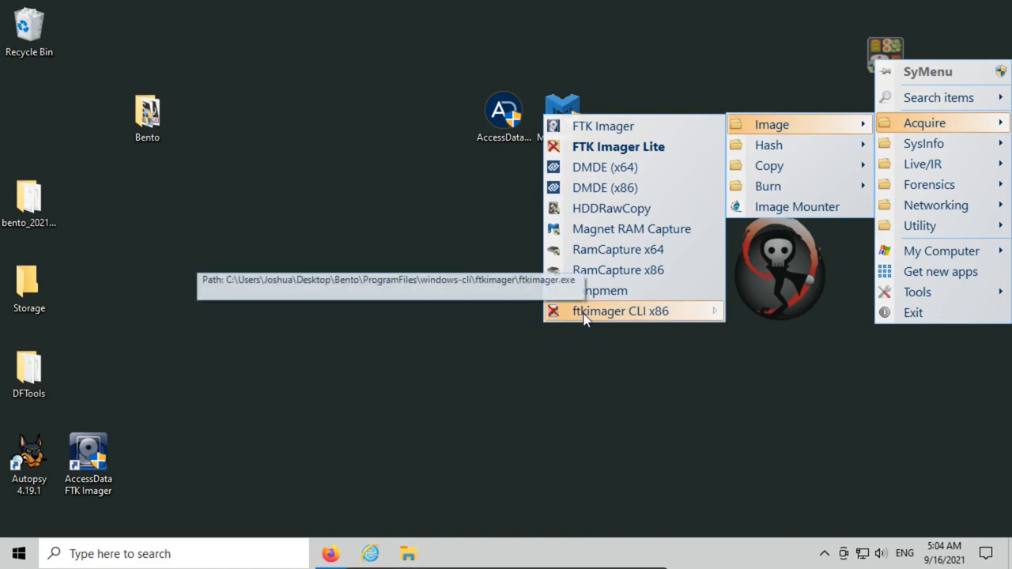
mouse_move(635, 318)
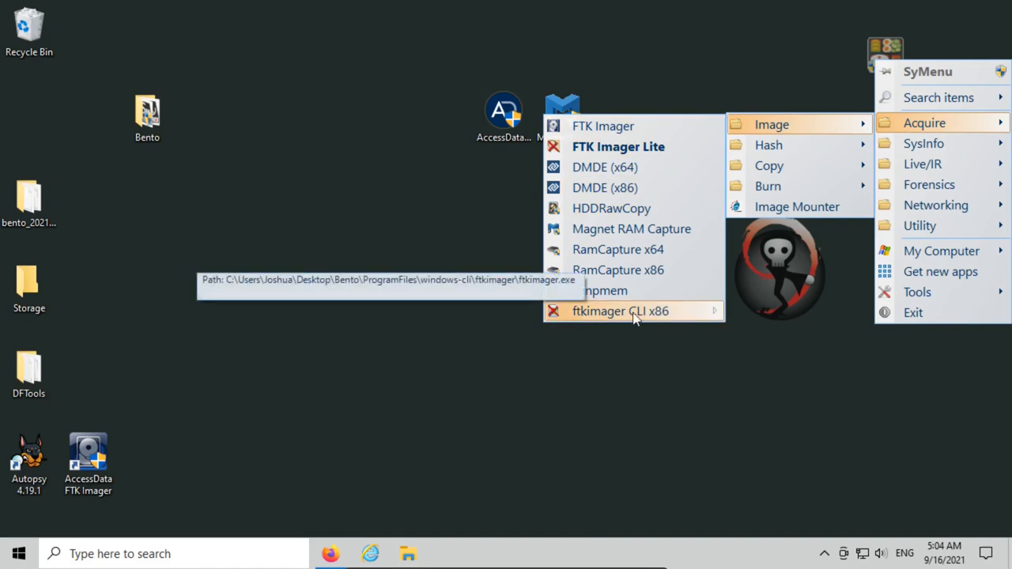
click(620, 310)
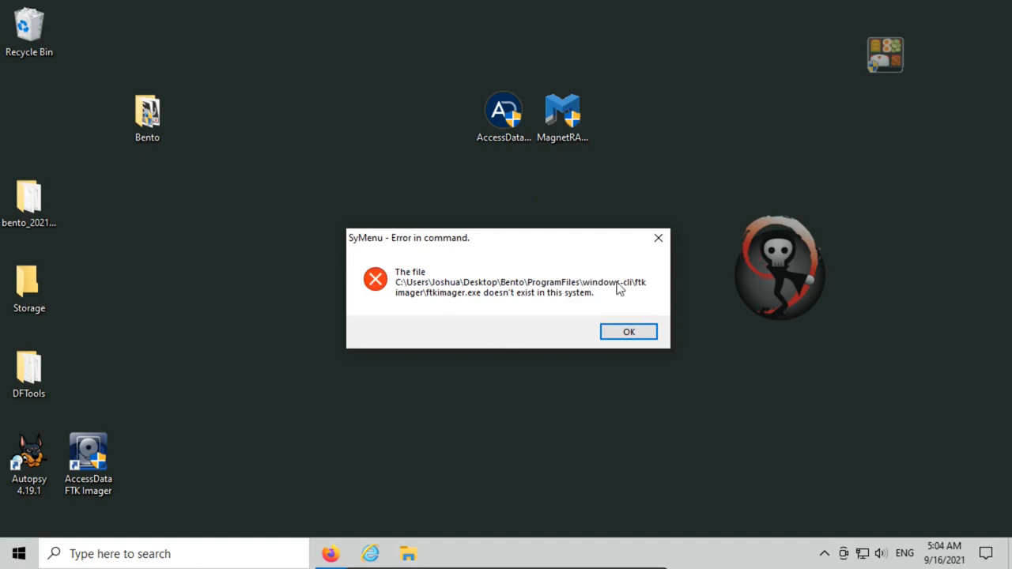
mouse_move(553, 292)
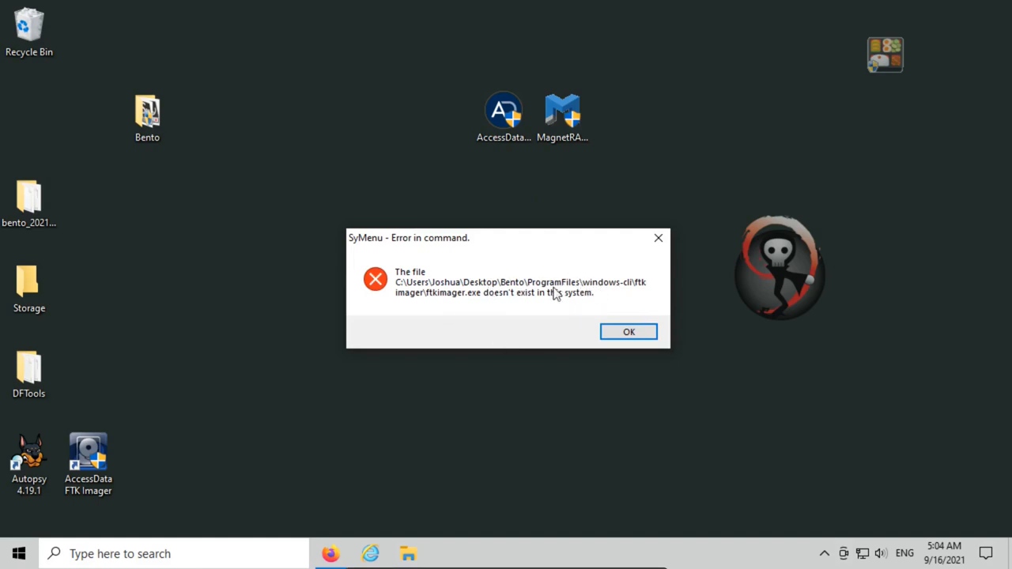
mouse_move(635, 291)
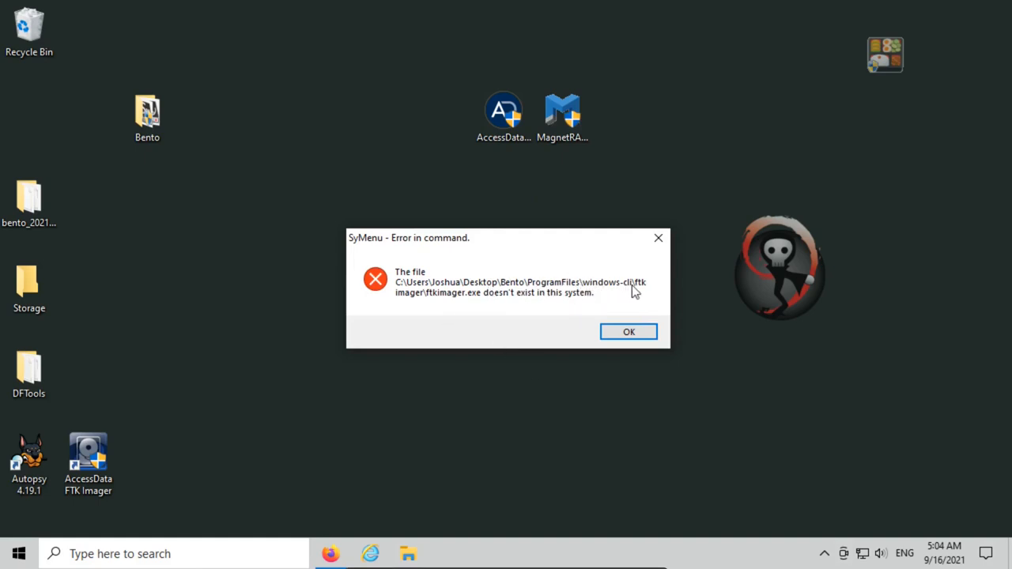
mouse_move(477, 300)
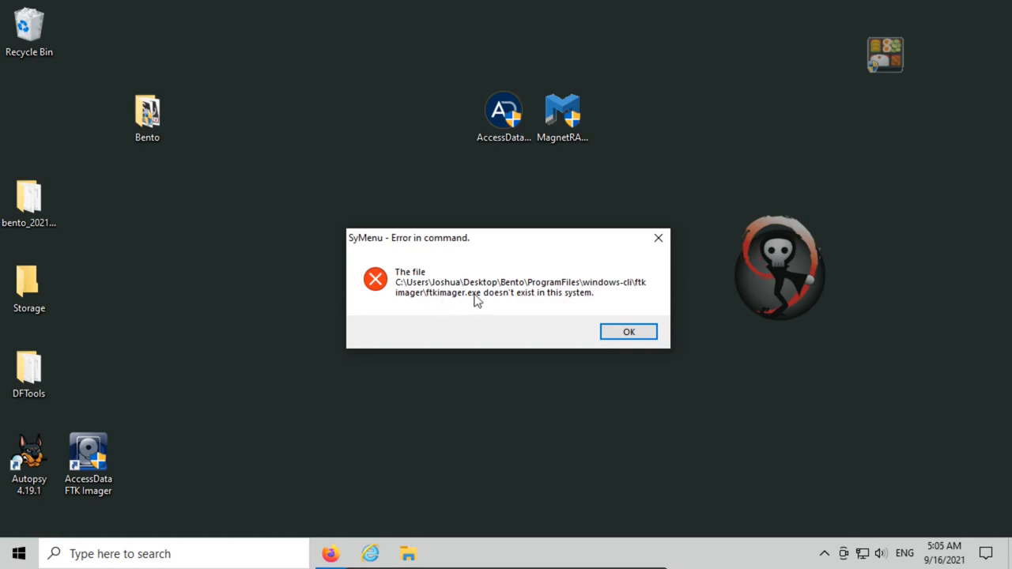
mouse_move(474, 297)
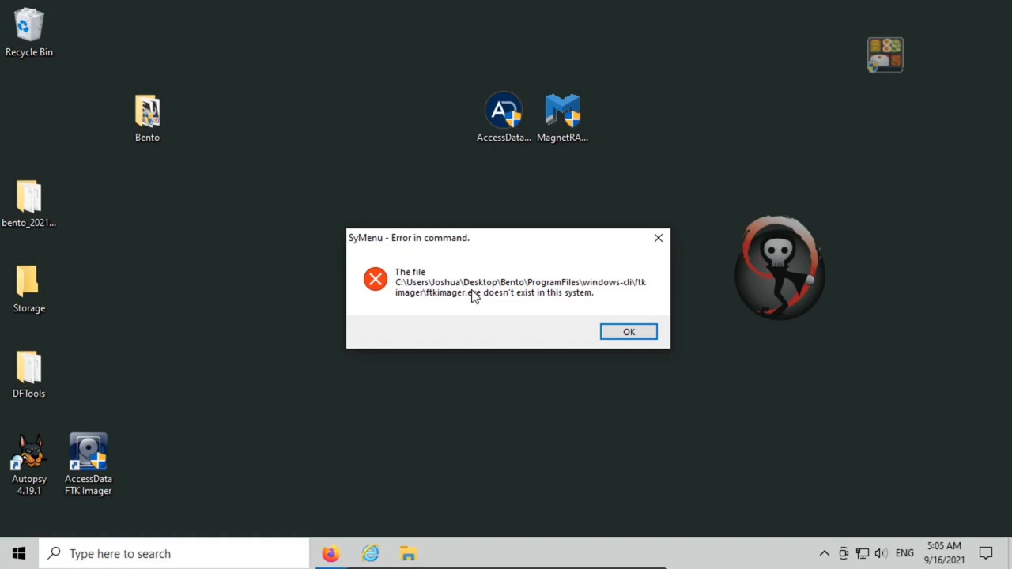
mouse_move(499, 307)
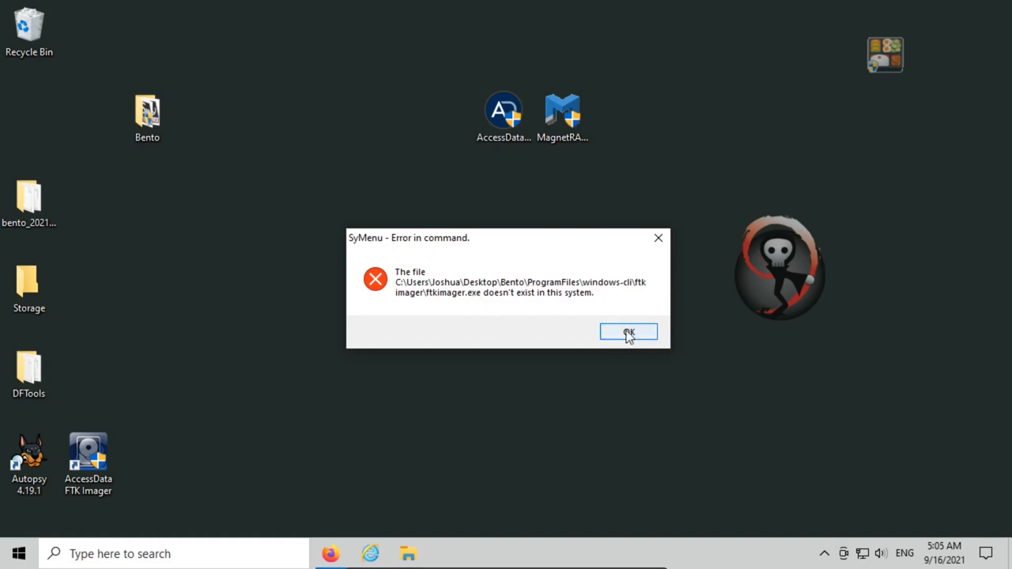
click(629, 332)
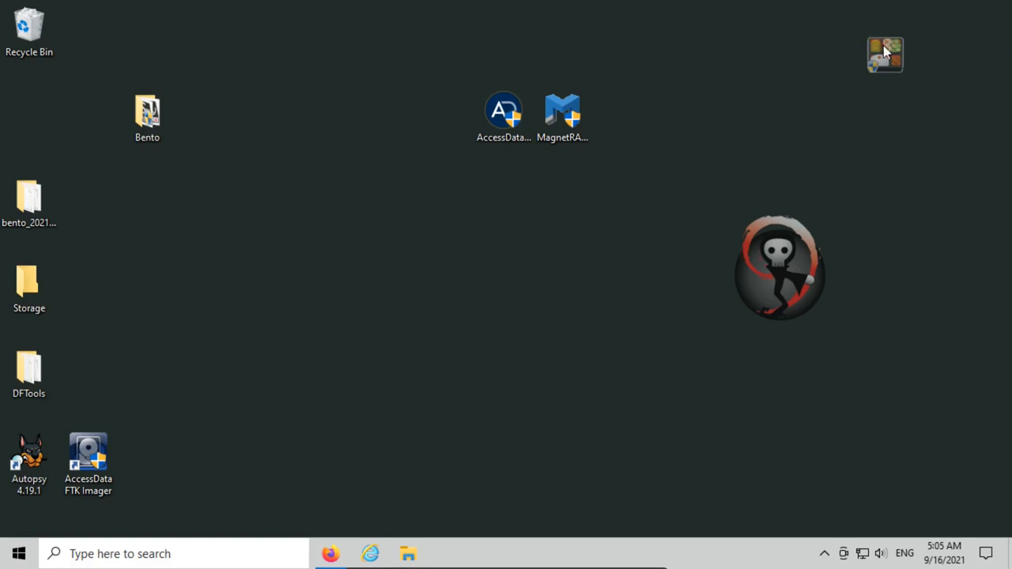
Browse SyMenu's Acquire > Image list and bring up its Tools options
click(885, 54)
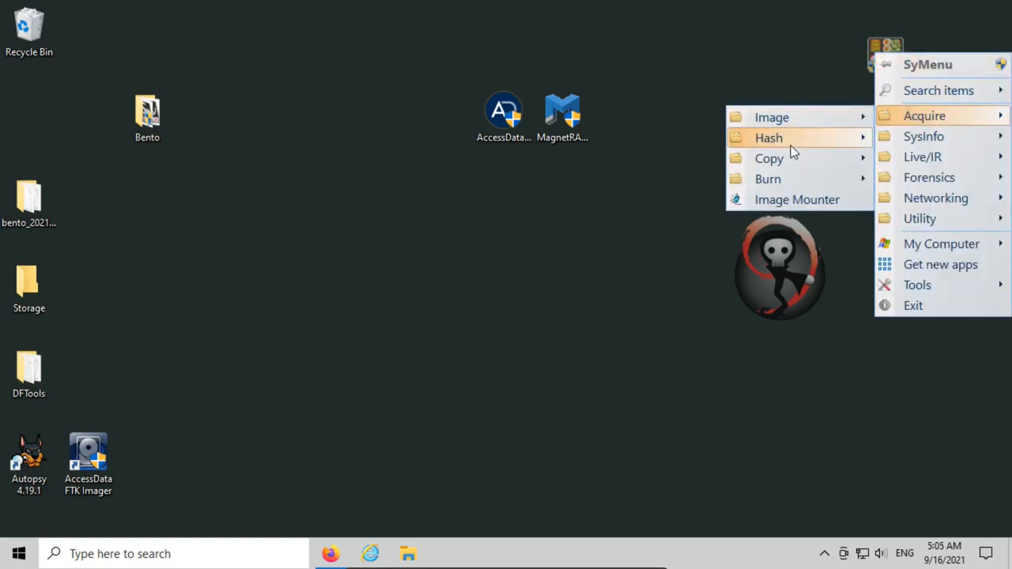
mouse_move(771, 116)
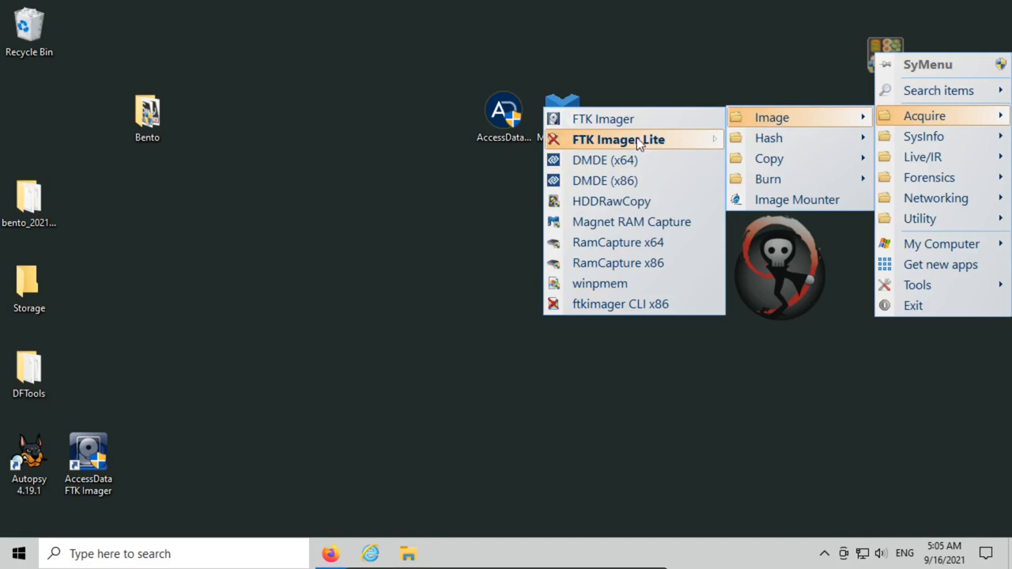
mouse_move(602, 118)
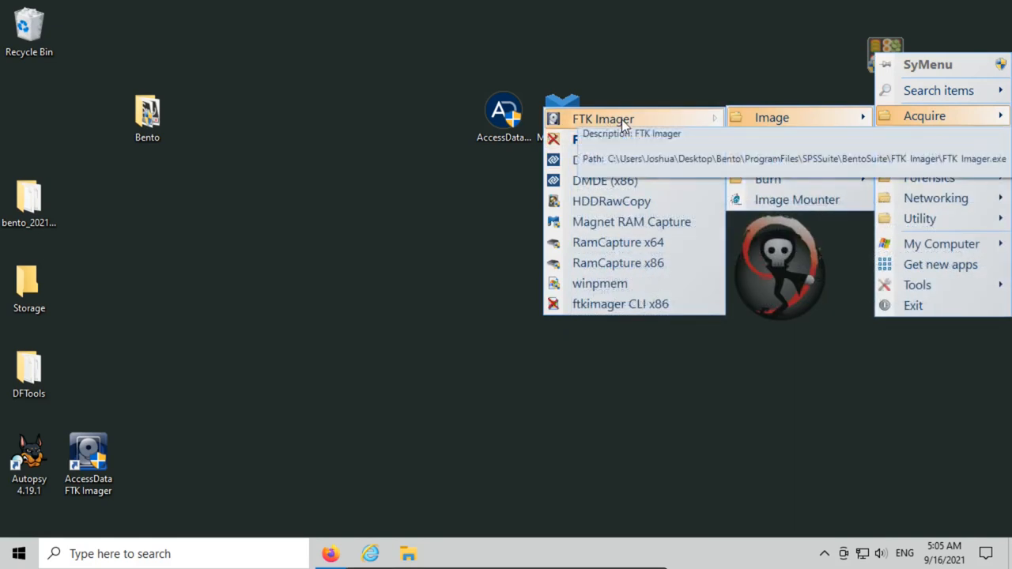
mouse_move(618, 139)
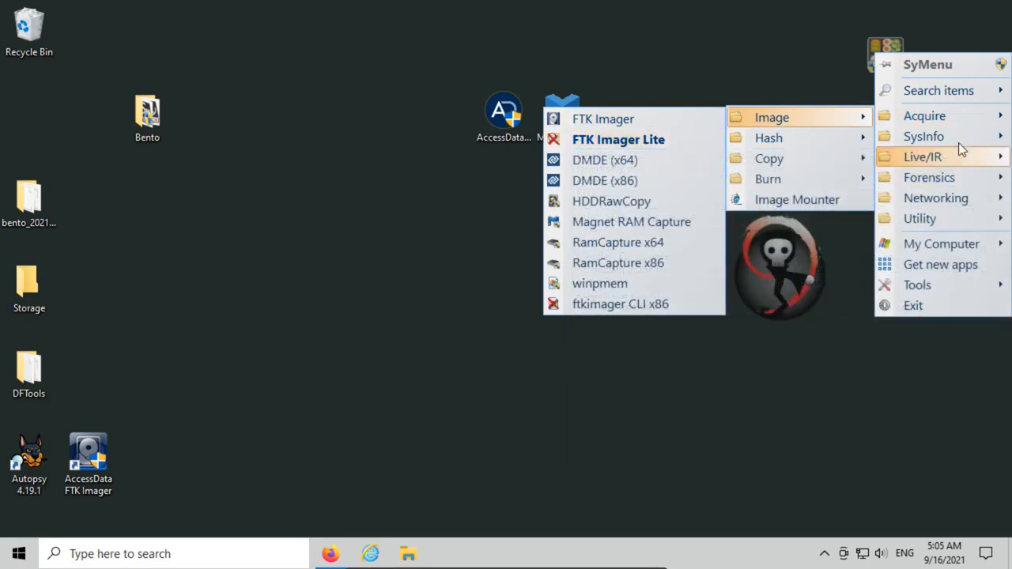
click(917, 285)
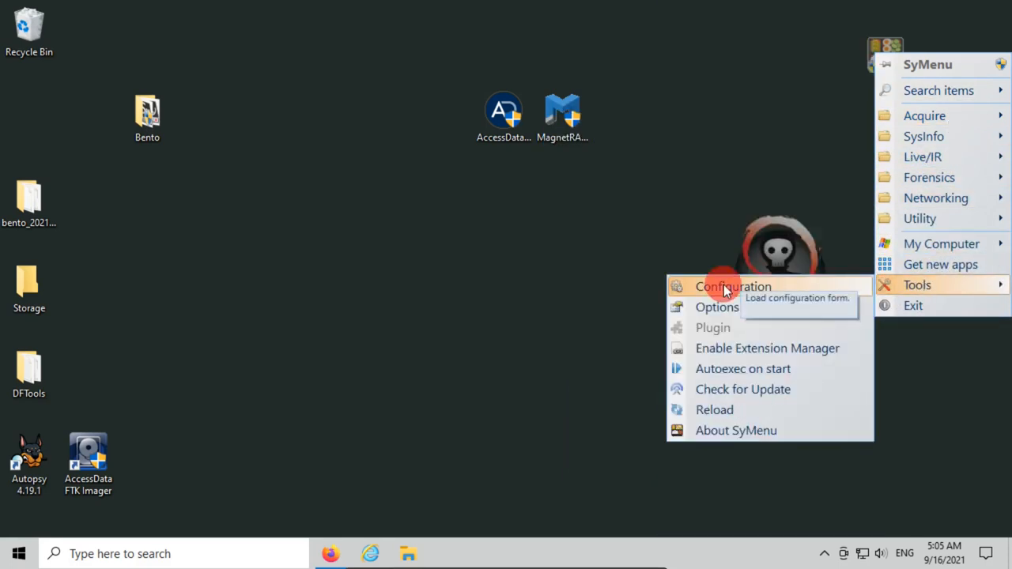
Enter SyMenu Configuration and glance at the Networking, Live/IR and Utility folders
click(733, 286)
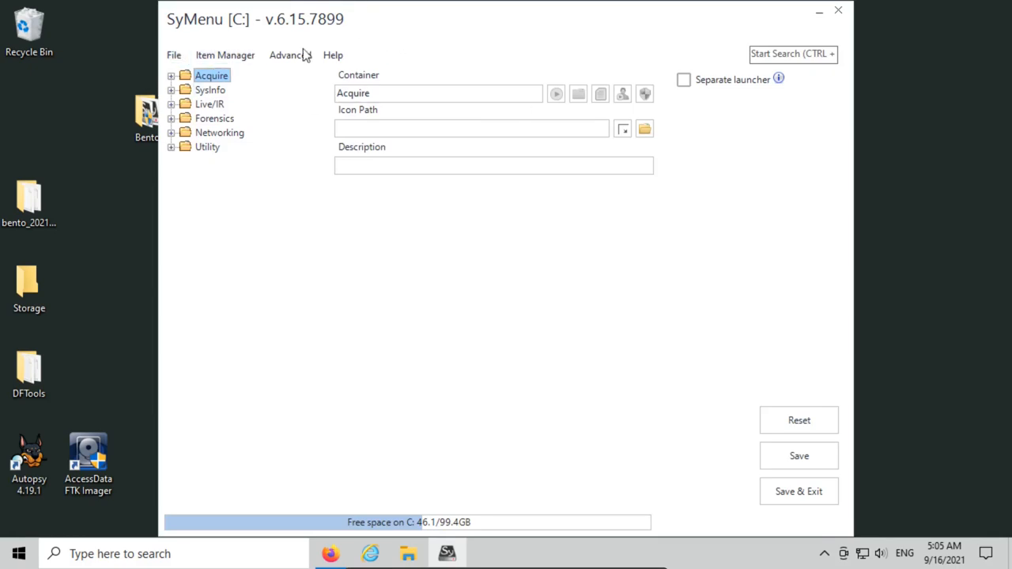
click(218, 133)
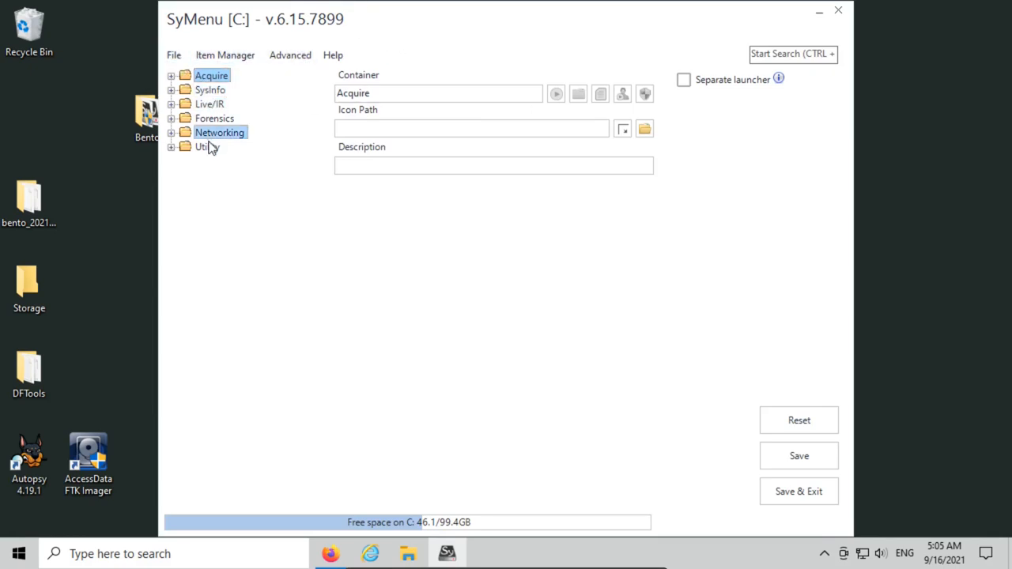
click(209, 104)
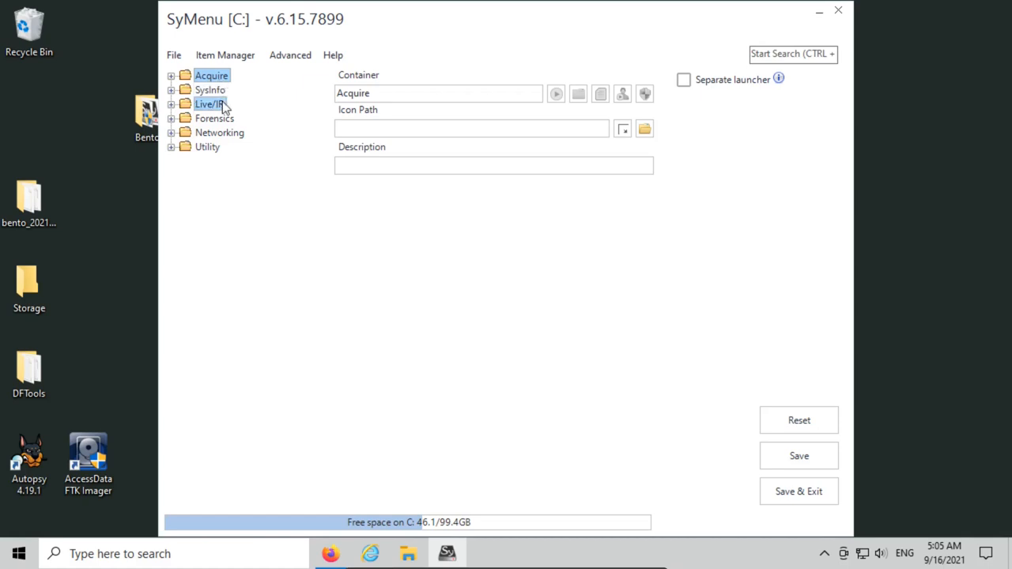
click(207, 145)
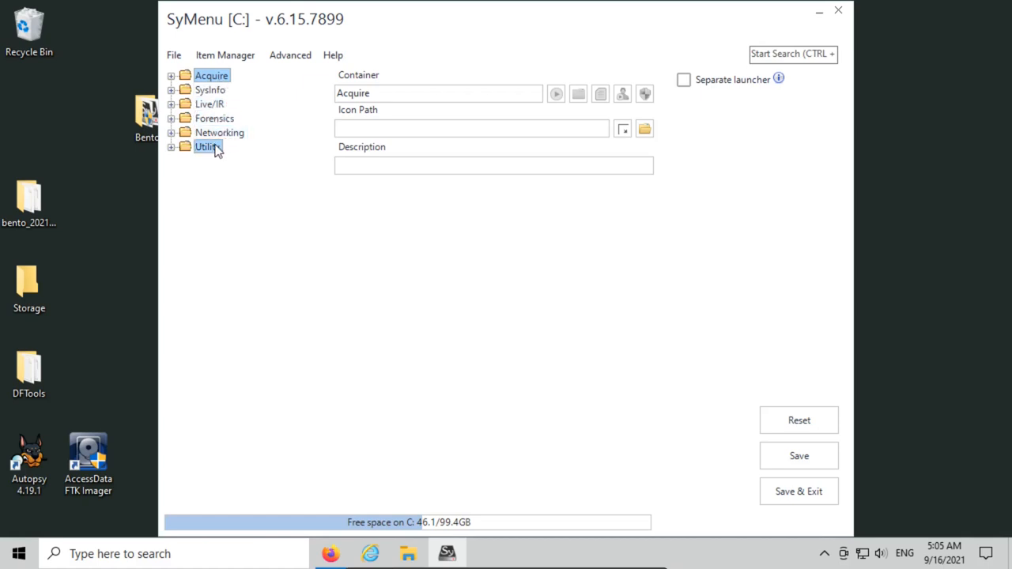
Expand Acquire > Image and select FTK Imager Lite to show its path, description and version 3.1.1
click(171, 76)
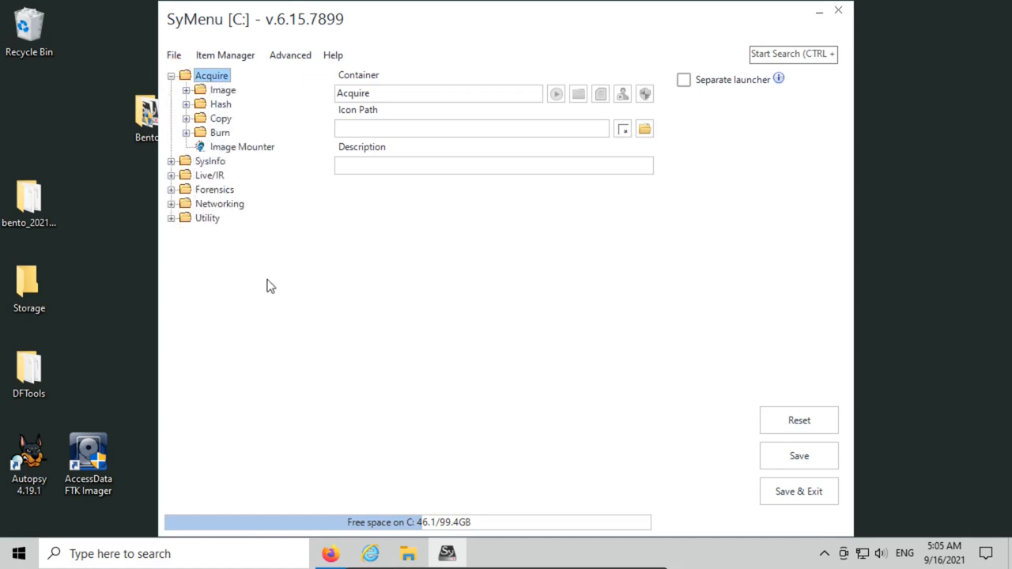
click(187, 89)
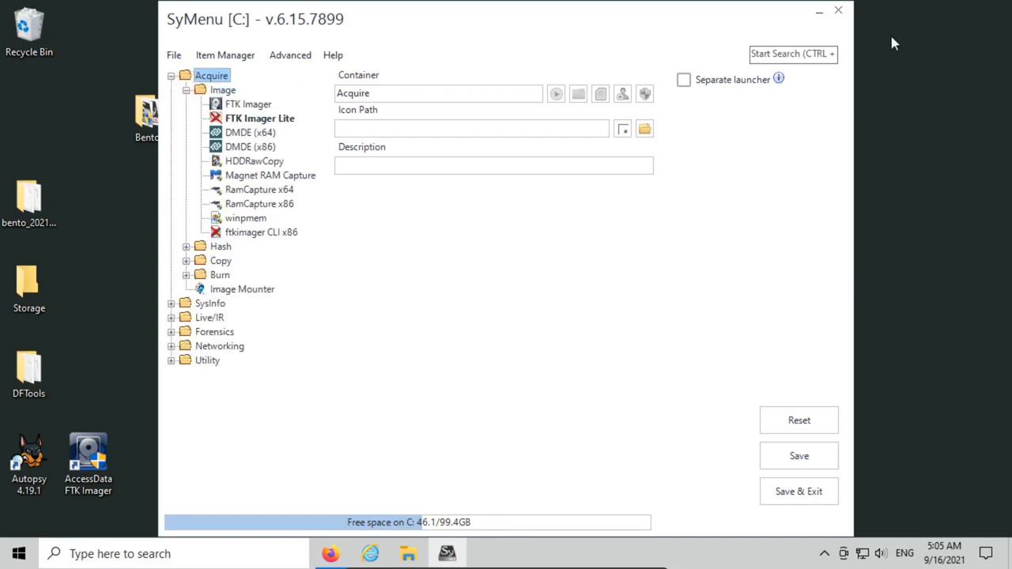
click(248, 104)
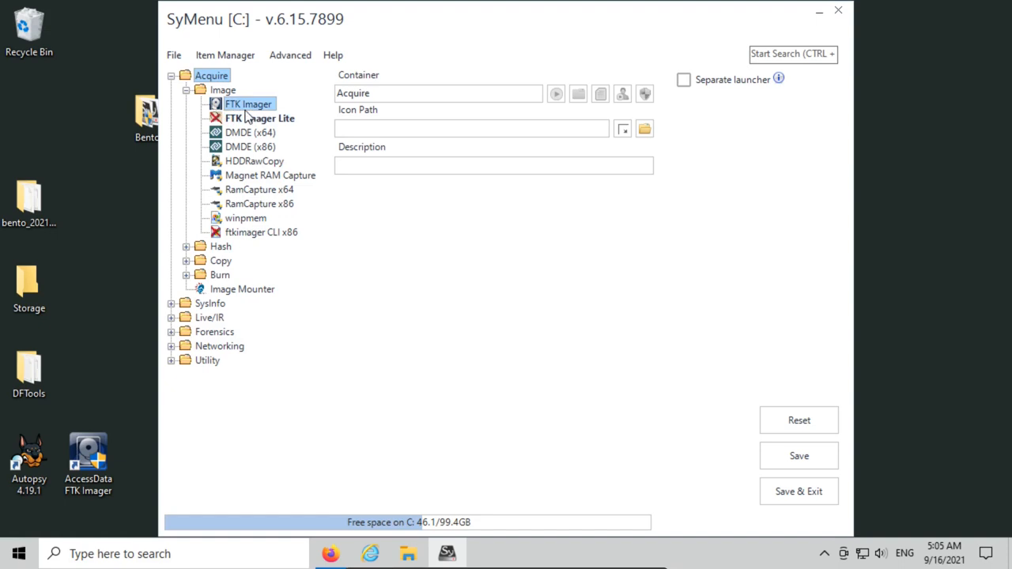
click(259, 117)
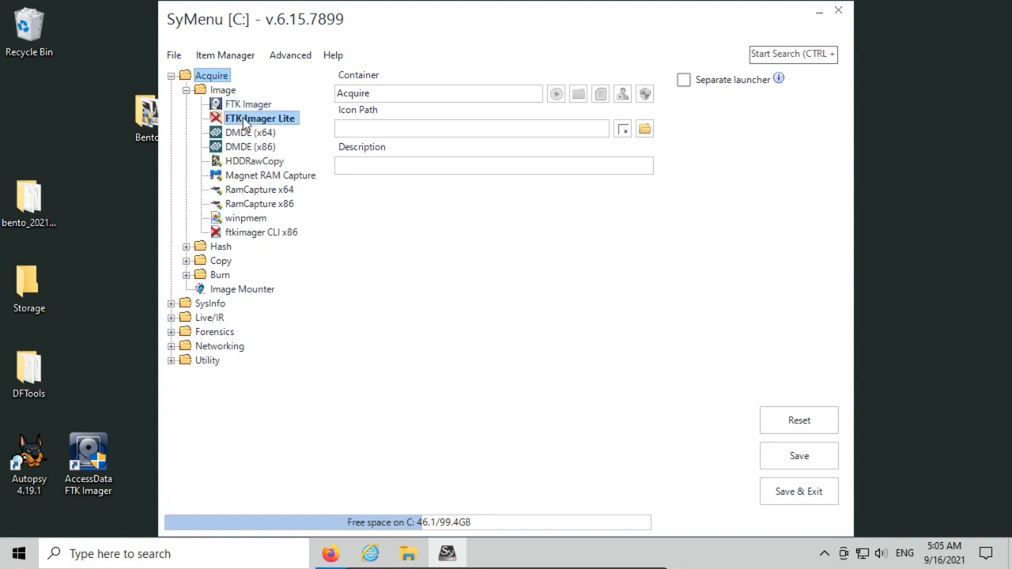
click(260, 117)
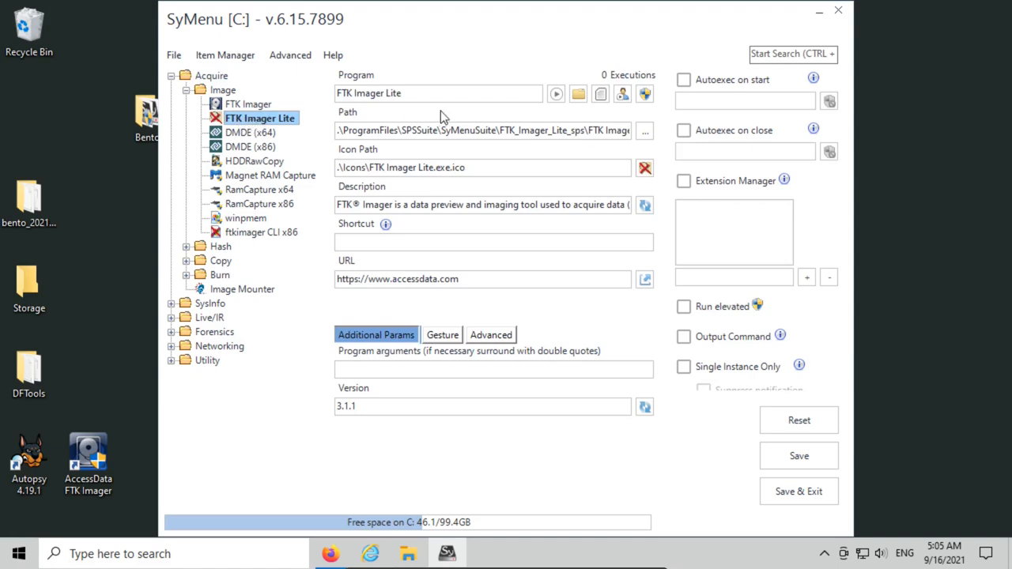
mouse_move(351, 133)
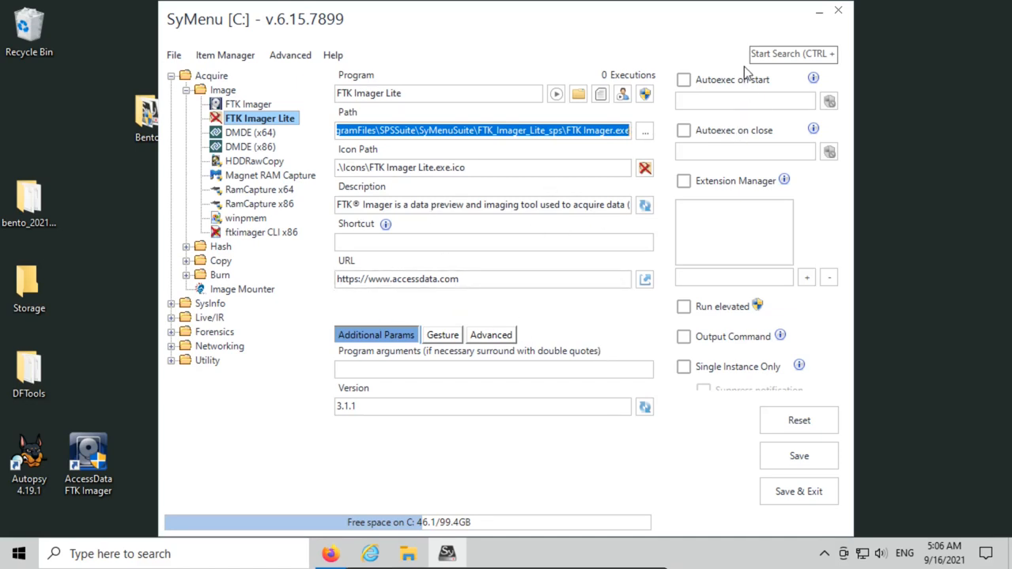
mouse_move(790, 114)
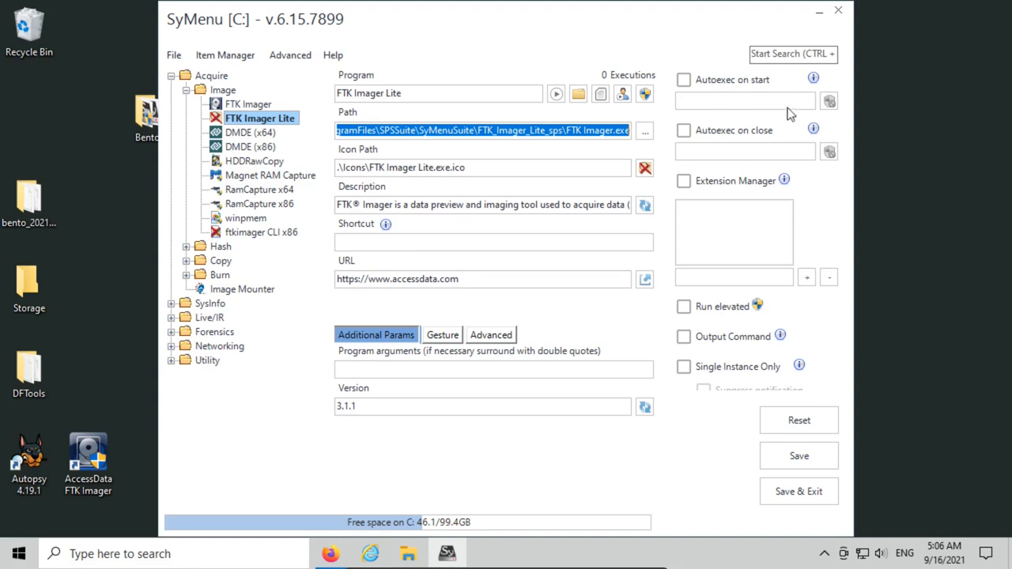
mouse_move(755, 341)
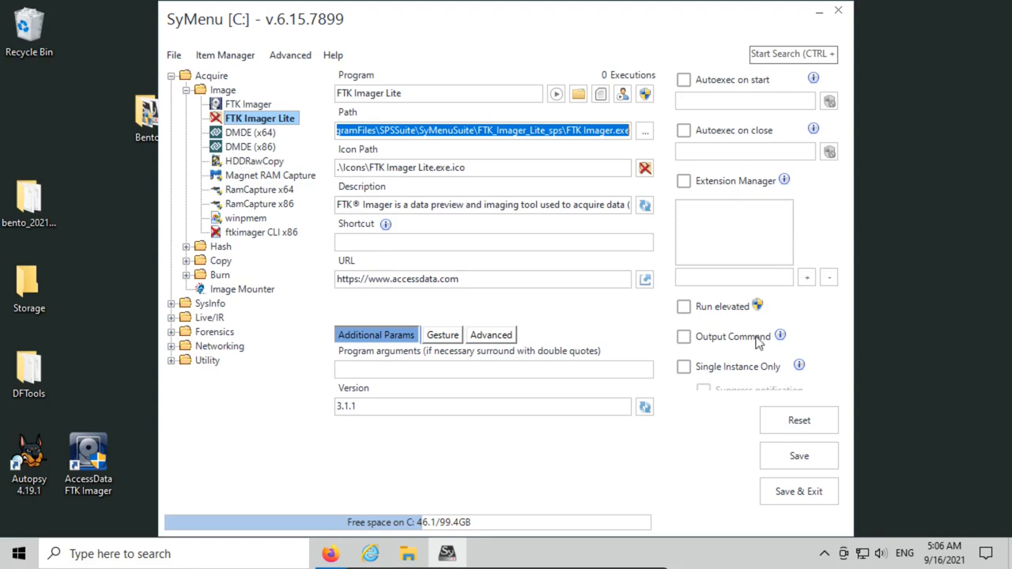
mouse_move(755, 297)
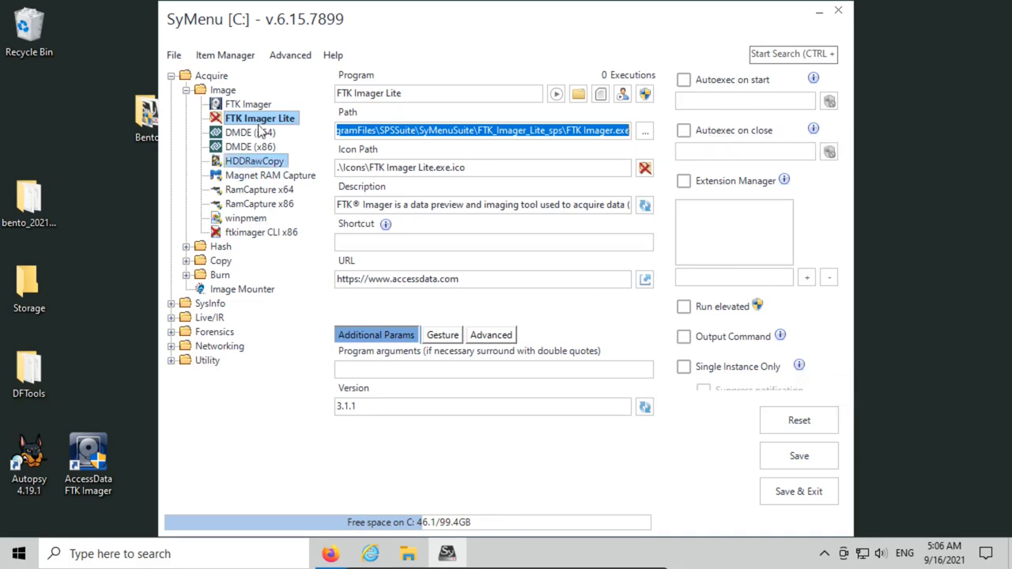
Mark the FTK Imager Lite entry under Acquire > Image as removed so it shows struck through
right_click(249, 117)
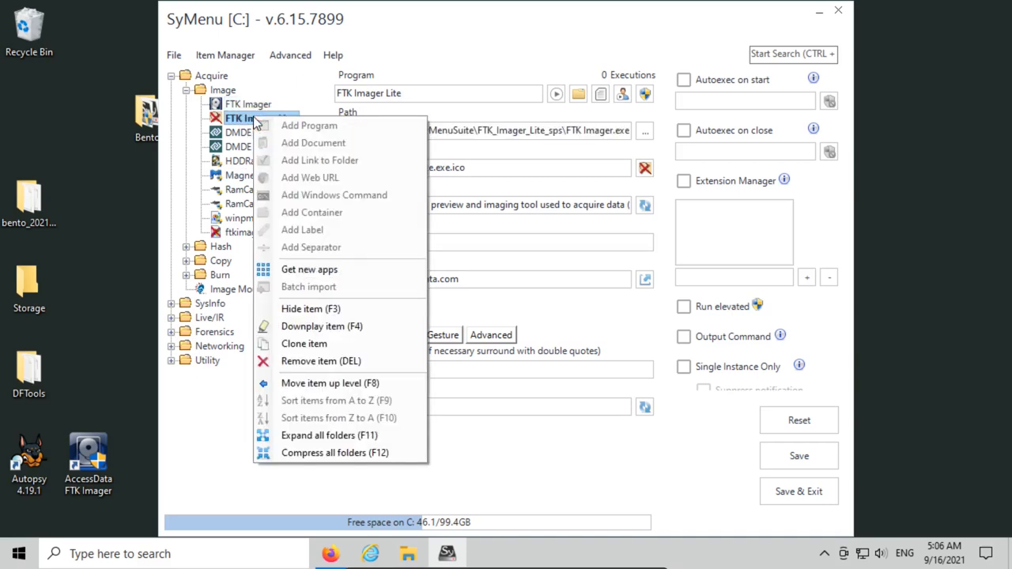
mouse_move(254, 125)
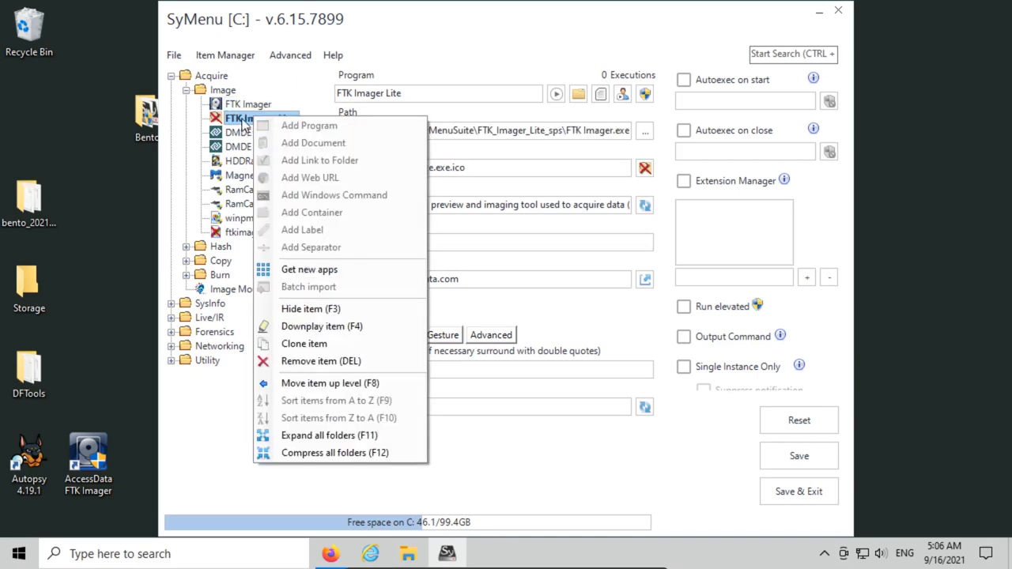
mouse_move(398, 364)
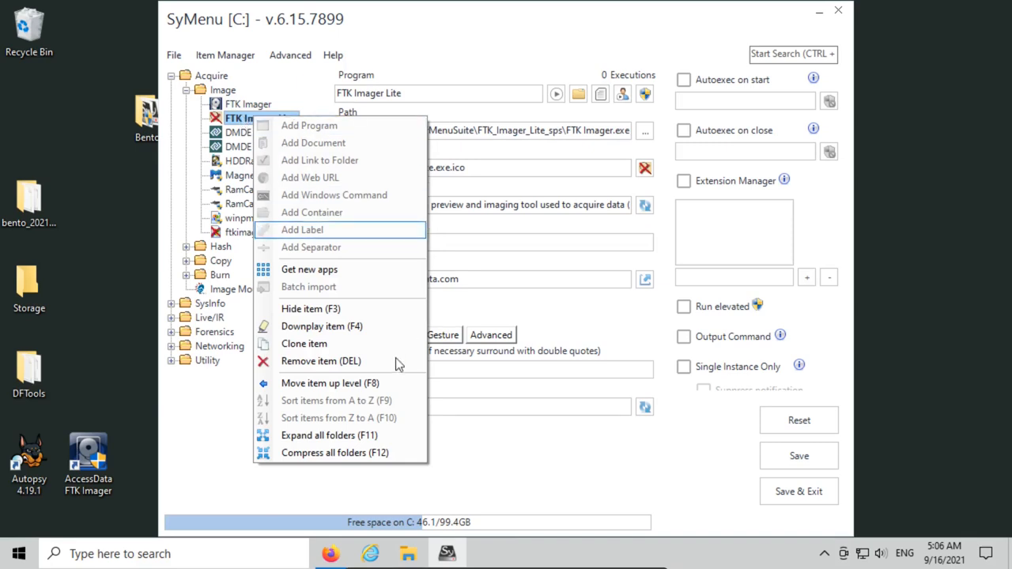
mouse_move(320, 360)
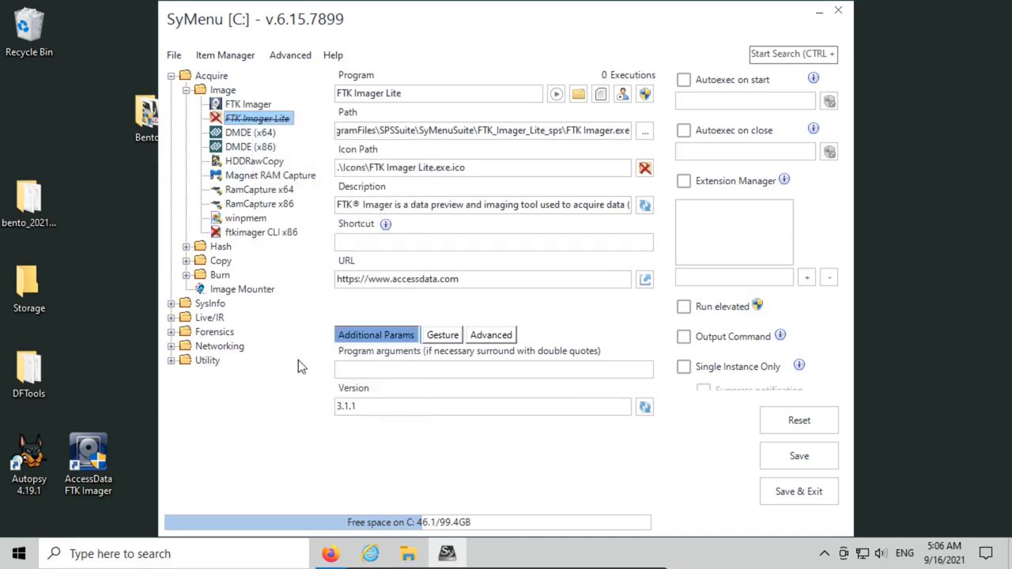
click(224, 88)
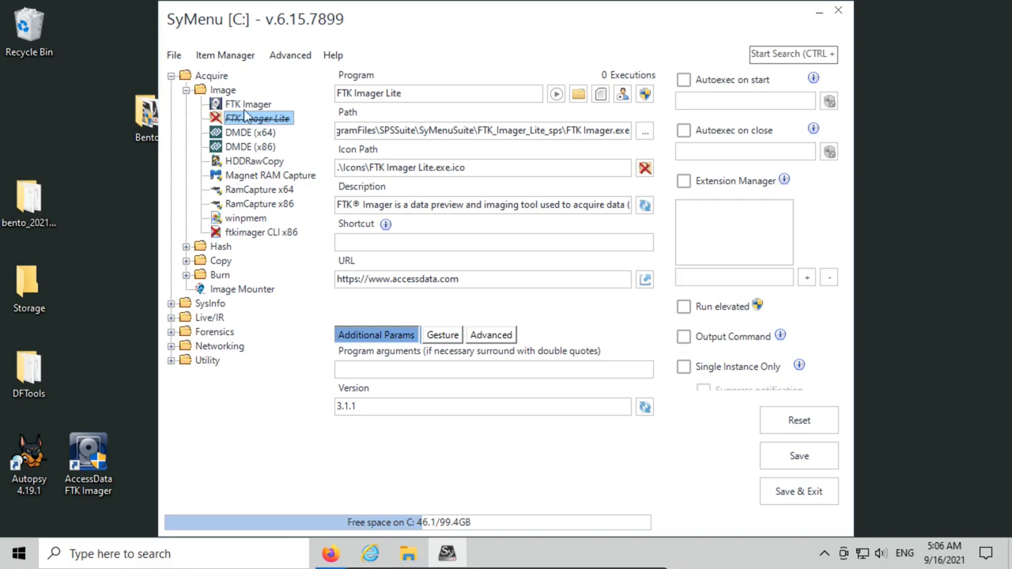
click(222, 246)
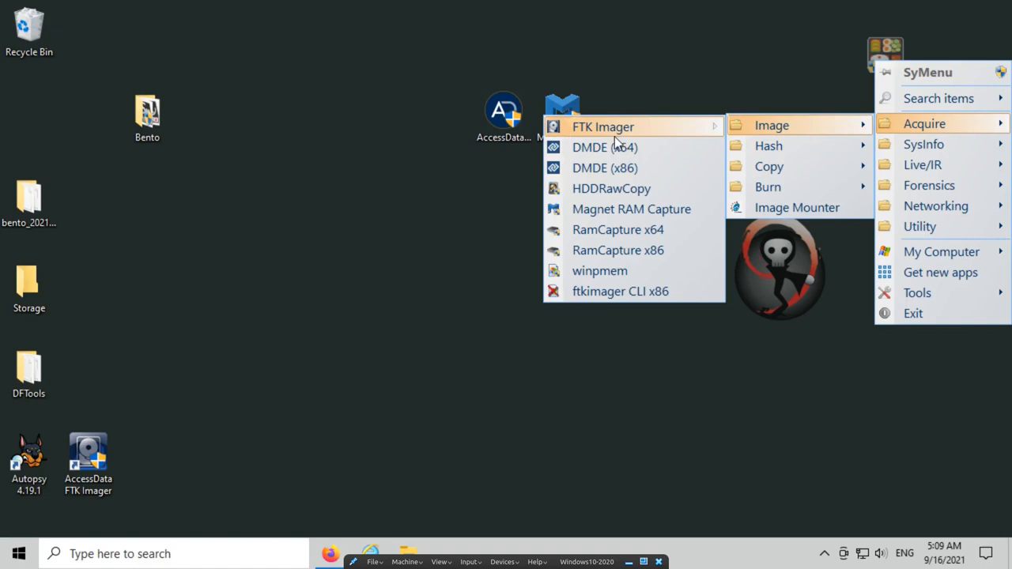
mouse_move(957, 111)
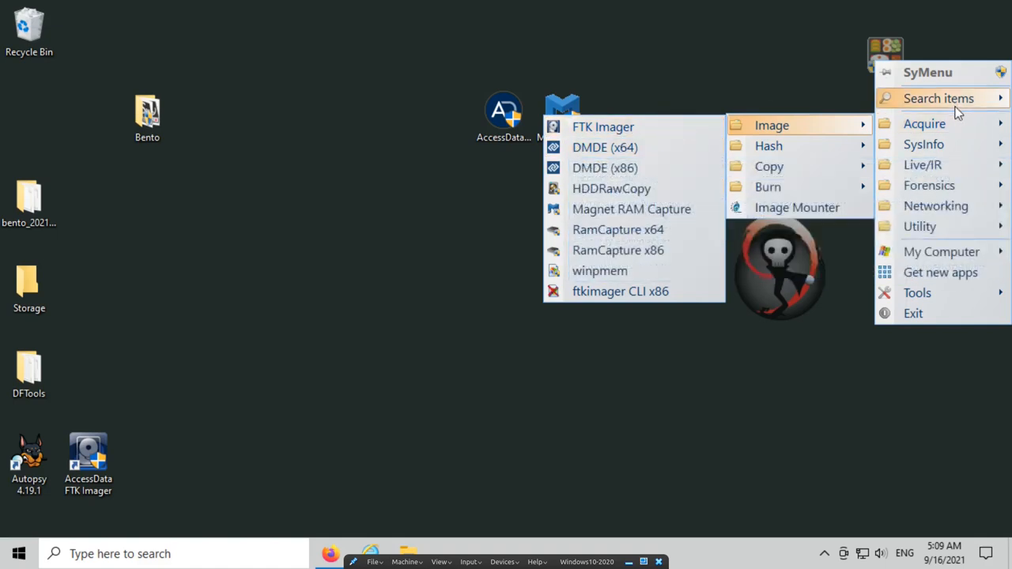
mouse_move(925, 123)
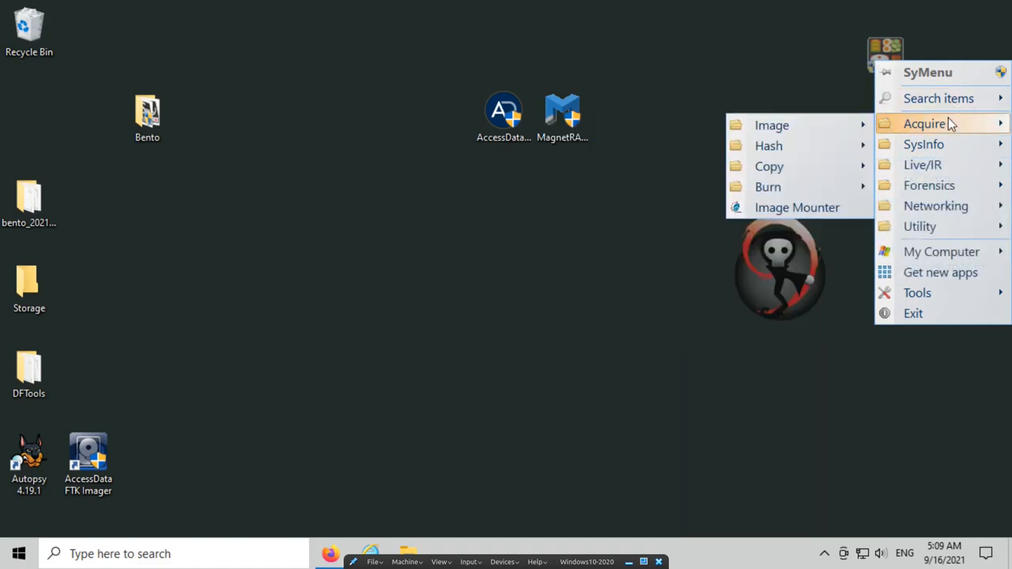
mouse_move(772, 125)
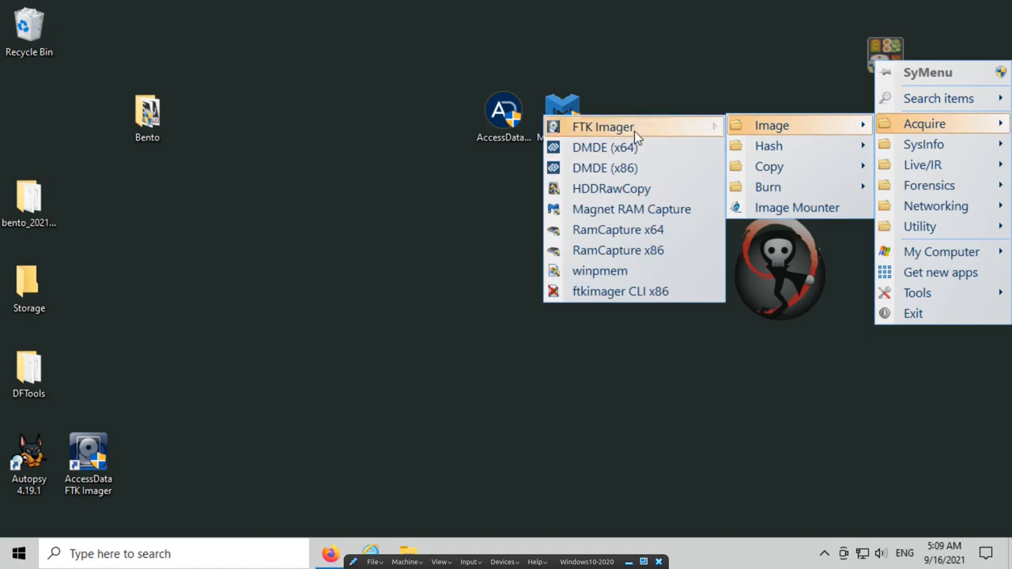
mouse_move(923, 124)
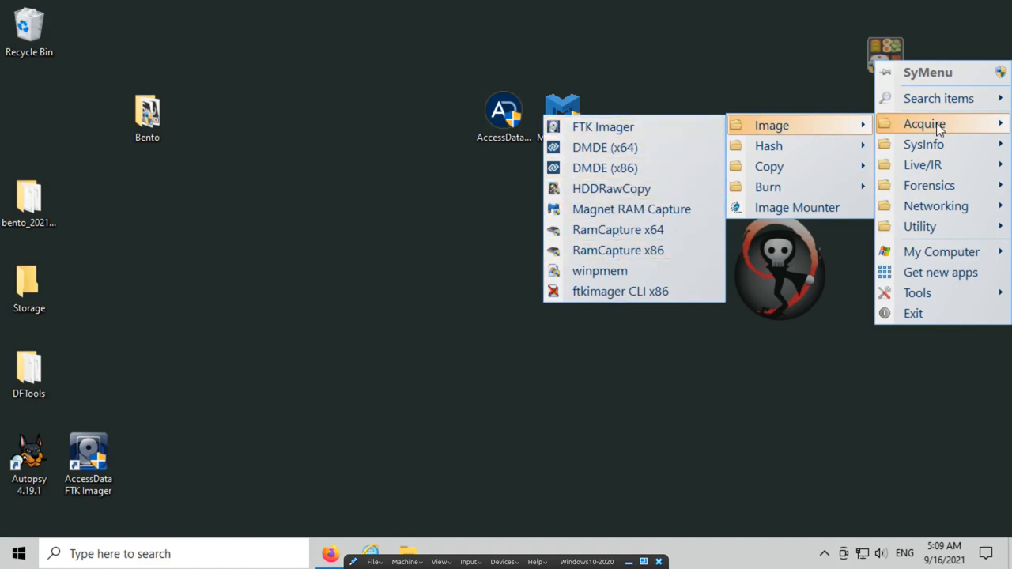
mouse_move(768, 146)
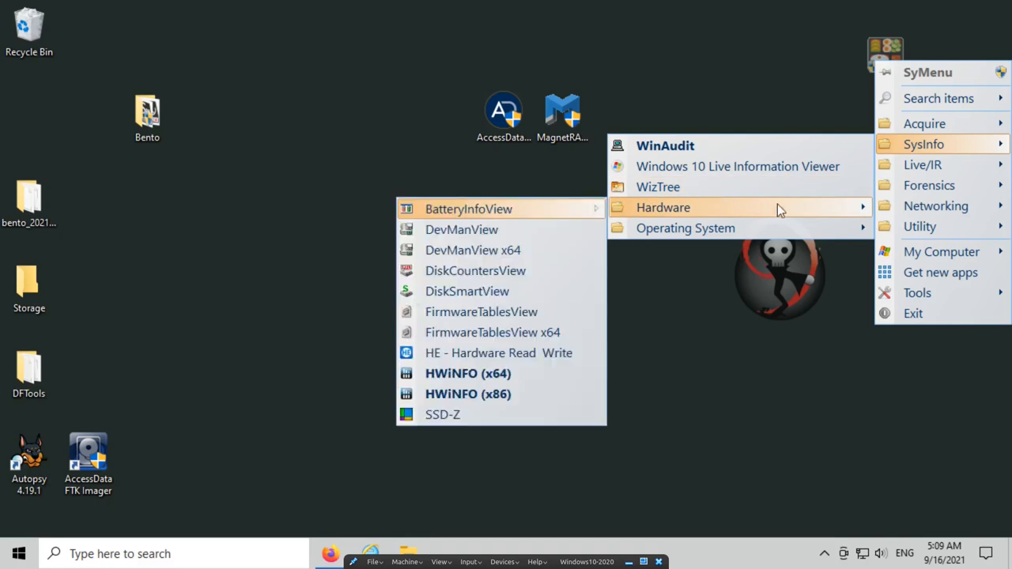
mouse_move(751, 214)
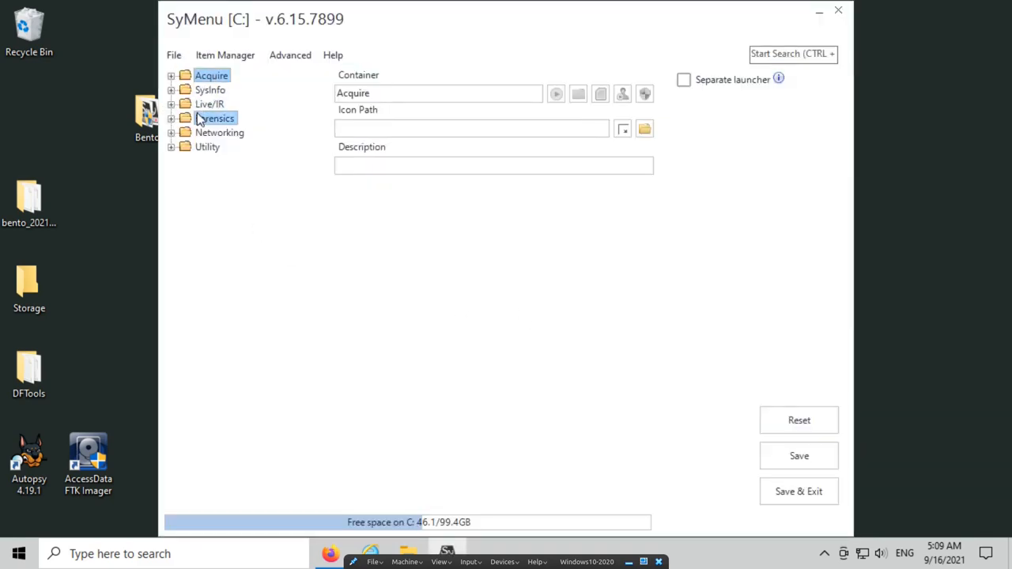
Add a new Windows command under SysInfo named 'Get Local Drives'
right_click(210, 89)
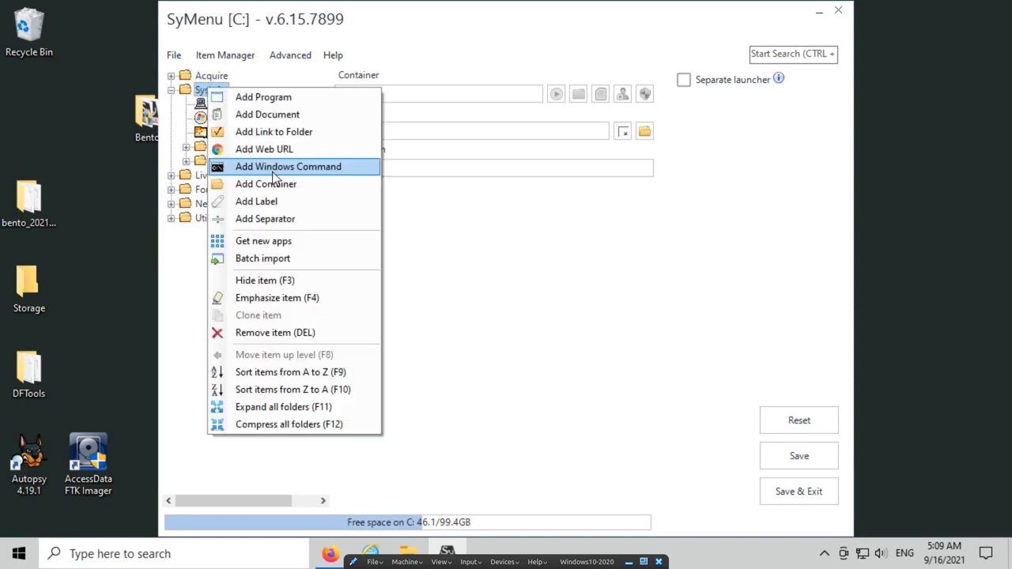
click(288, 166)
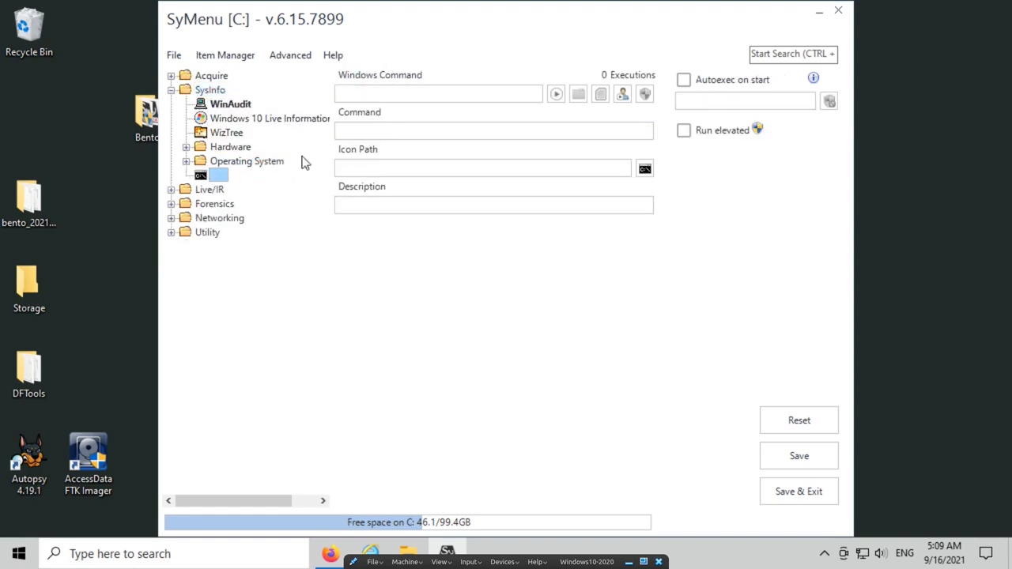
click(439, 94)
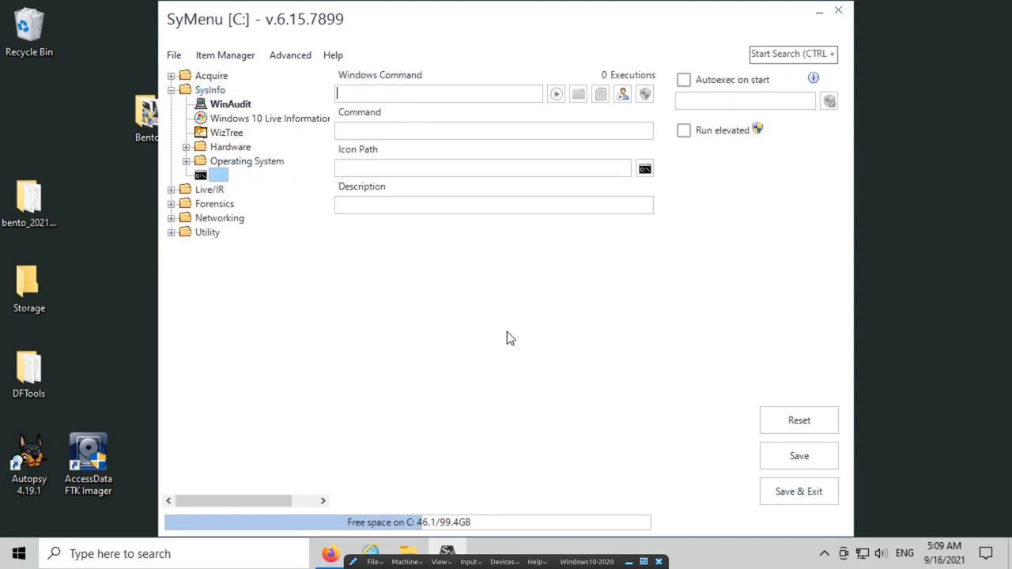
text(G)
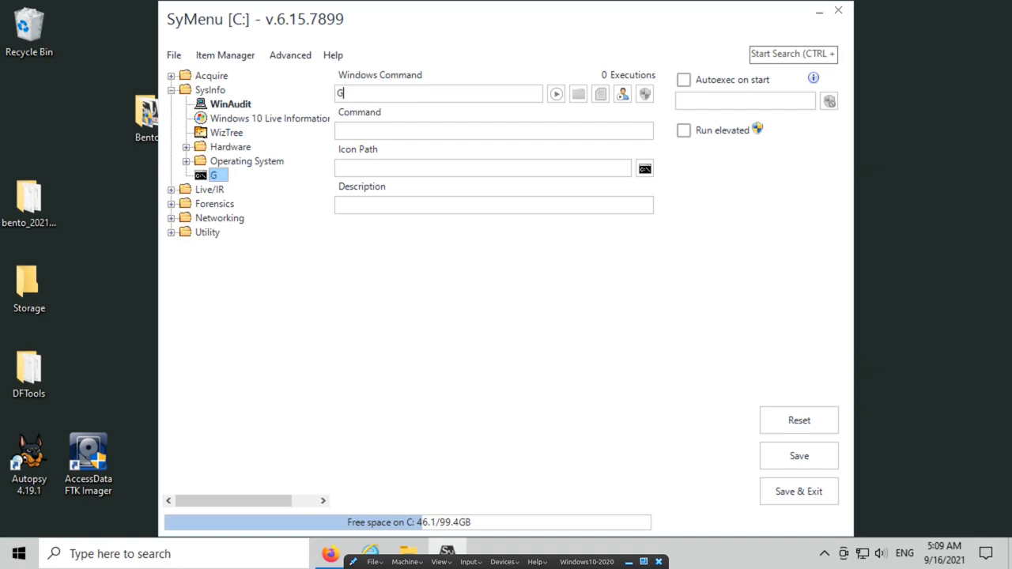
text(et)
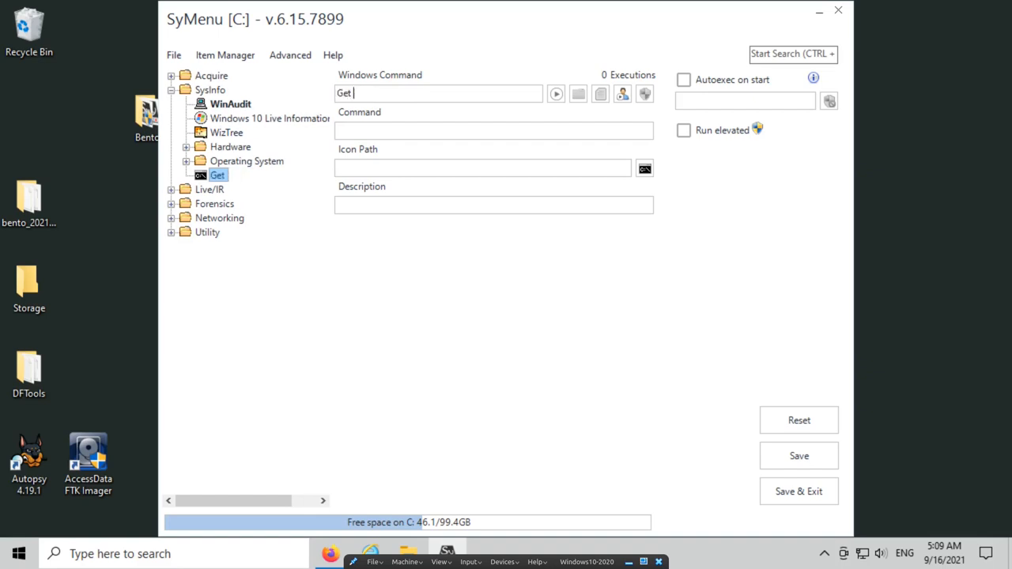
text(Local Drives)
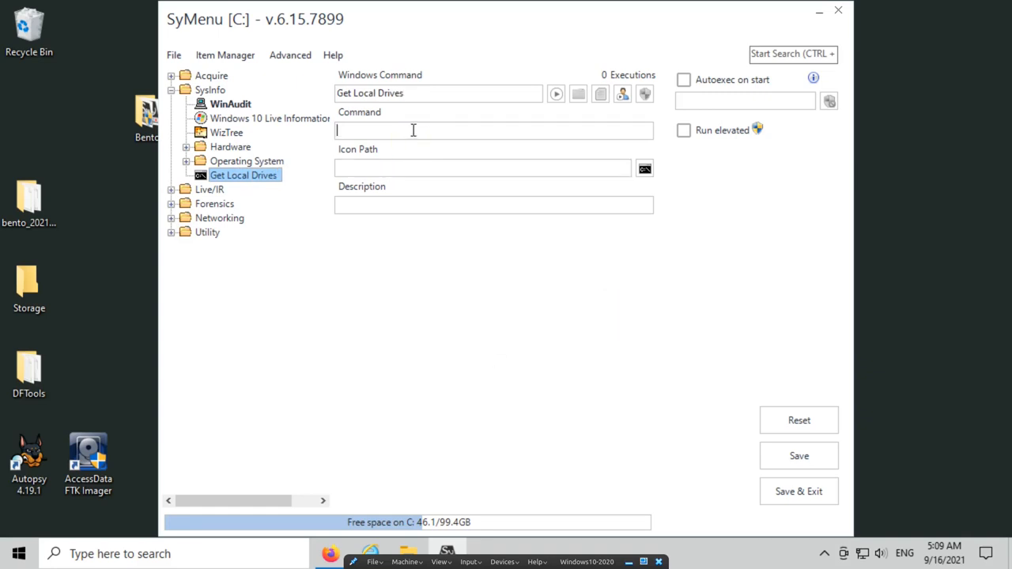
Give it the command 'wmic diskdrive list brief' and description 'Get local disk information.'
text(wmic diskdrive list brief)
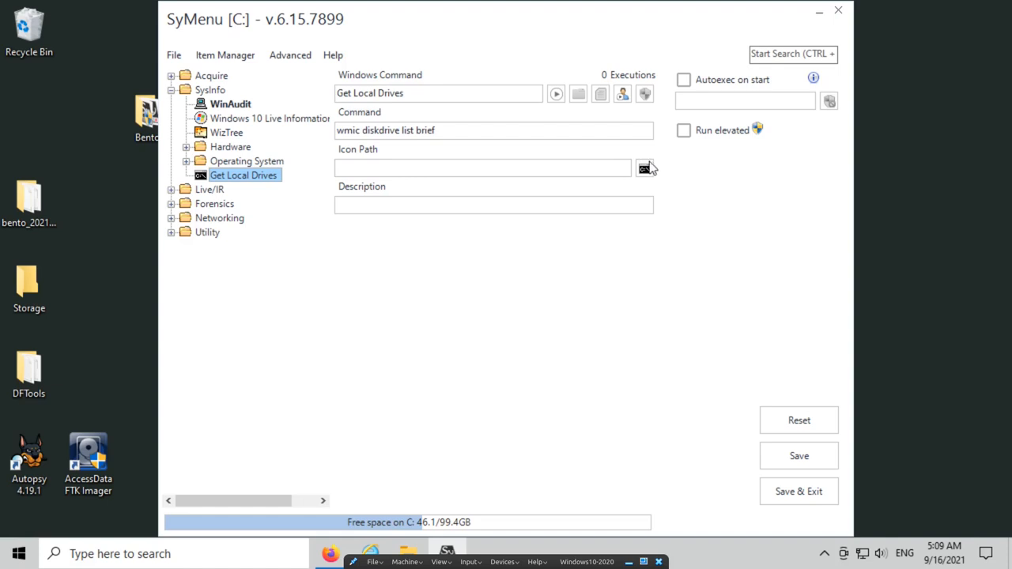
mouse_move(660, 223)
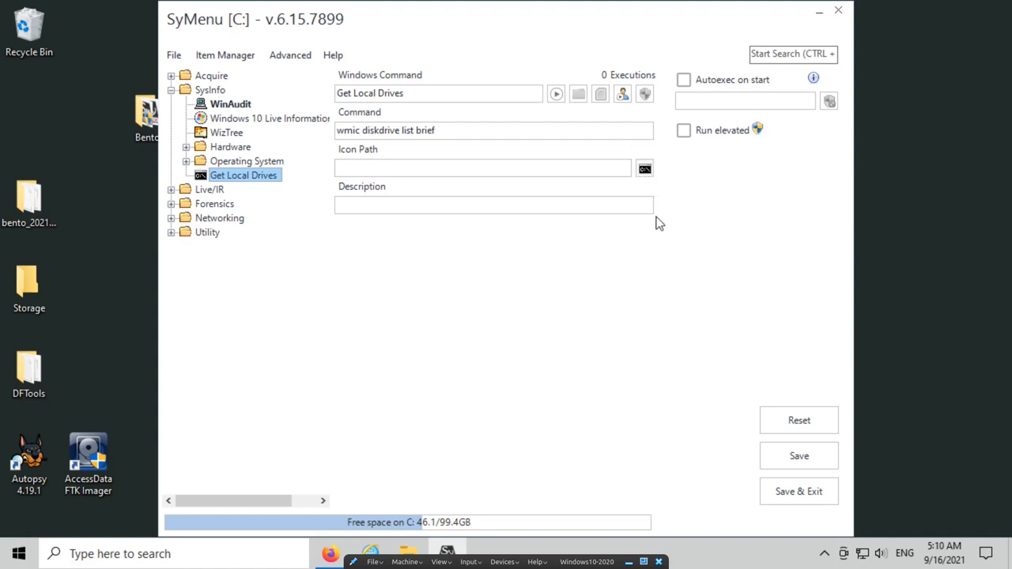
click(475, 206)
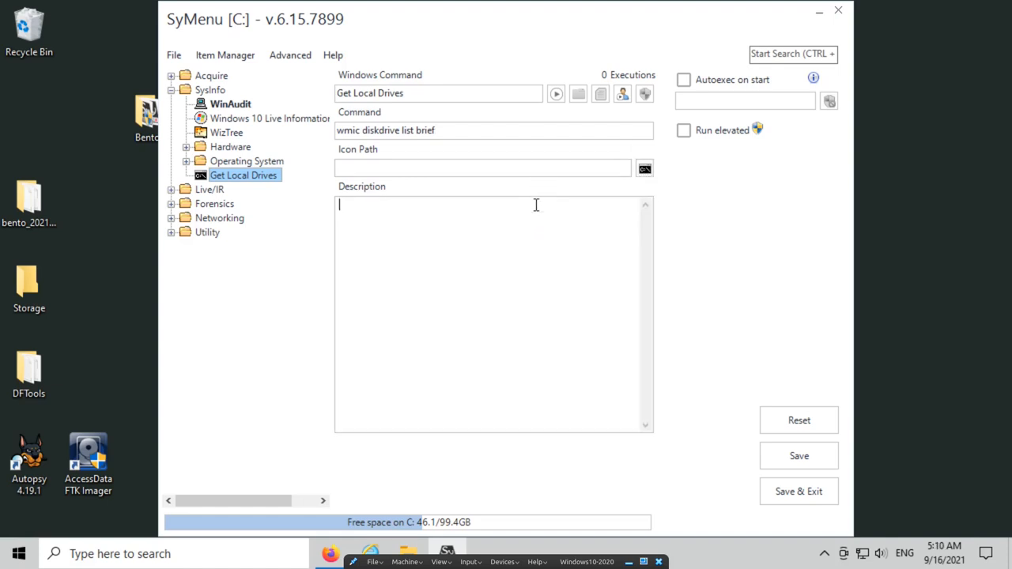
text(Get local)
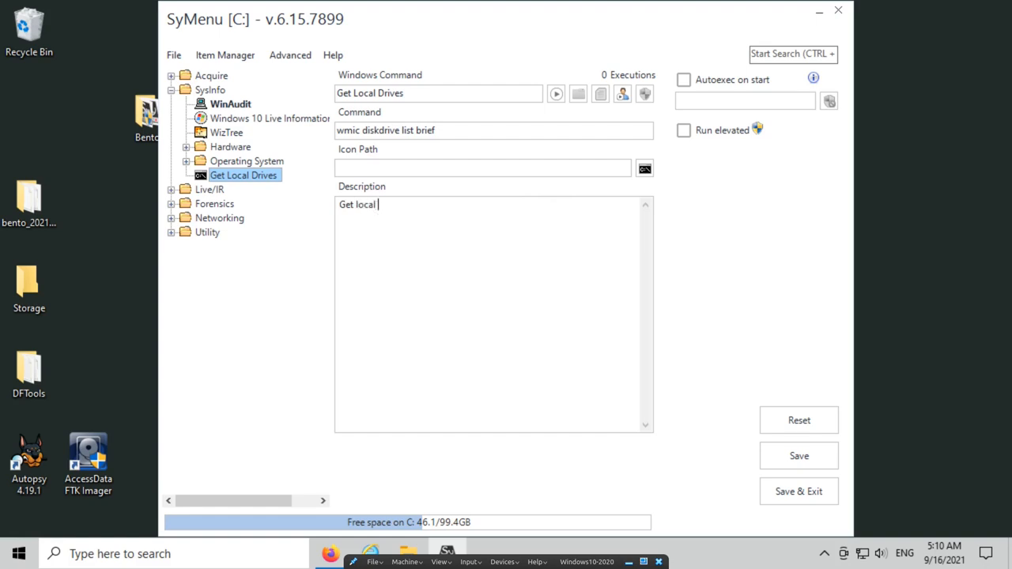
text(disk information.)
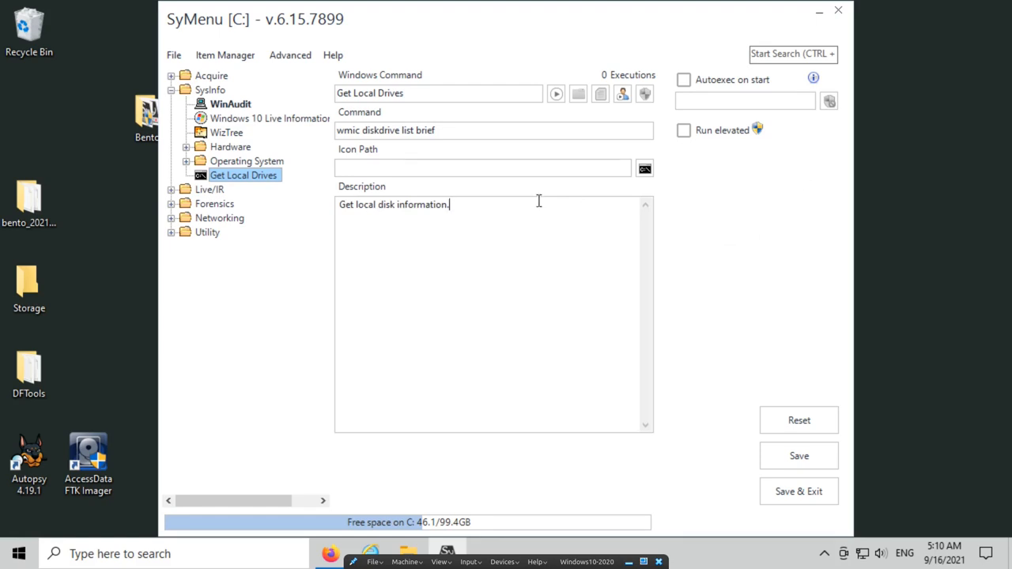
mouse_move(806, 462)
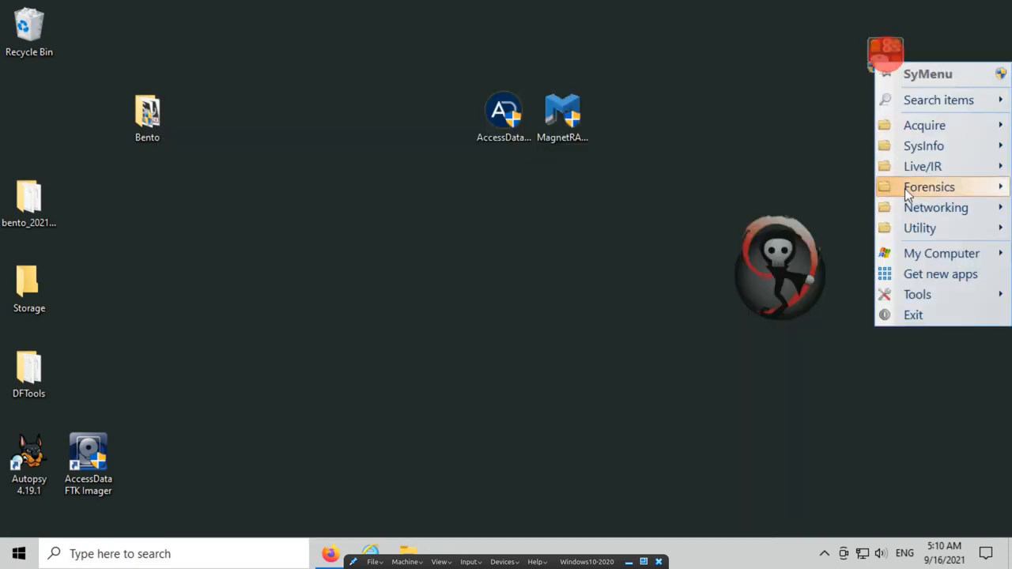
mouse_move(923, 146)
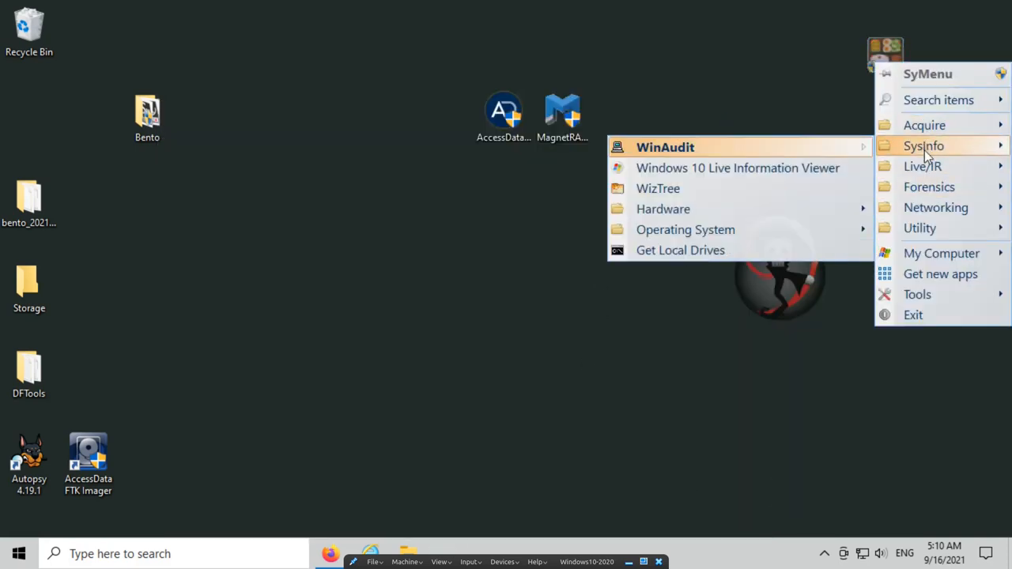
mouse_move(680, 250)
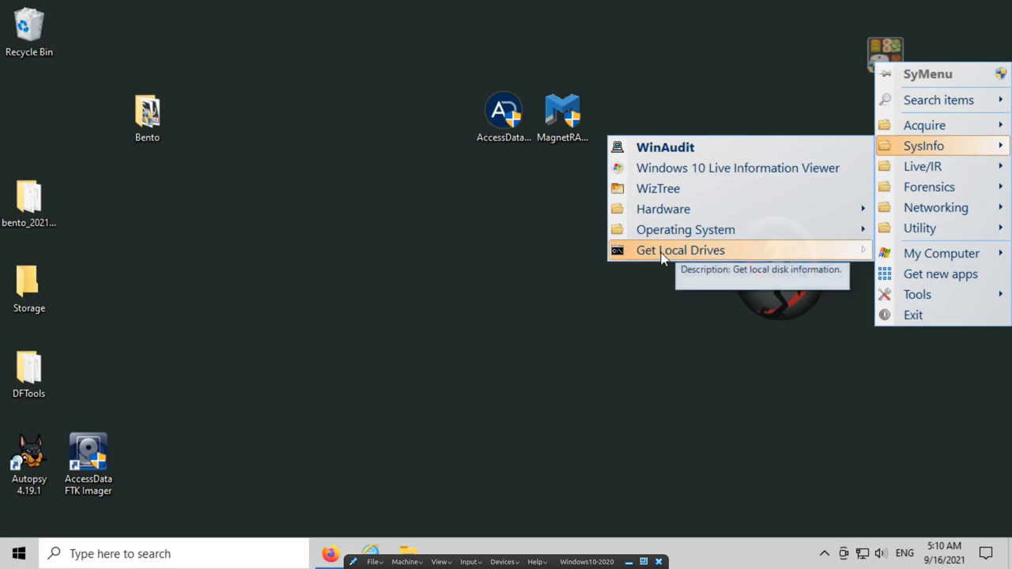
Launch Get Local Drives from the SysInfo menu, opening its cmd window
click(680, 250)
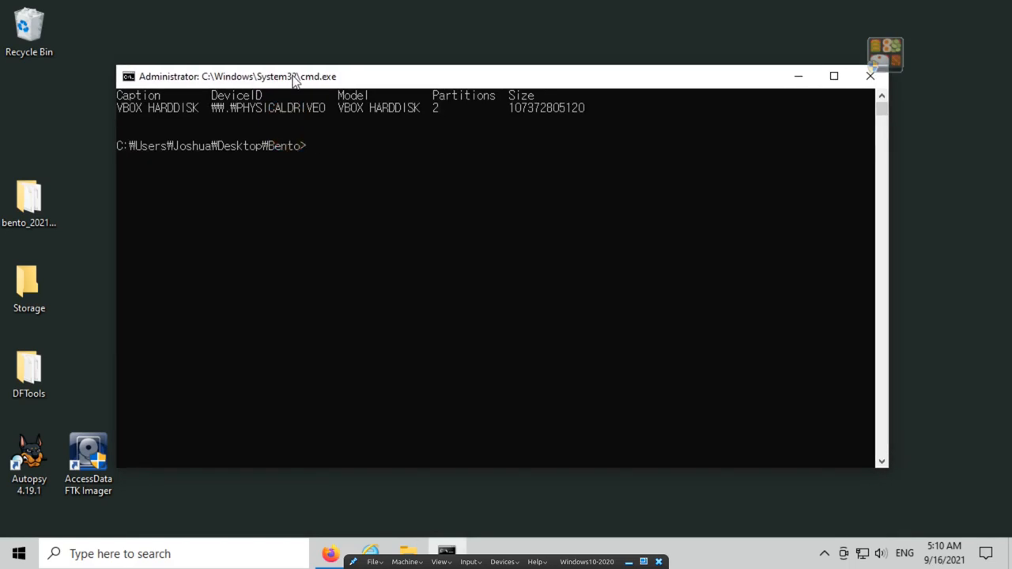
mouse_move(257, 120)
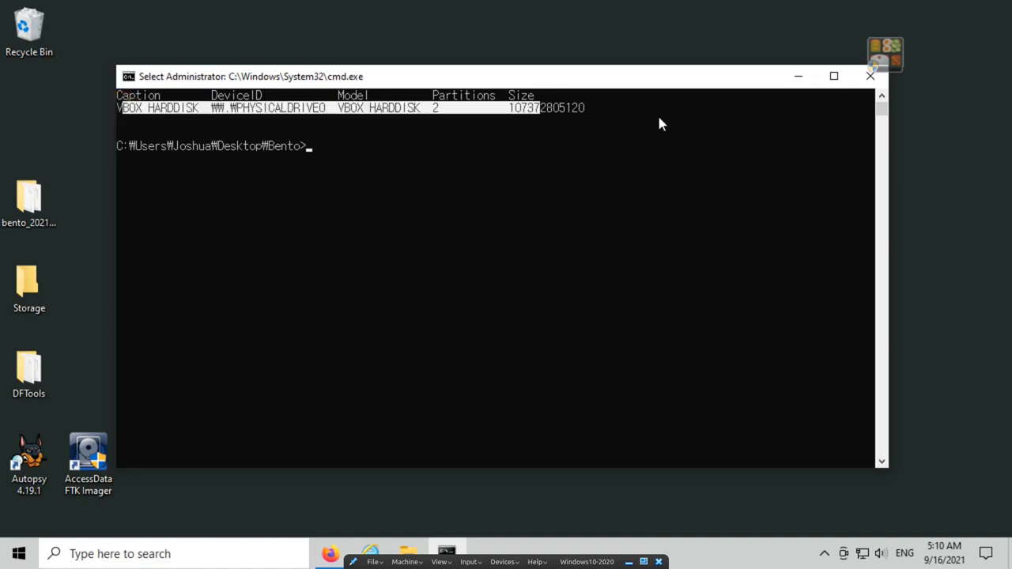
mouse_move(424, 181)
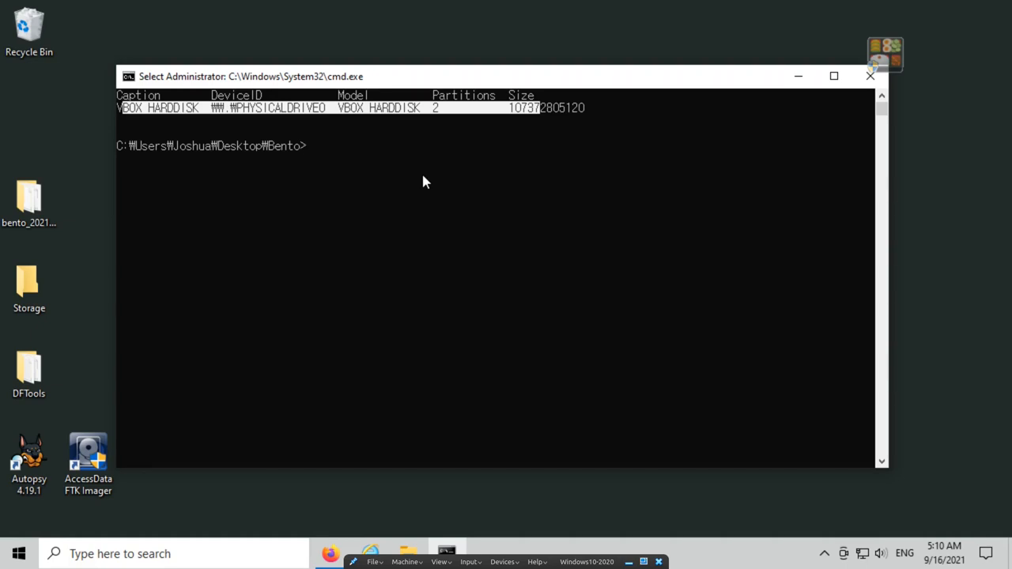
mouse_move(445, 153)
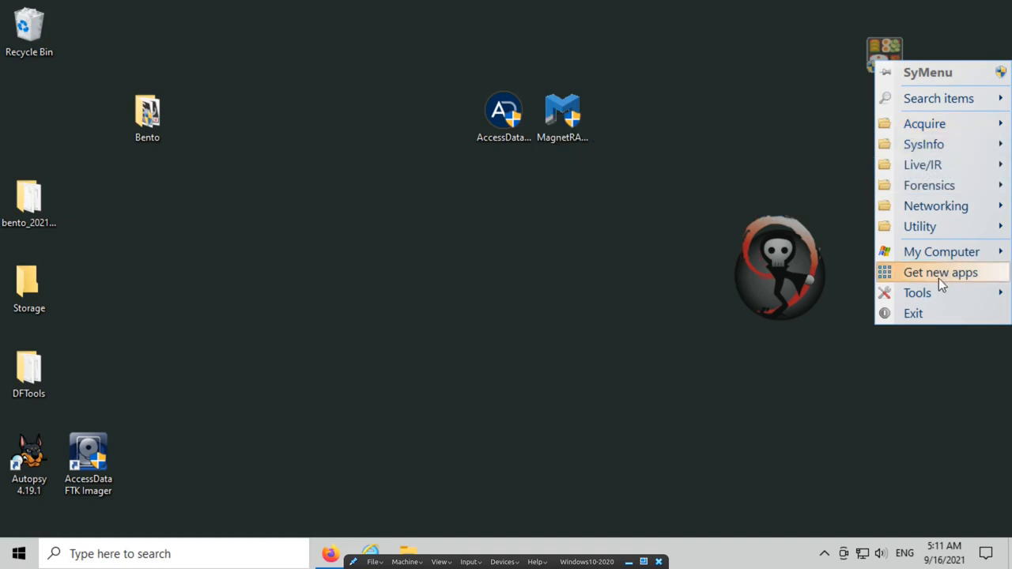
mouse_move(964, 272)
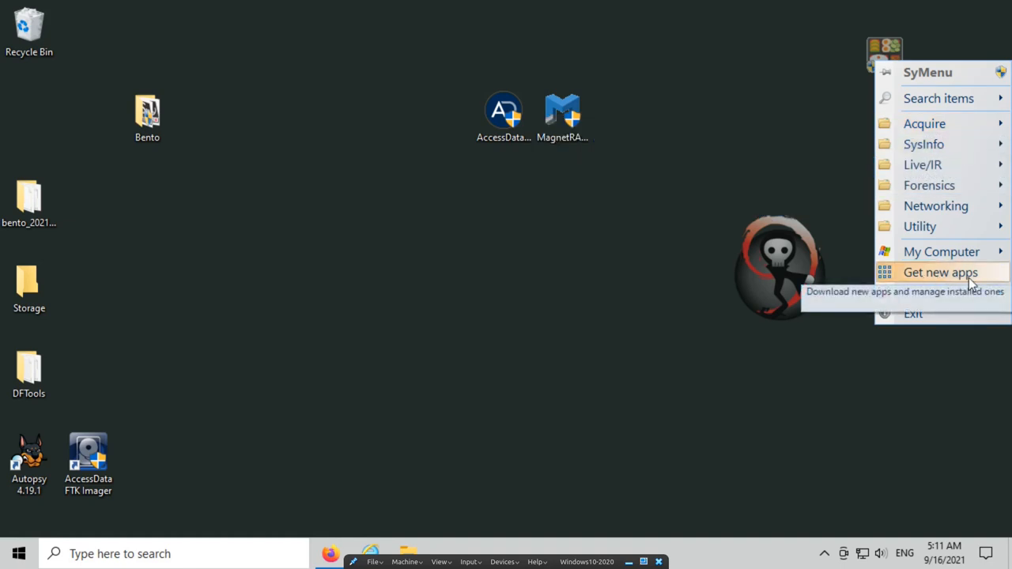
mouse_move(923, 123)
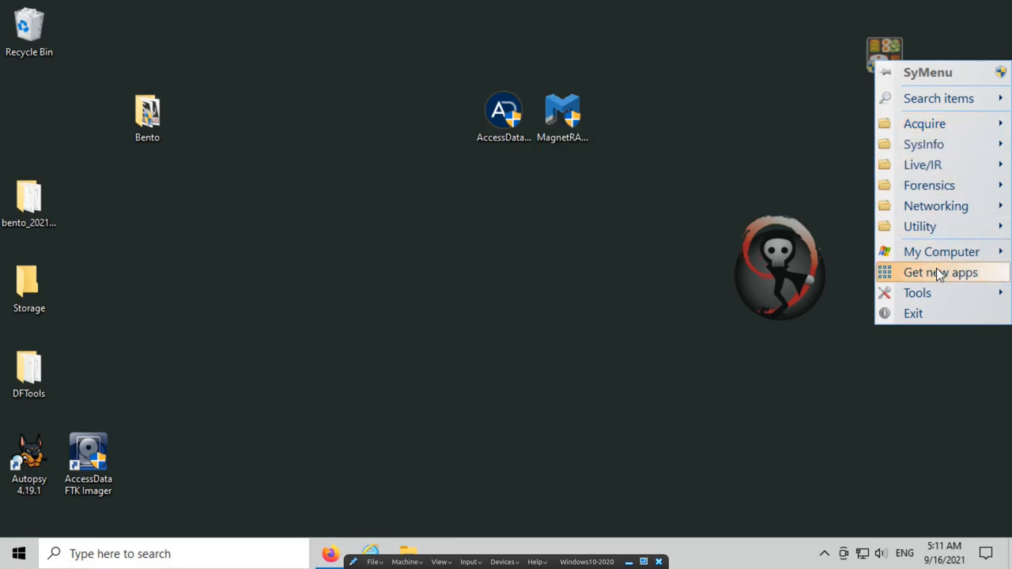
mouse_move(923, 124)
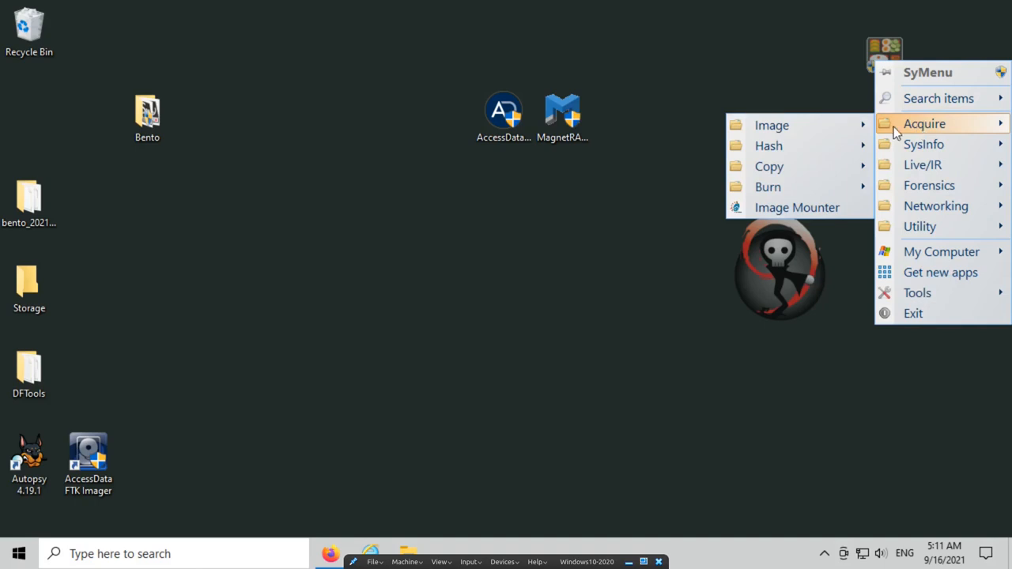
mouse_move(771, 125)
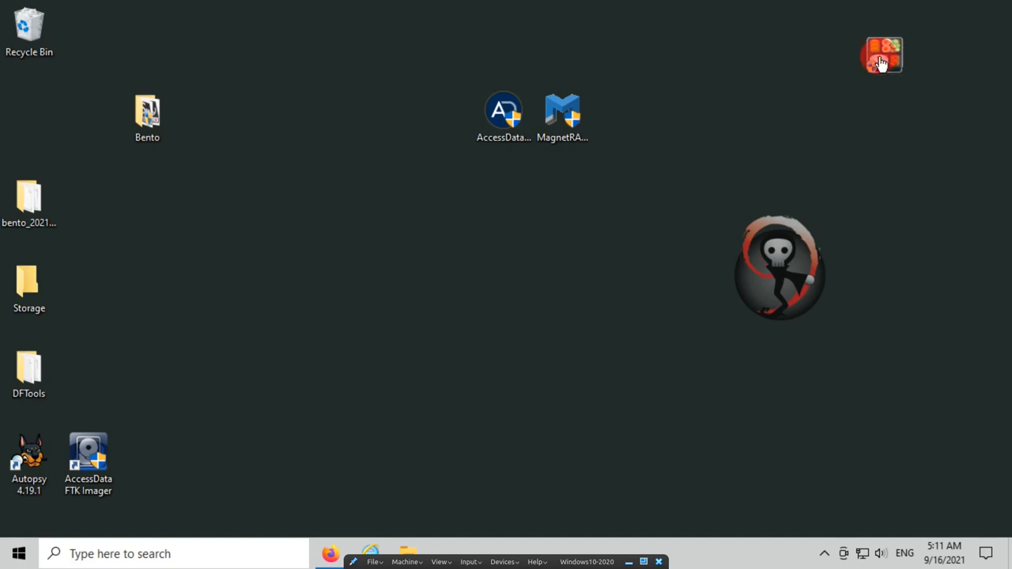
click(147, 117)
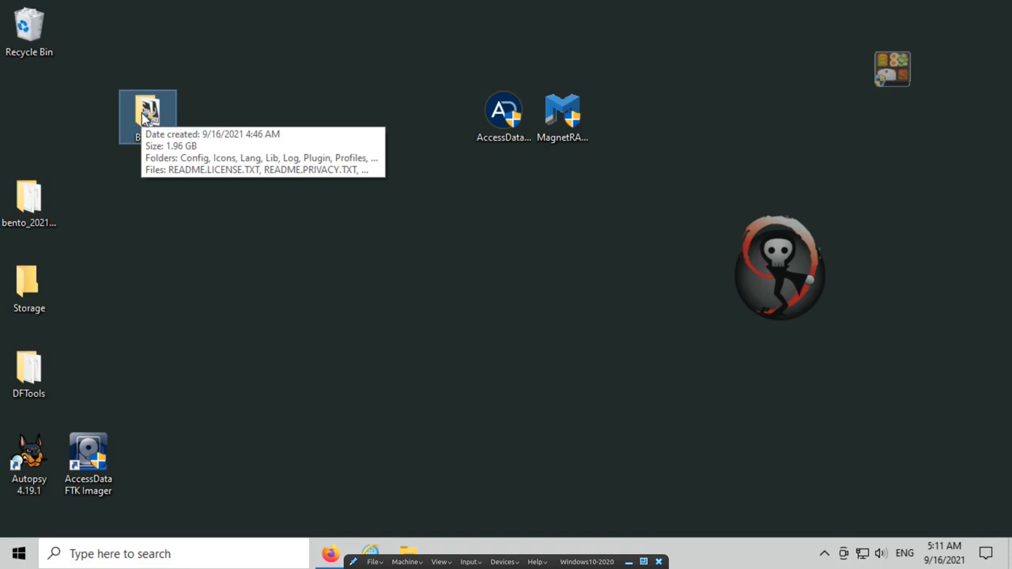
mouse_move(345, 120)
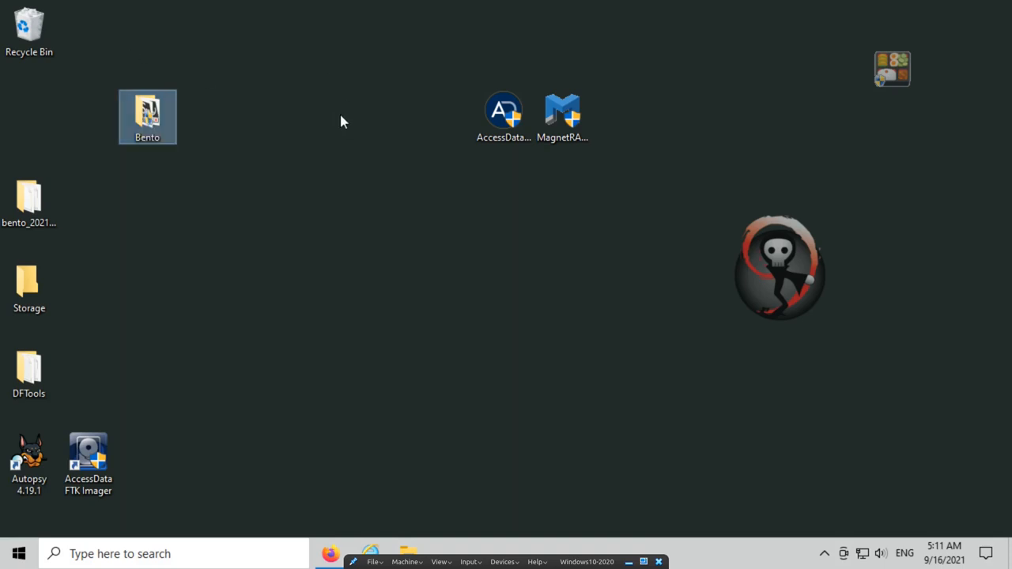
mouse_move(345, 123)
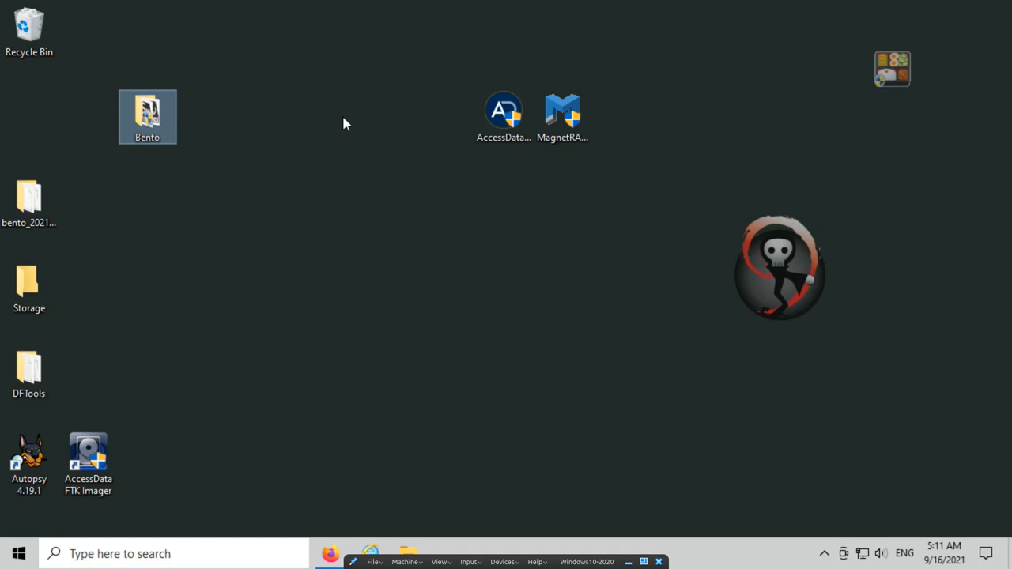